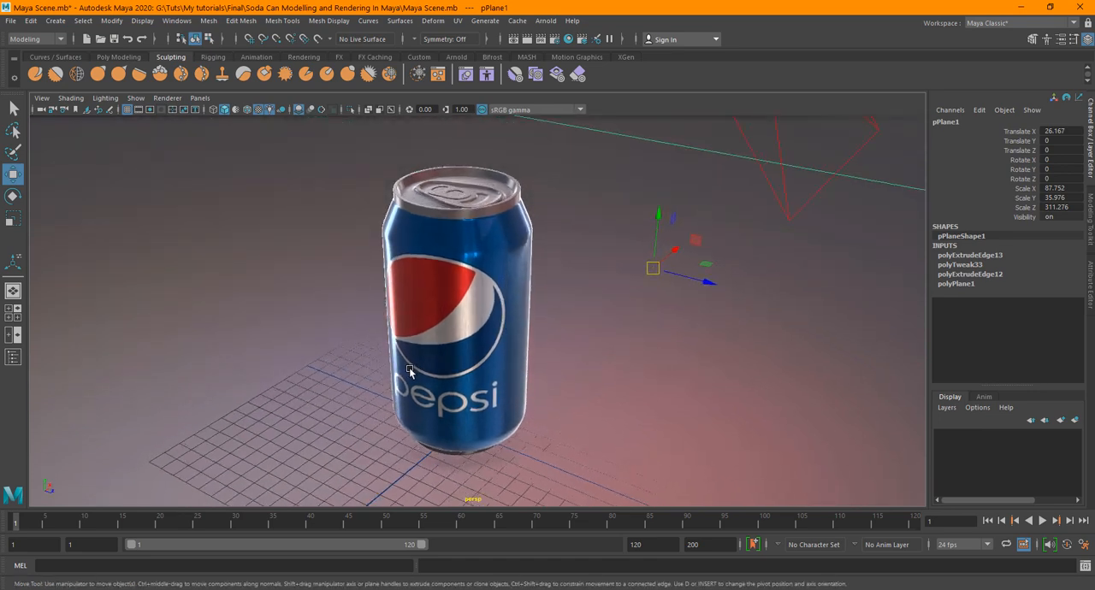
mouse_move(339, 407)
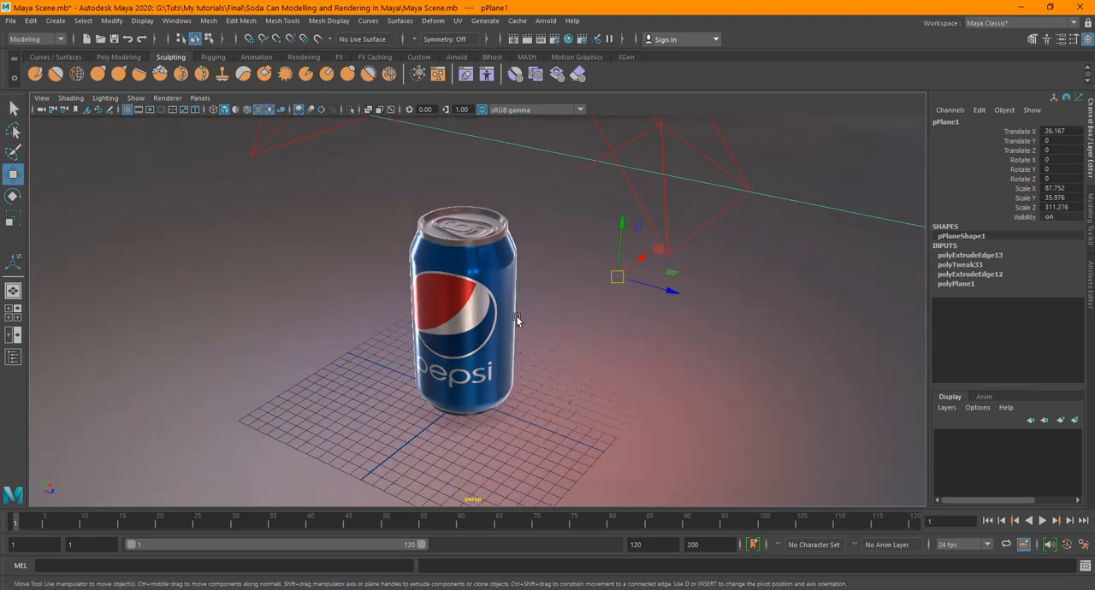
Step: Orbit around the Pepsi can and select its body mesh, polySurface1
drag(517, 321, 358, 364)
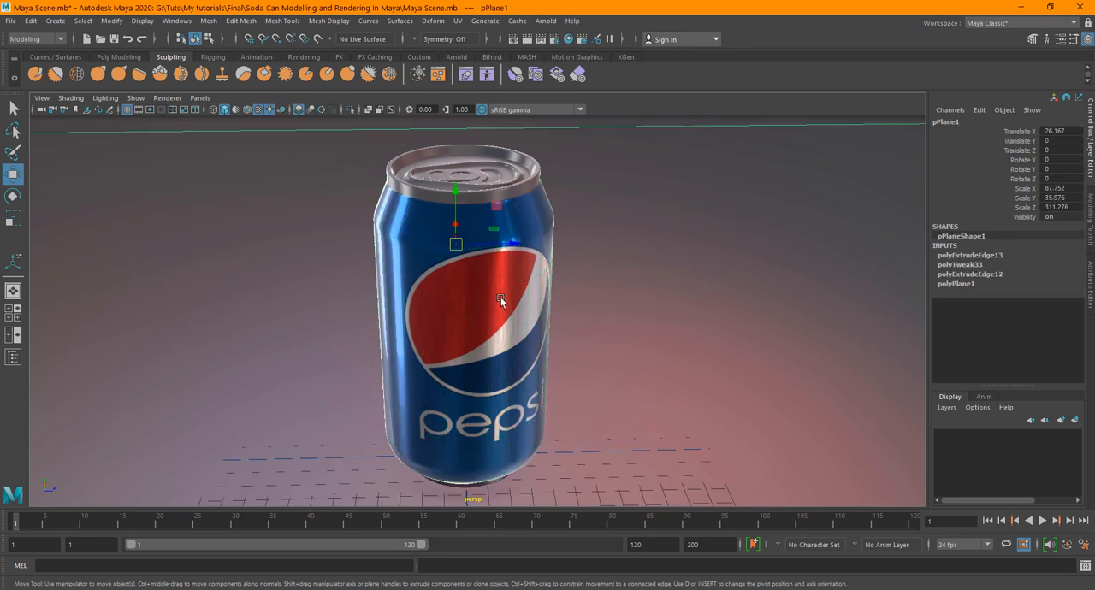
mouse_move(537, 333)
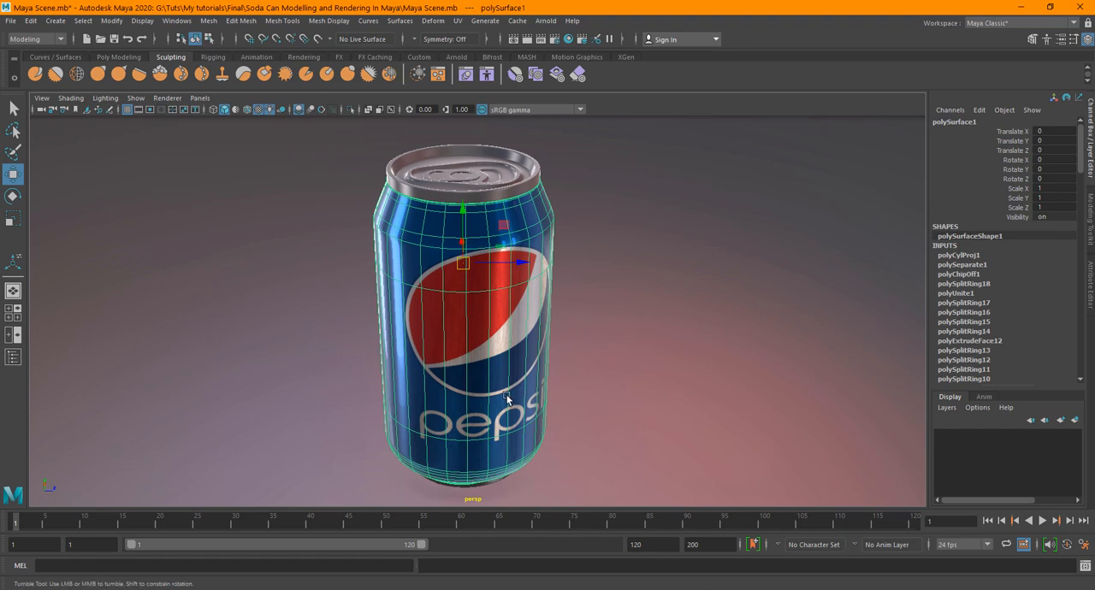
drag(507, 399, 479, 413)
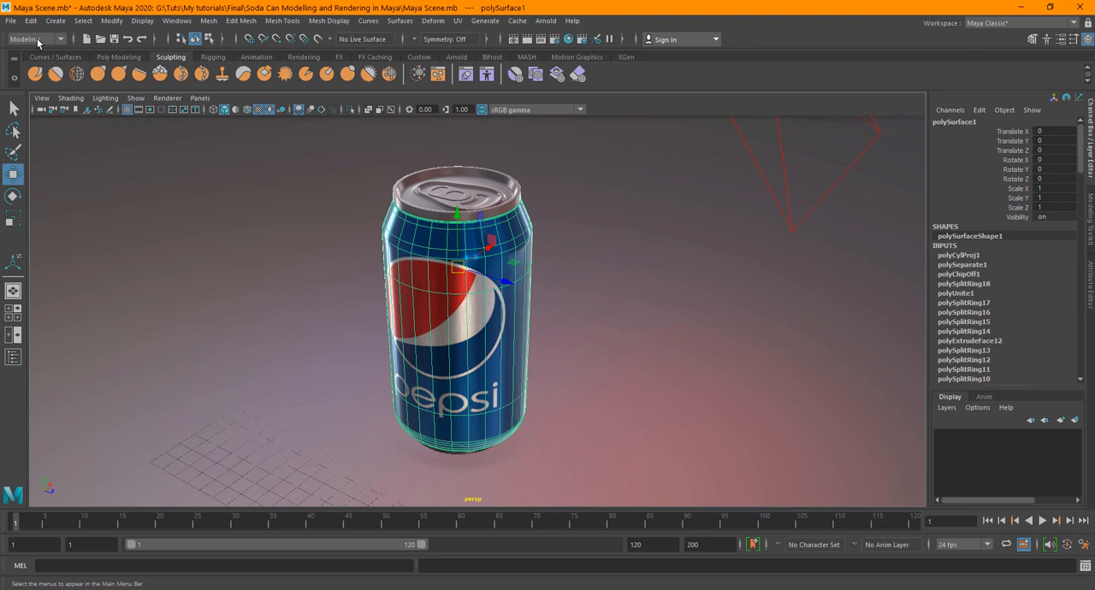
Step: Add a surface emitter to the can body emitting 500 particles per second
click(30, 39)
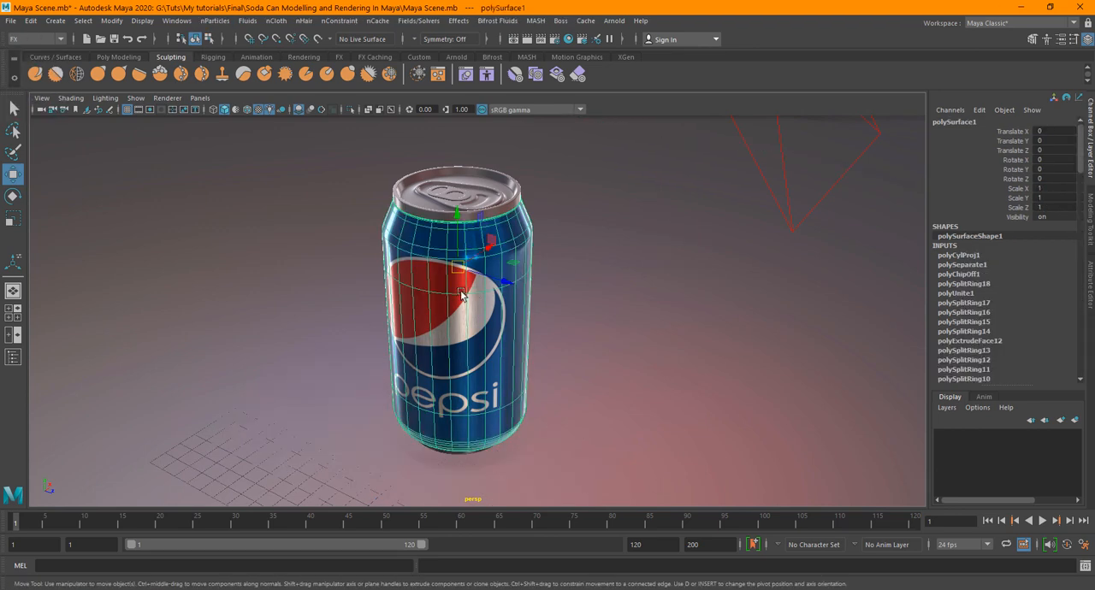
click(215, 20)
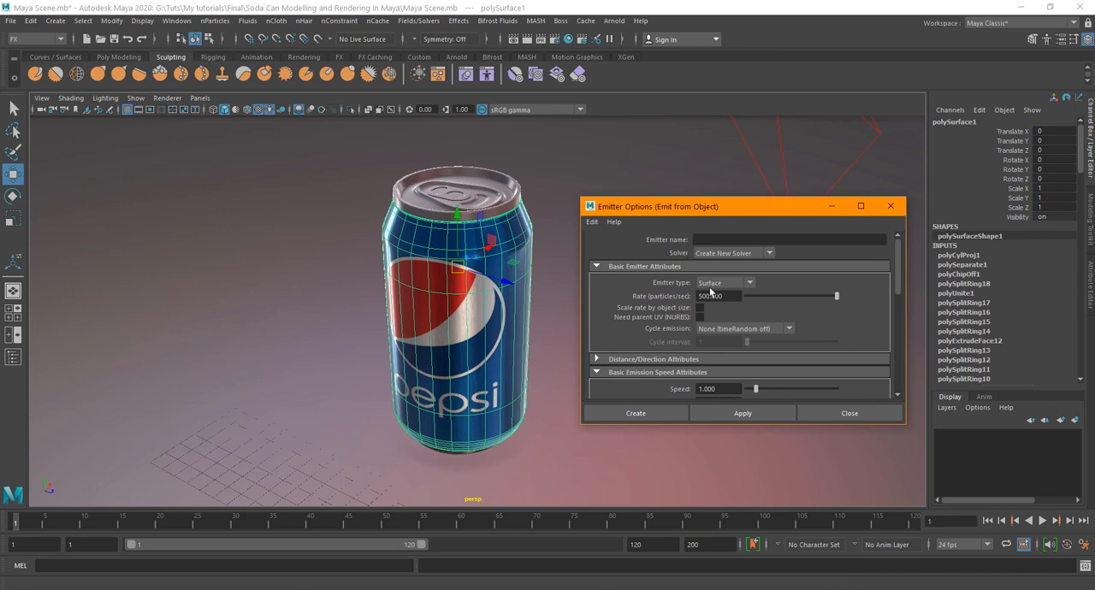
click(724, 282)
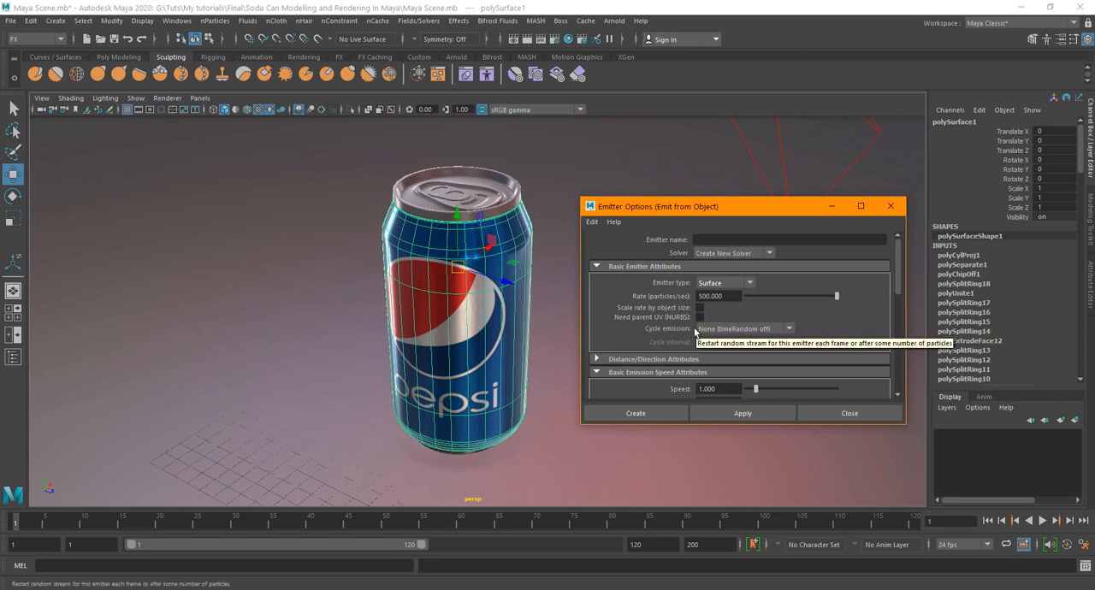
mouse_move(727, 304)
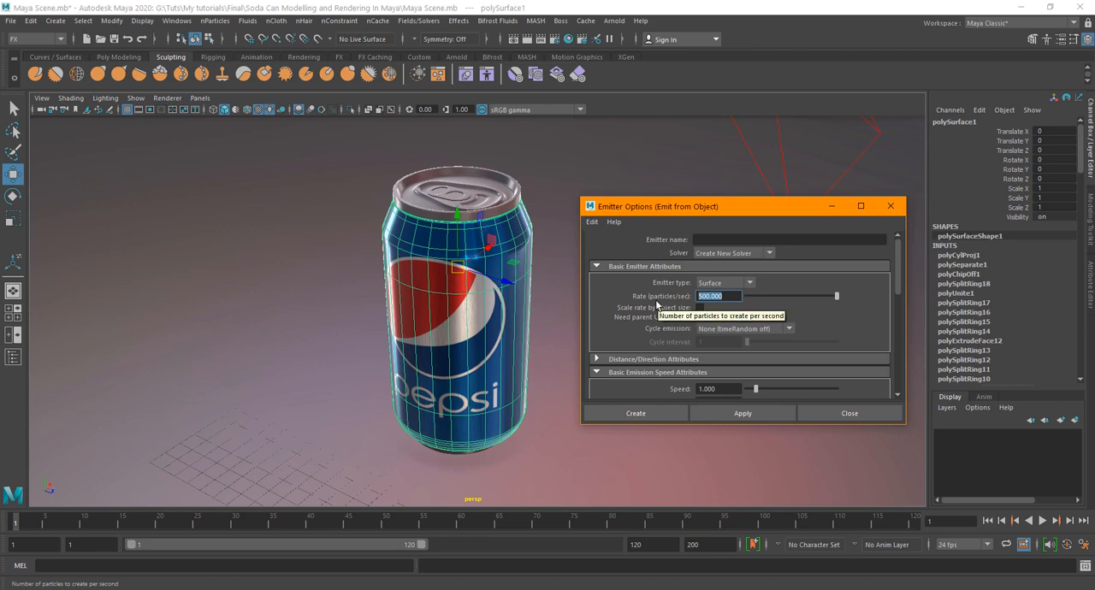
text(1)
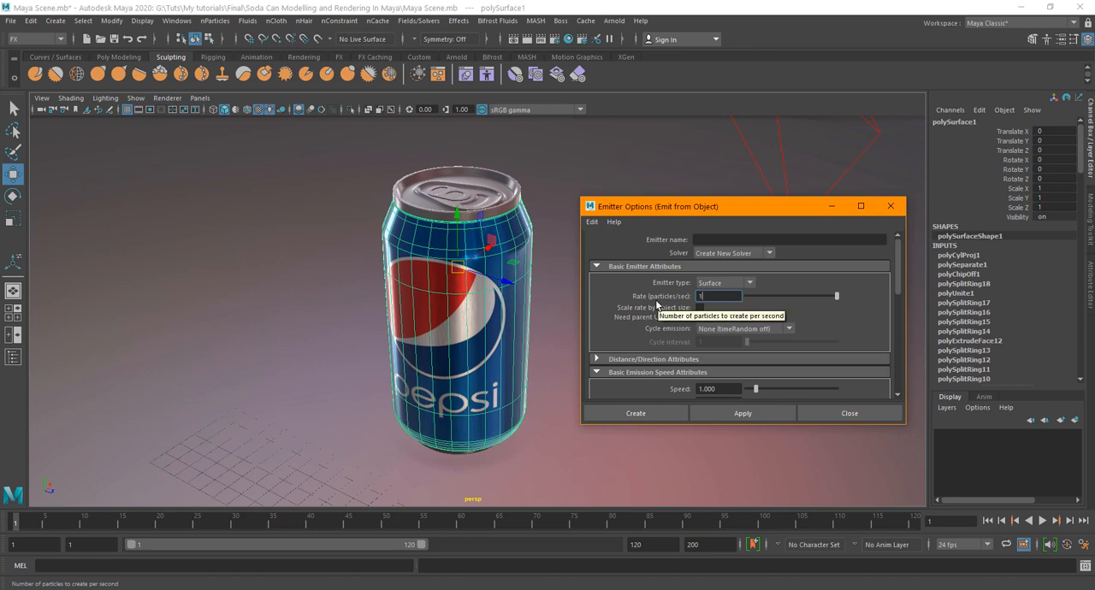
text(50)
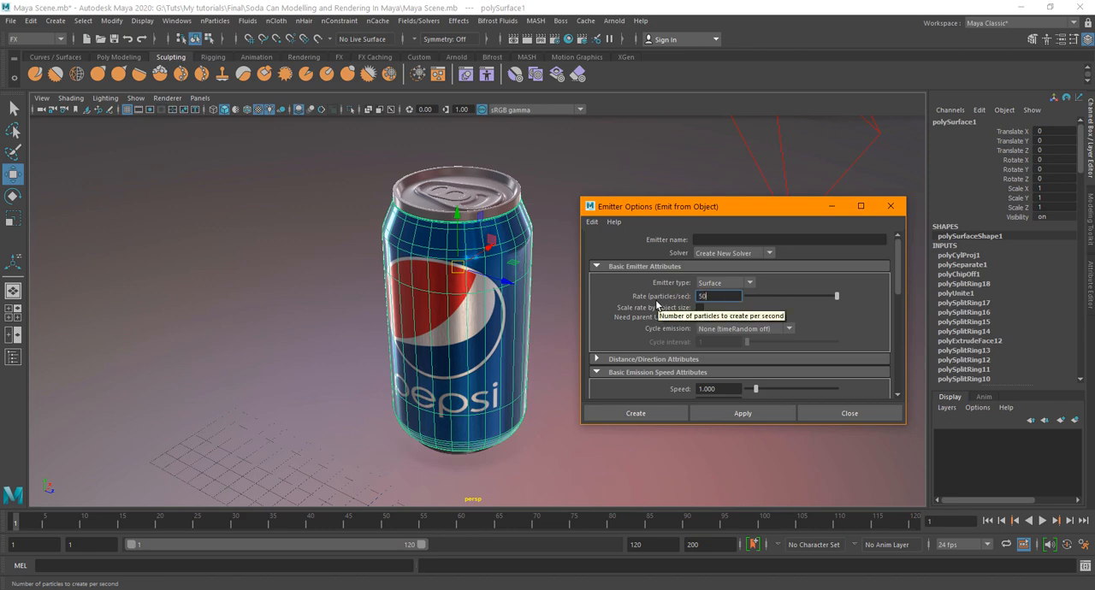
click(634, 413)
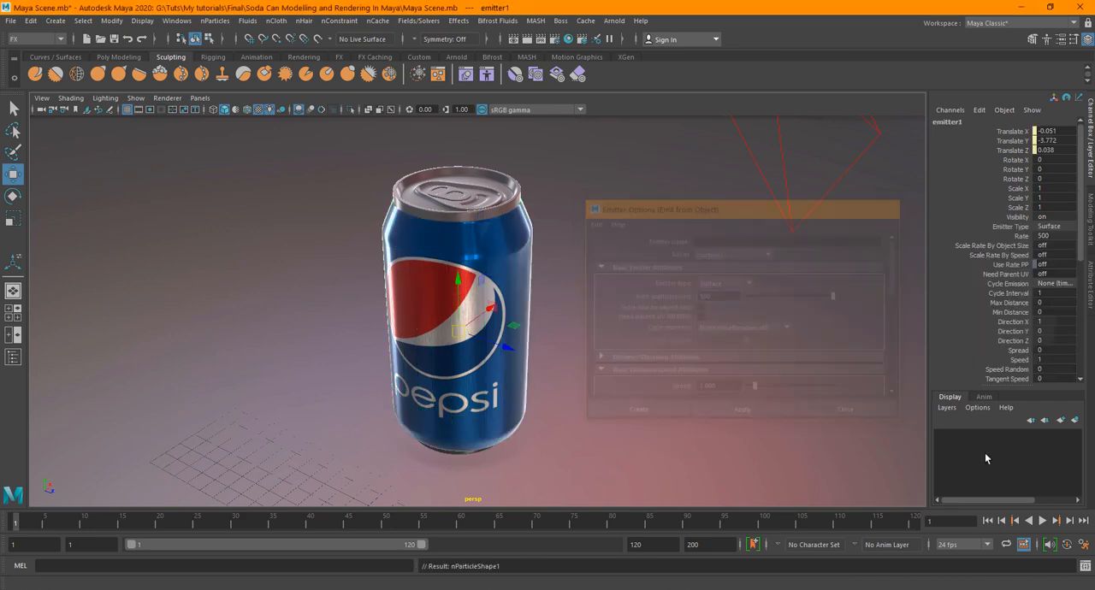
Step: Select nParticle1 in the Outliner and play the particle simulation
click(1042, 520)
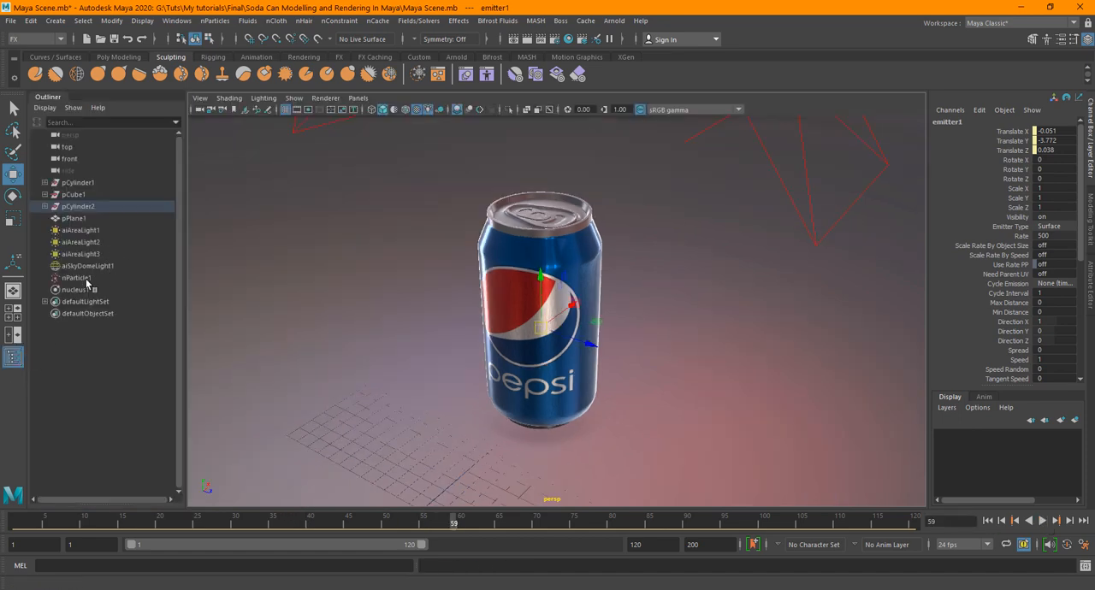
click(76, 277)
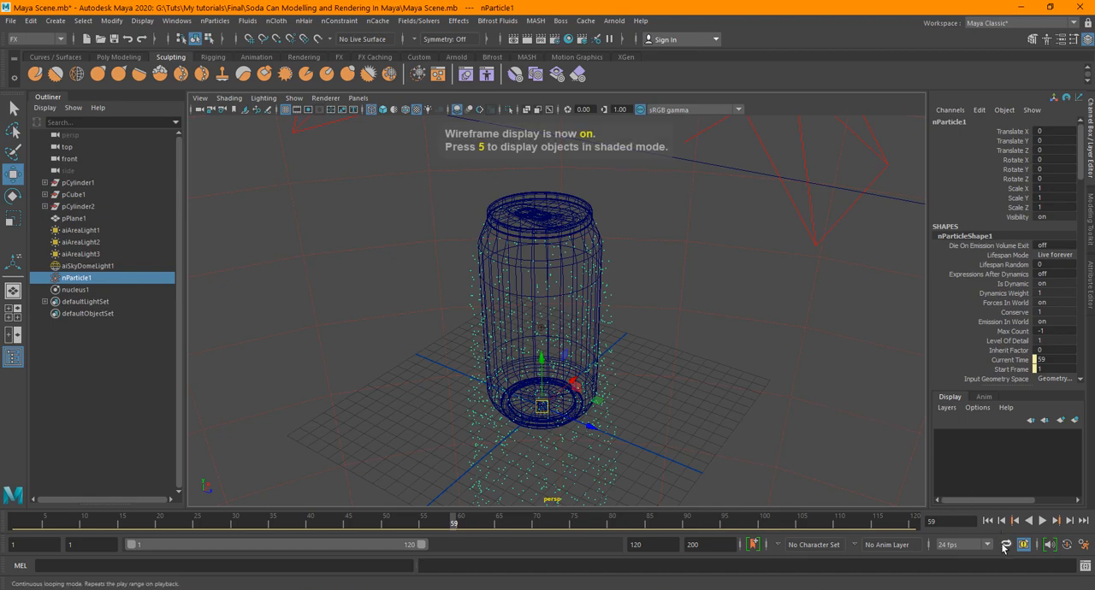
click(1043, 520)
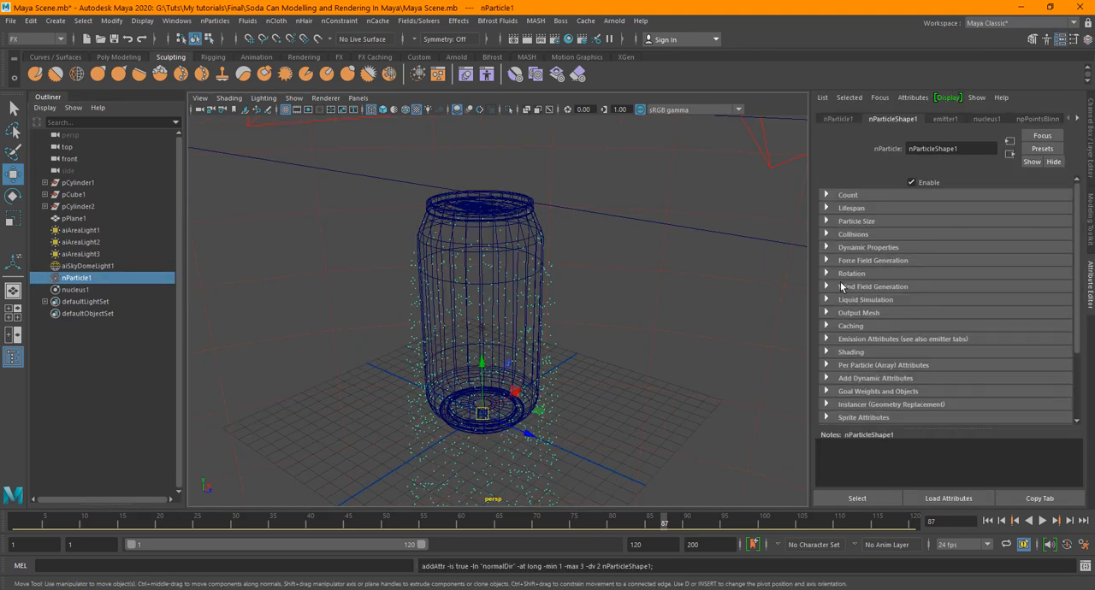
Step: Turn on Ignore Solver Gravity for nParticle1, replay the simulation, and reselect polySurface1
click(867, 246)
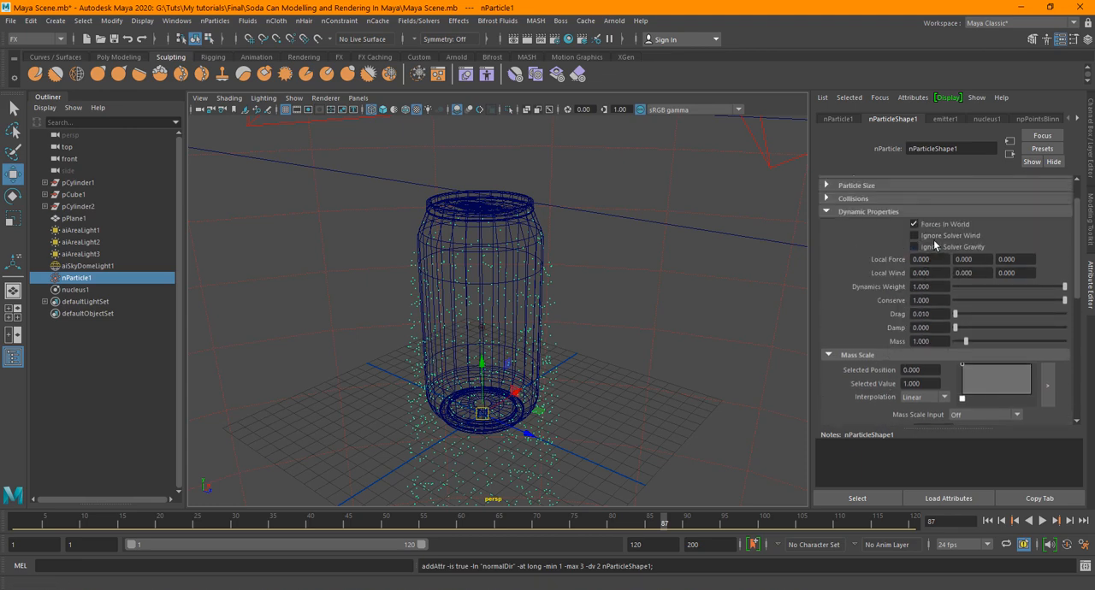
click(914, 246)
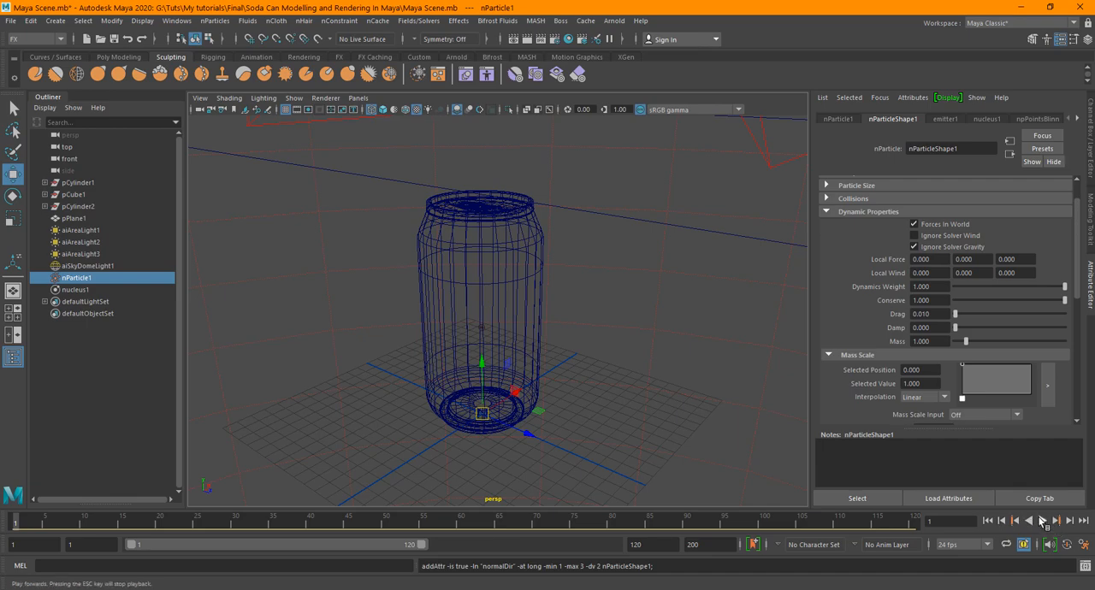
click(1040, 520)
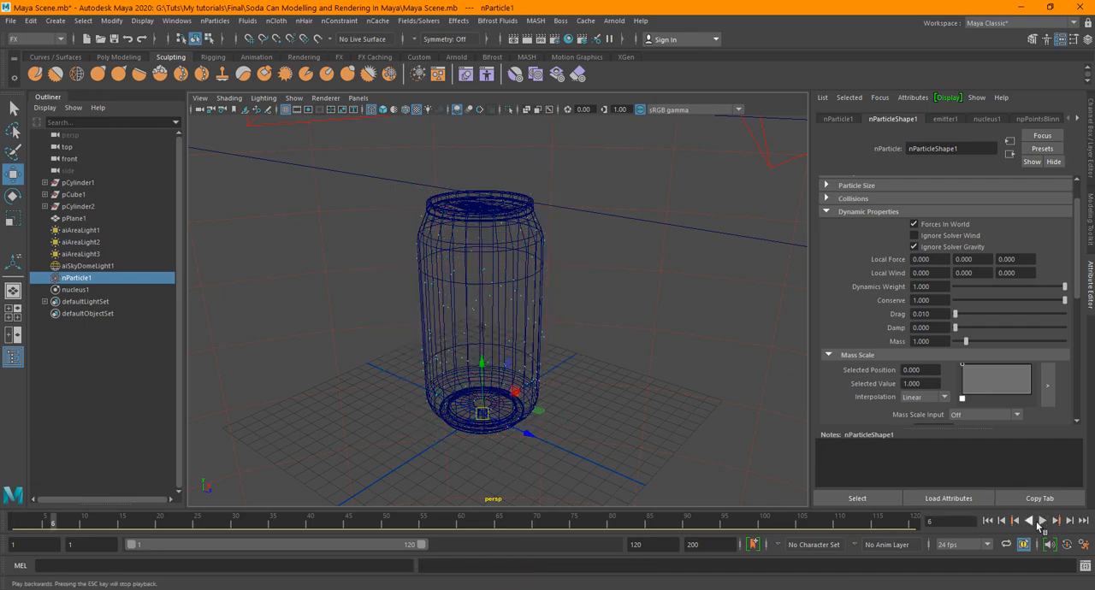
click(1042, 520)
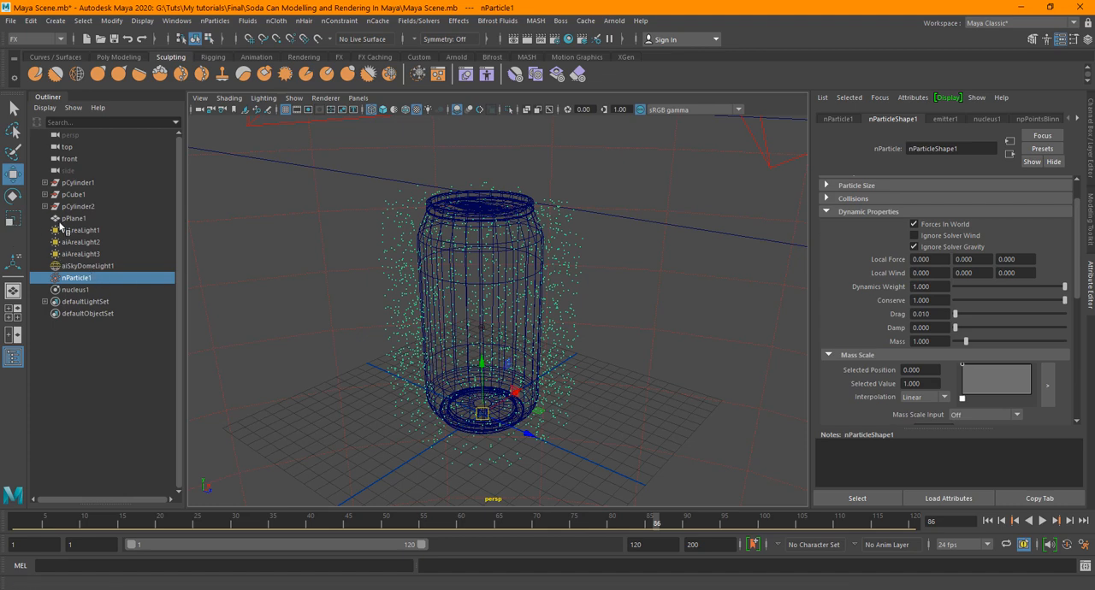
click(81, 241)
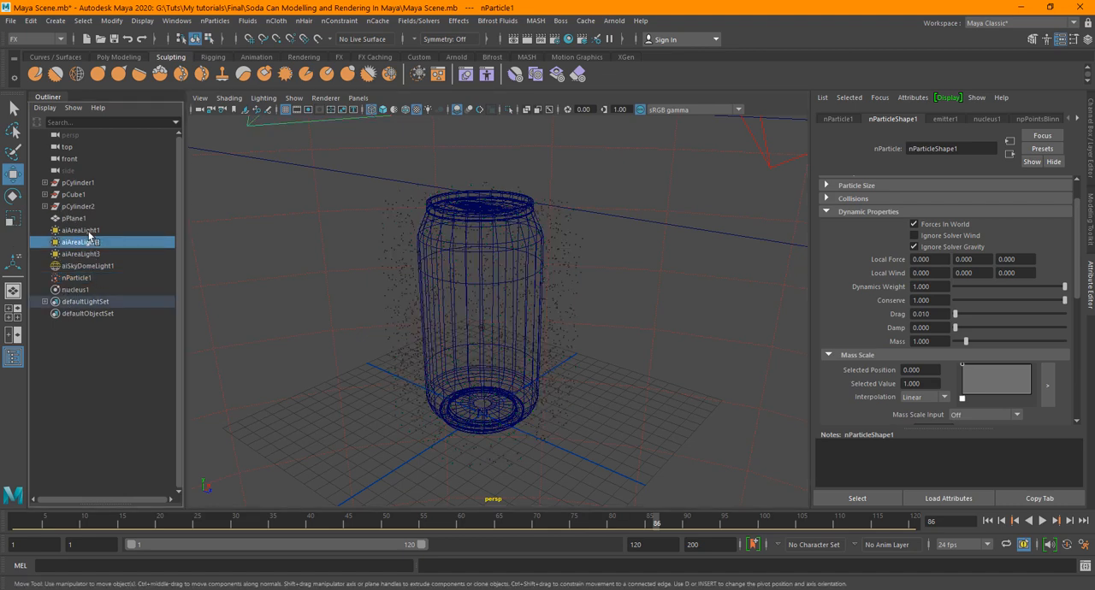
click(76, 277)
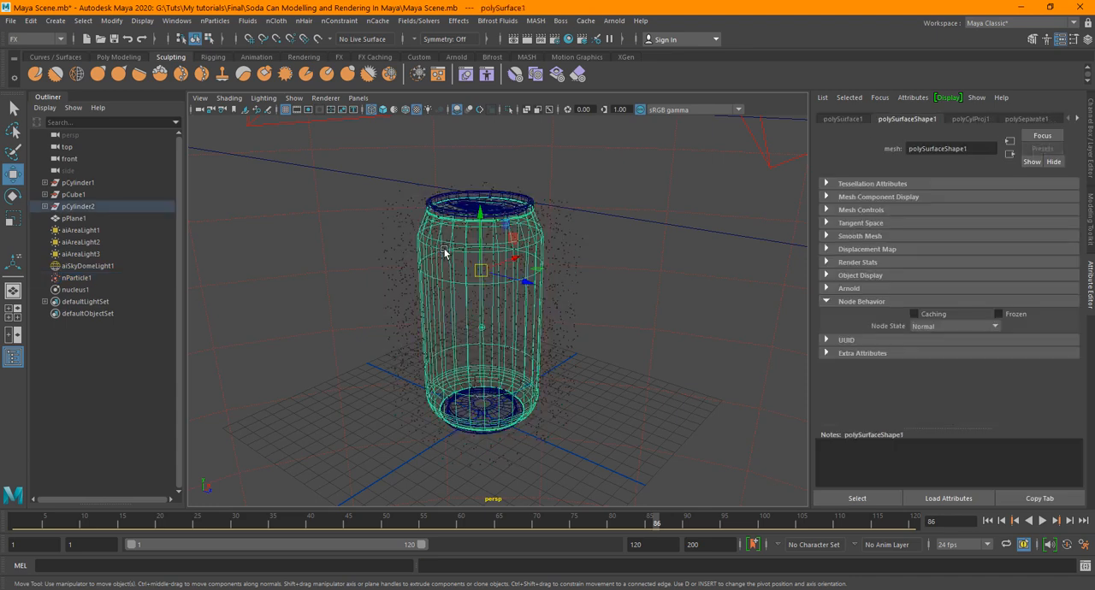
Step: Set emitter1's Speed and Normal Speed to 0, then deselect everything
click(45, 206)
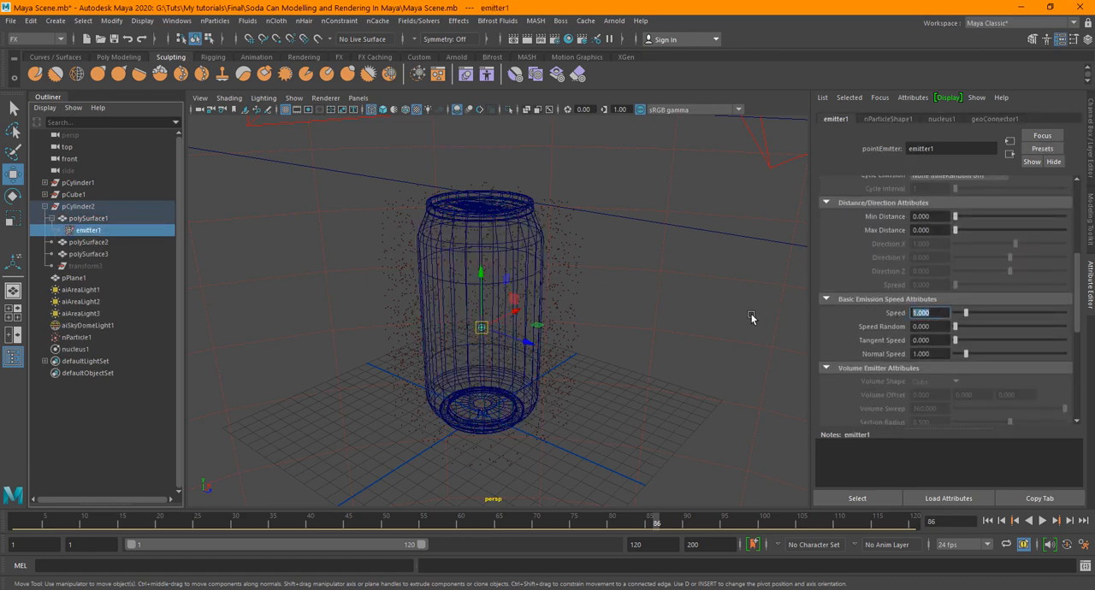
text(0.000)
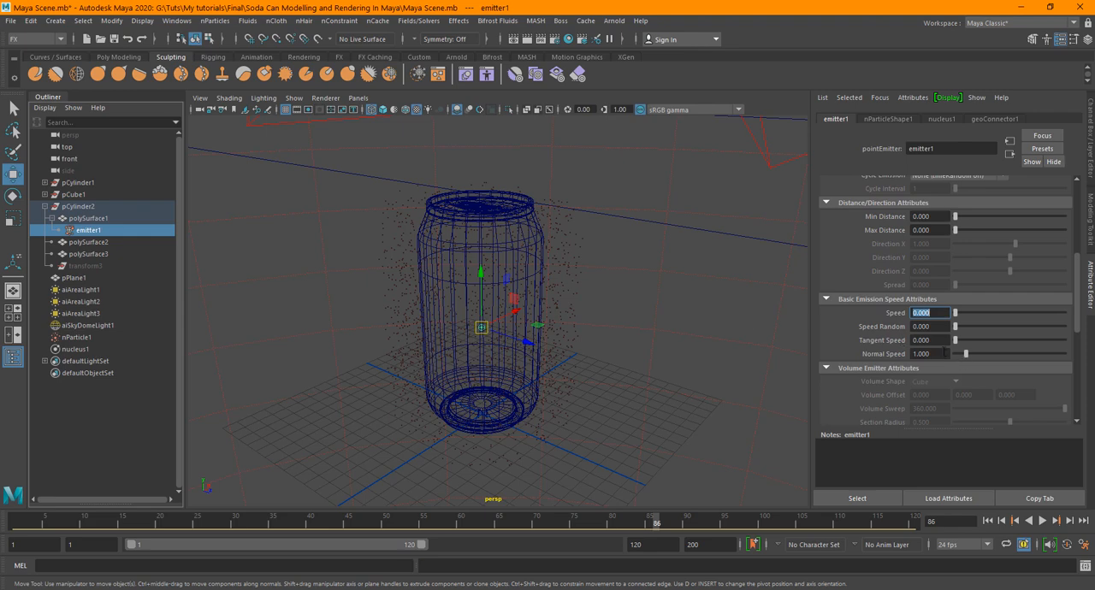
click(928, 353)
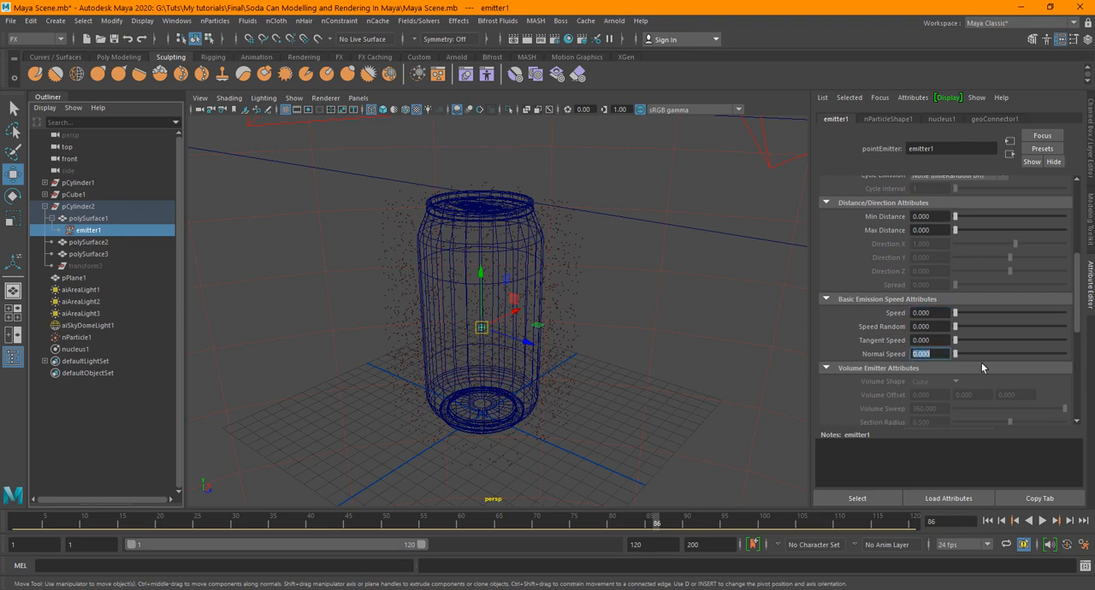
click(1043, 520)
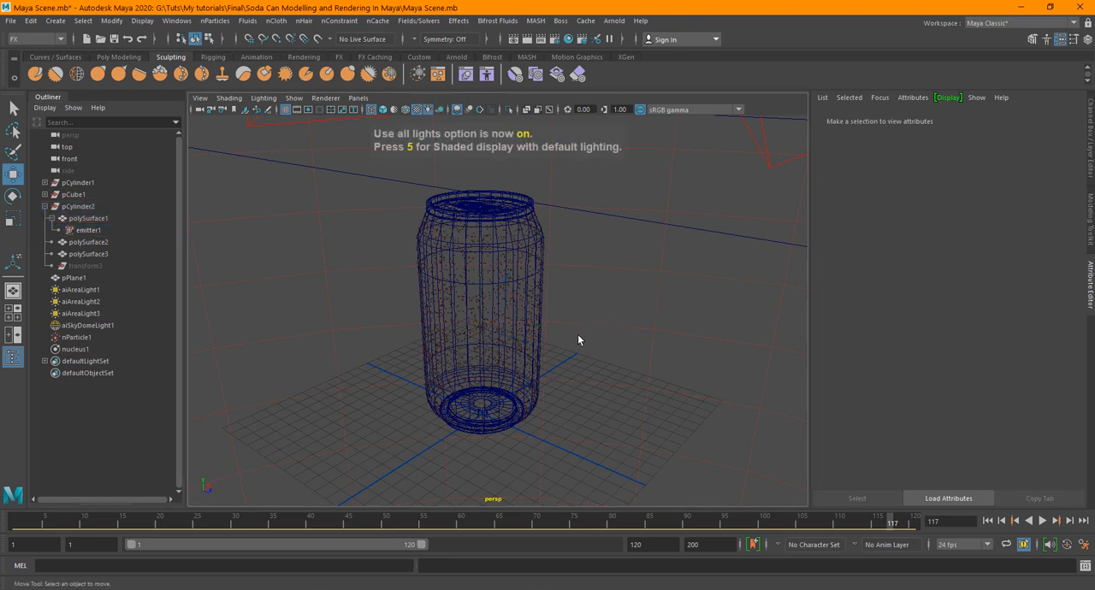
Step: Switch to shaded display, play the timeline, and select nParticle1 in the Outliner
key(5)
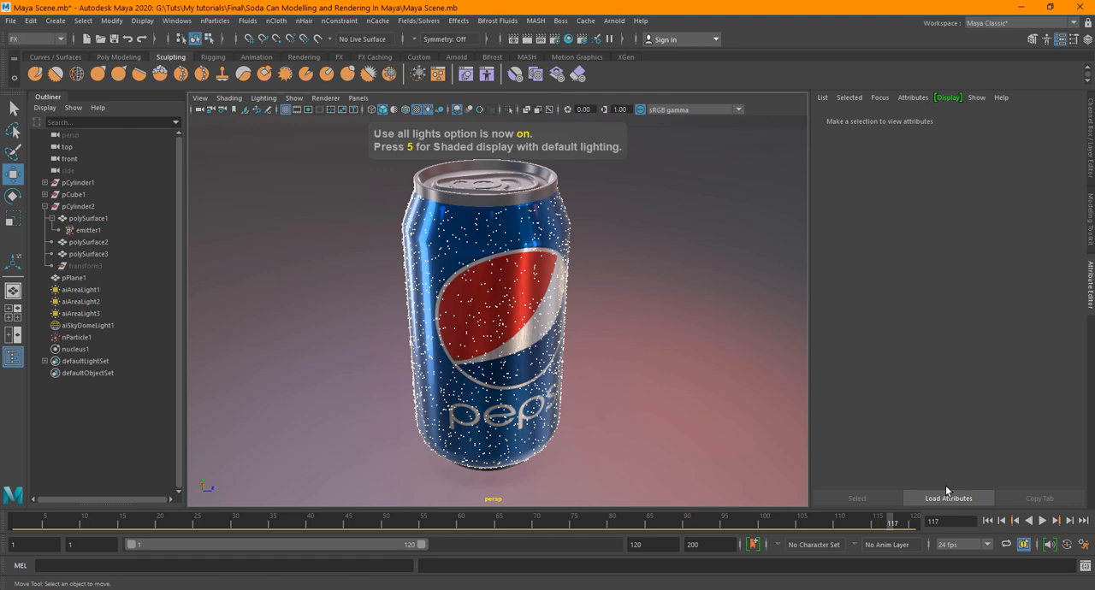
click(1043, 521)
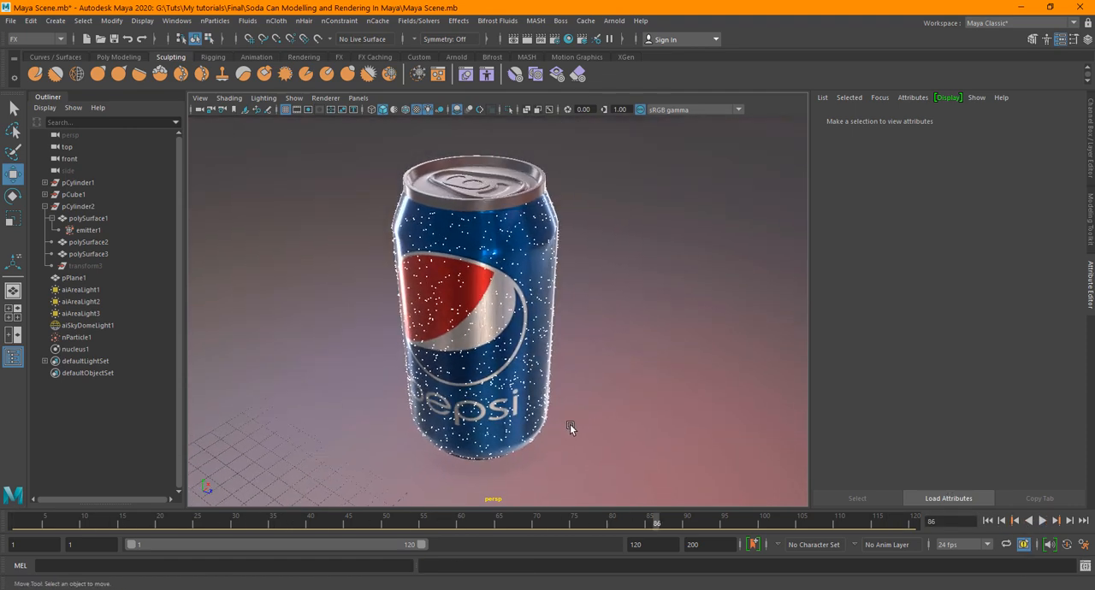
click(77, 337)
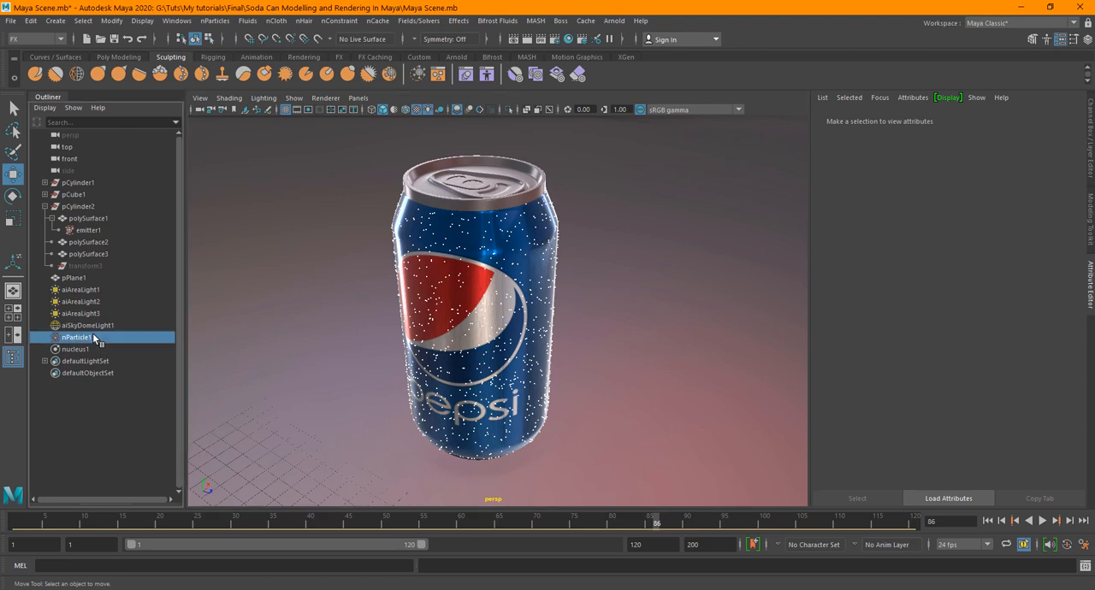
Step: Set nParticleShape1's Particle Size Radius to 0.100
click(77, 337)
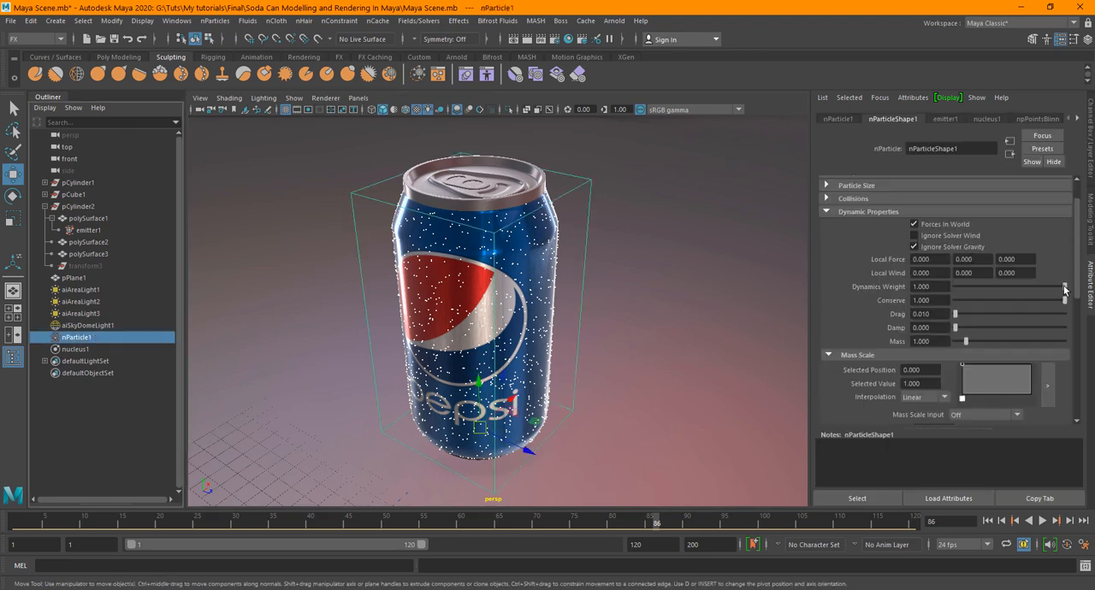
scroll(down, 3)
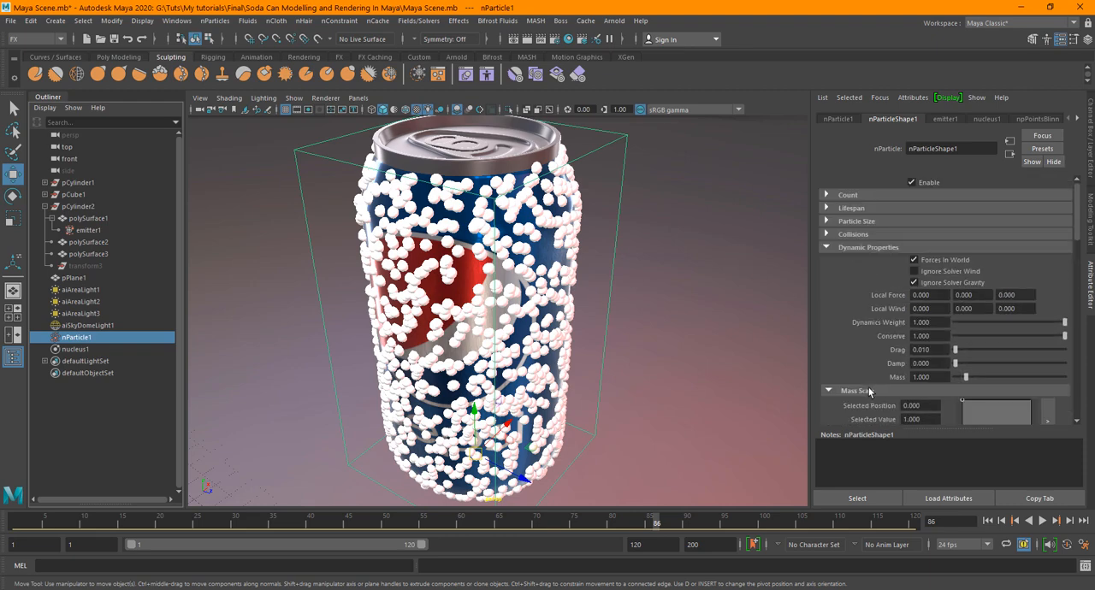
click(857, 221)
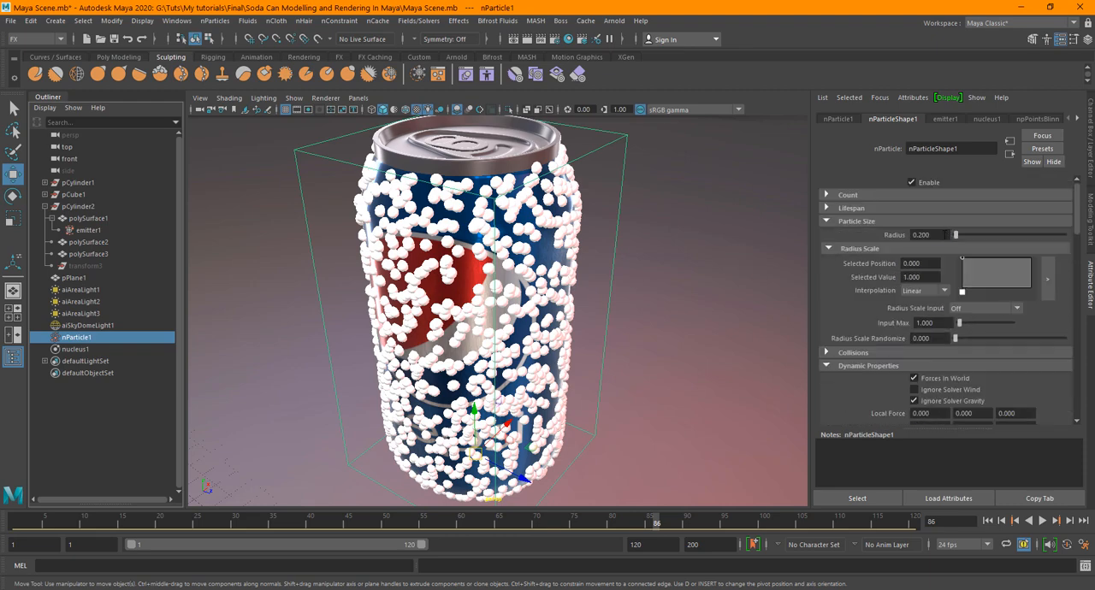
text(0.100)
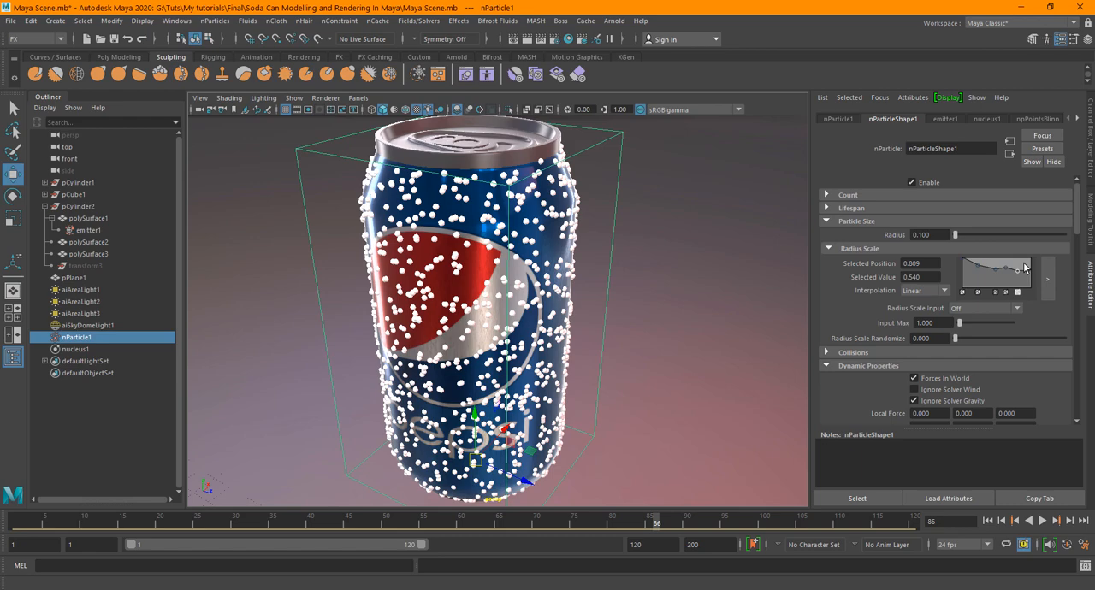
Step: Give the Radius Scale ramp a zigzag driven by Randomized ID, and replay the simulation
drag(1027, 269, 975, 280)
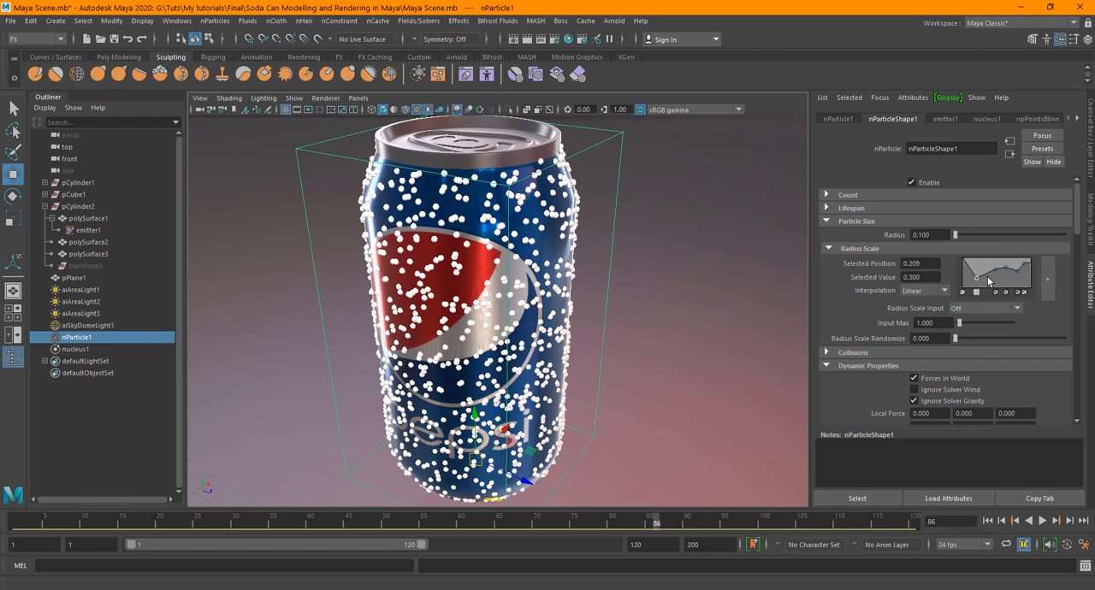
drag(977, 279, 993, 282)
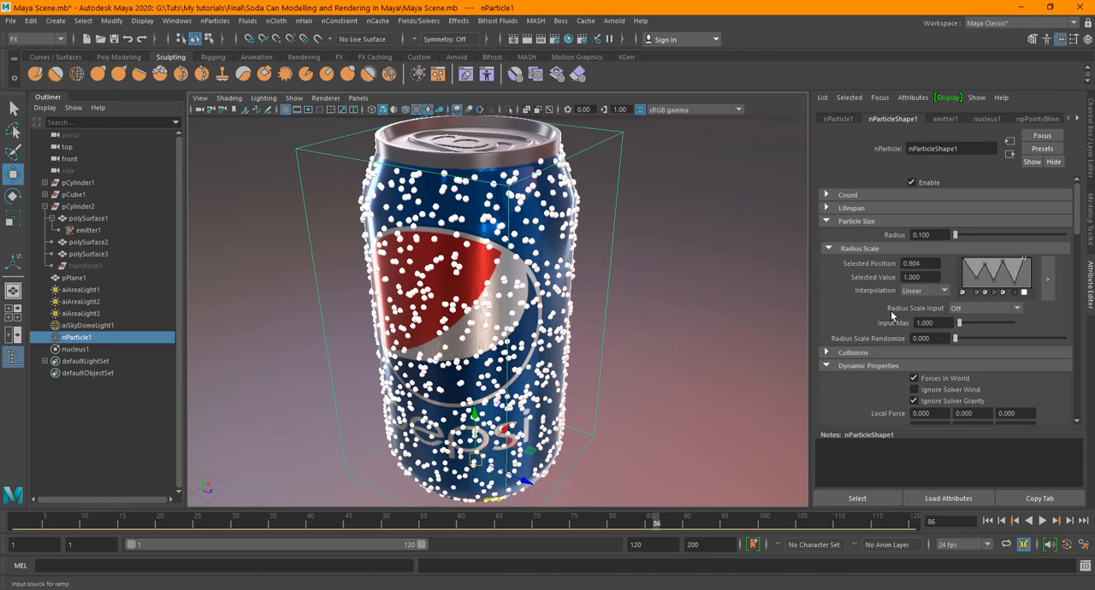
click(1009, 308)
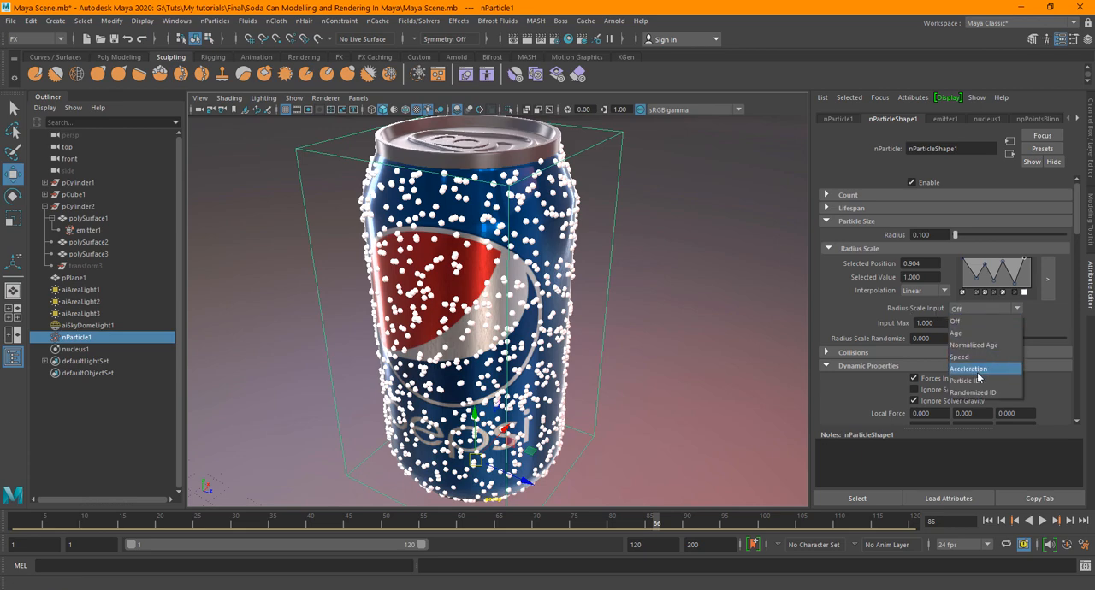
click(975, 392)
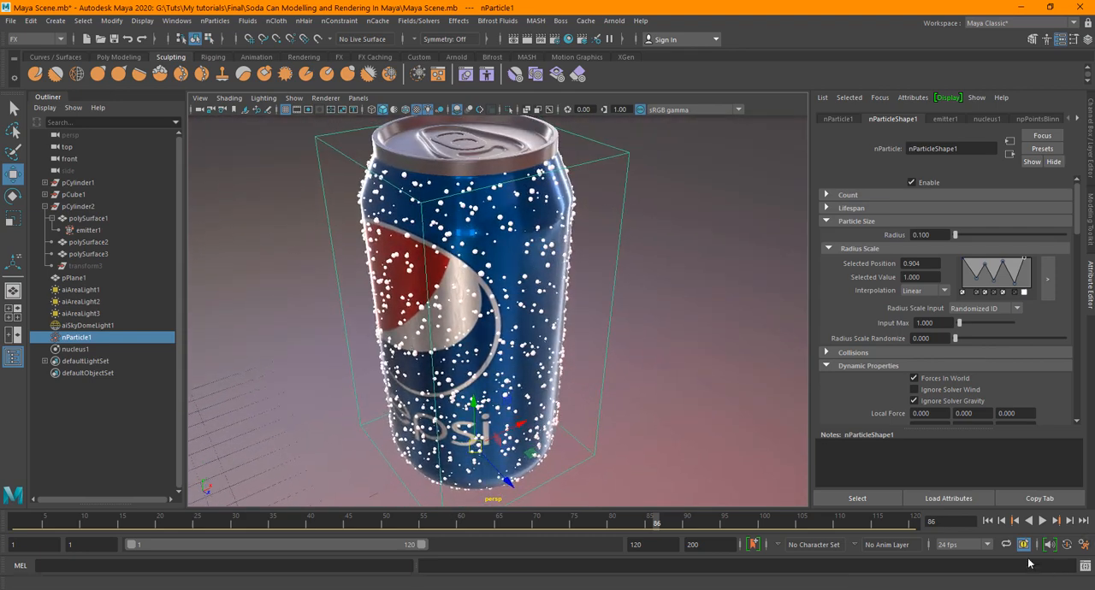
click(1043, 520)
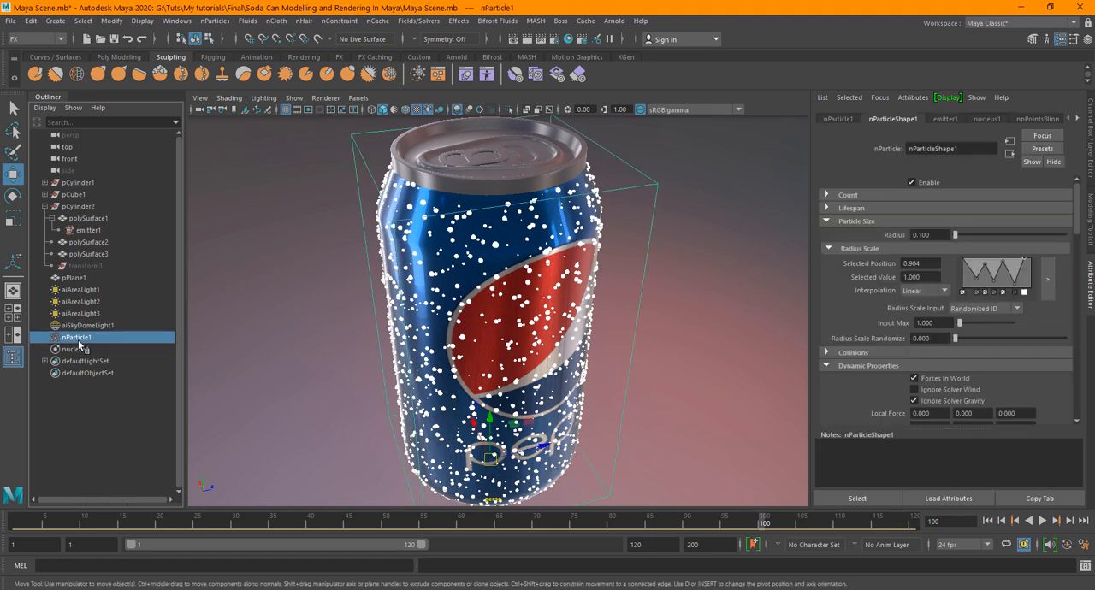
click(110, 20)
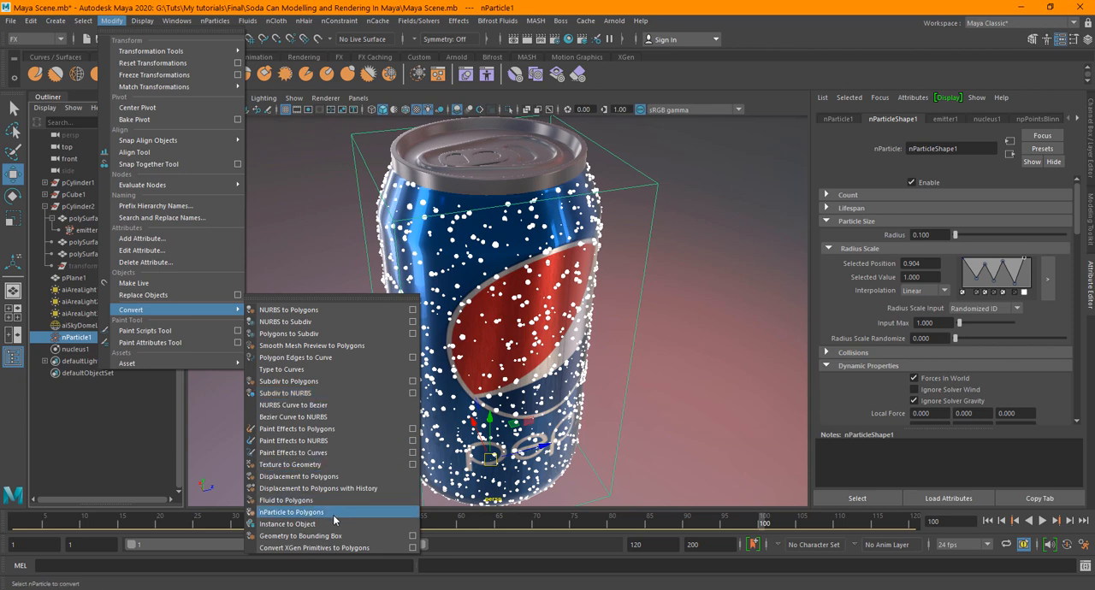
Step: Convert nParticle1 to polygons with threshold 0, blobby radius 0.44 and triangle size 0.110
click(292, 512)
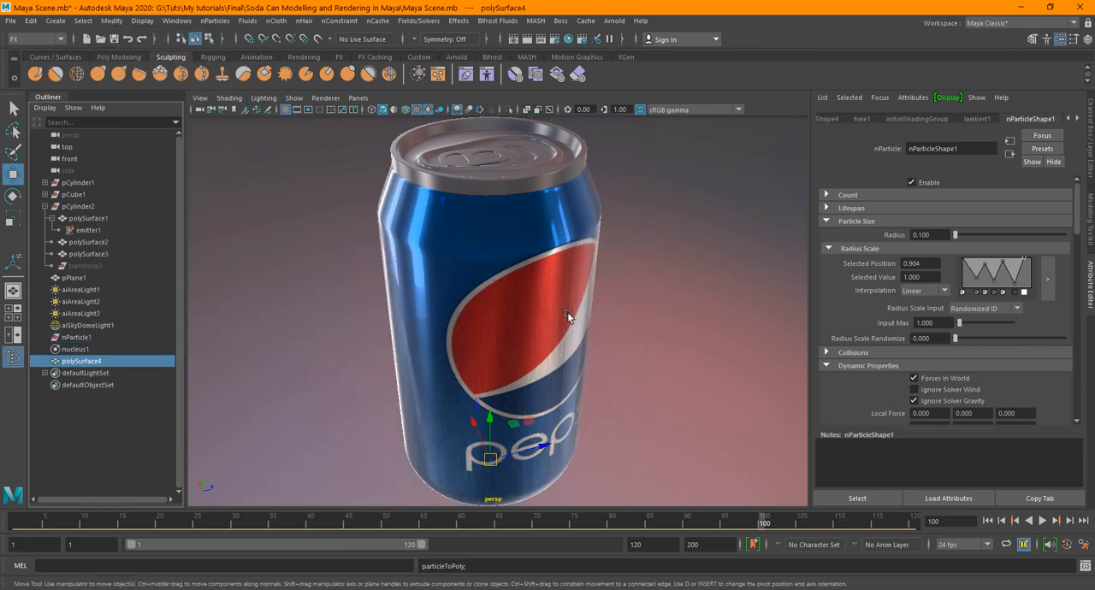
mouse_move(776, 241)
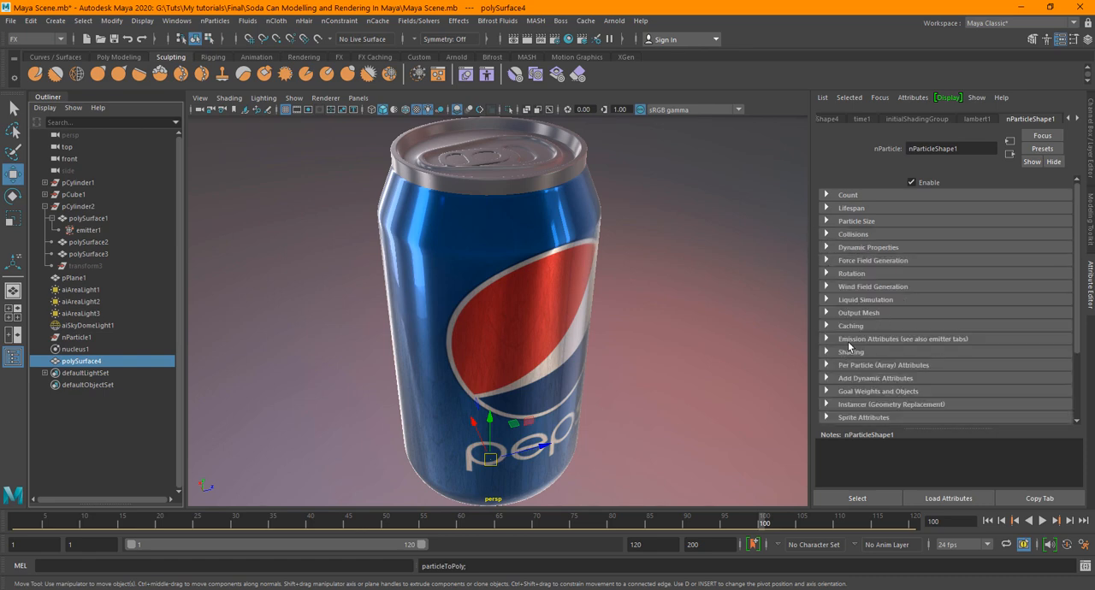
click(858, 312)
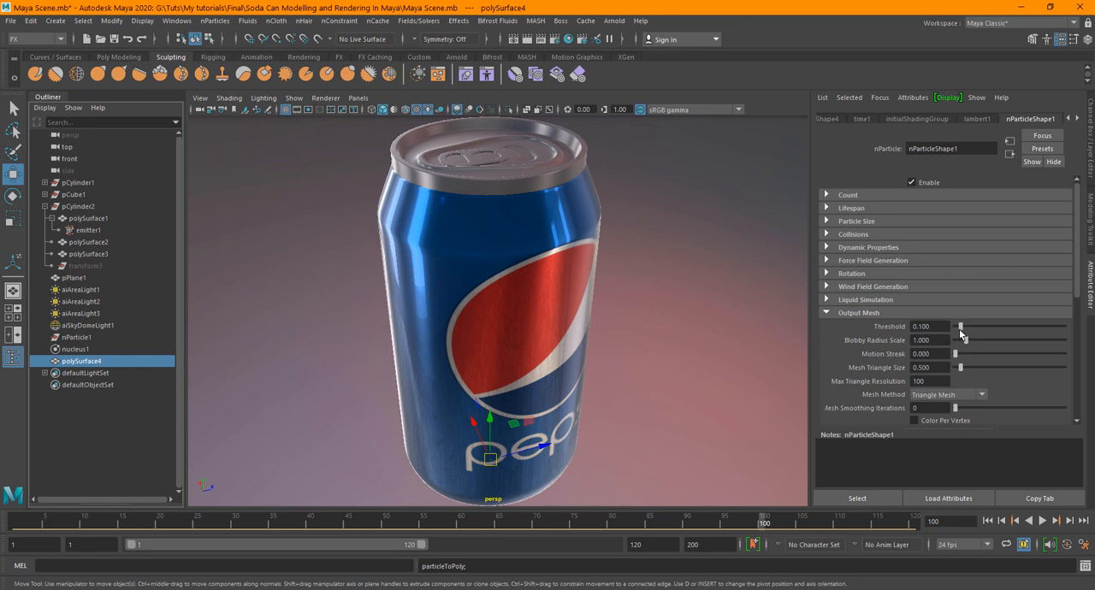
drag(961, 327, 955, 326)
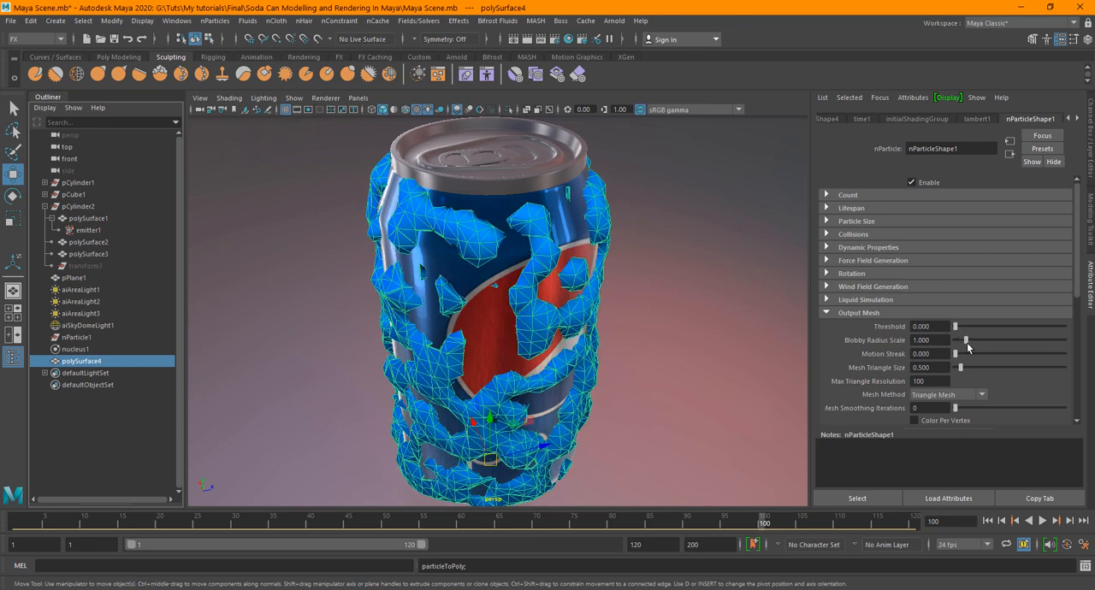
drag(958, 340, 971, 339)
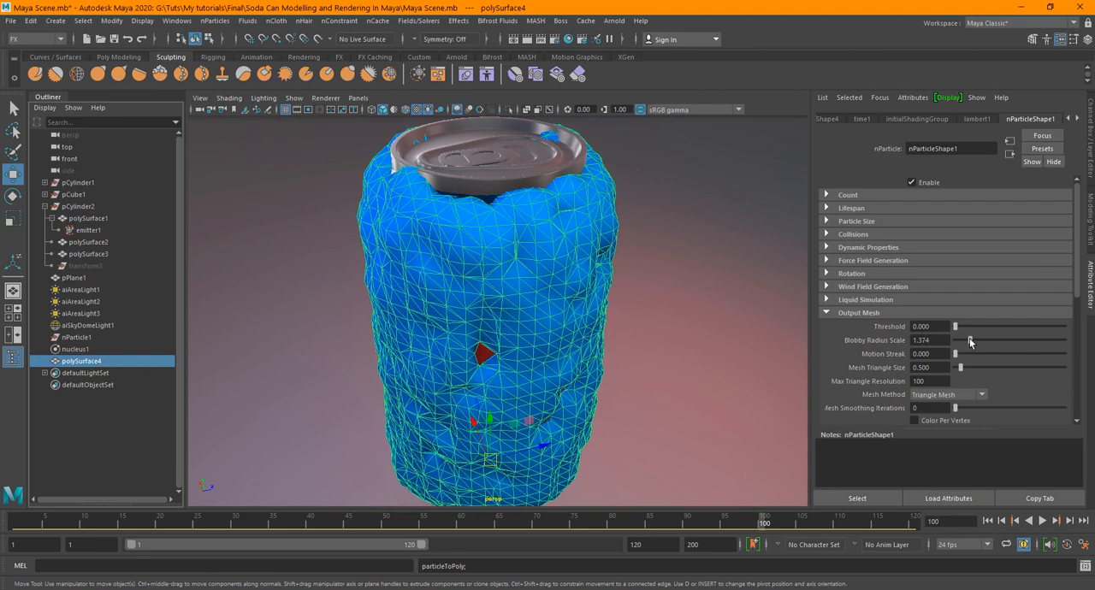
drag(971, 341, 962, 340)
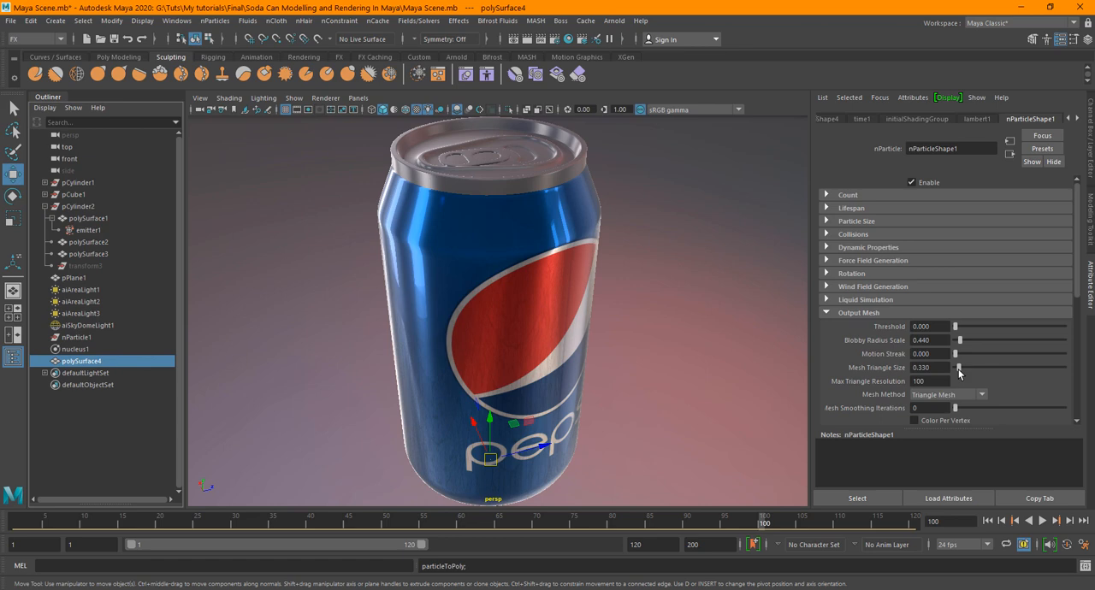
drag(958, 367, 954, 367)
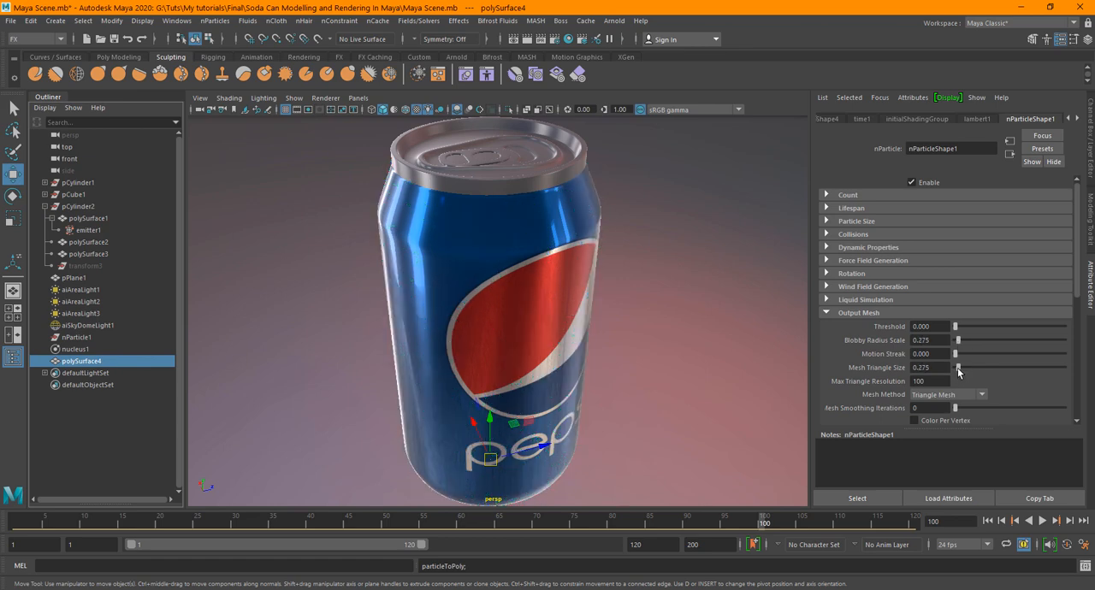
drag(959, 367, 955, 367)
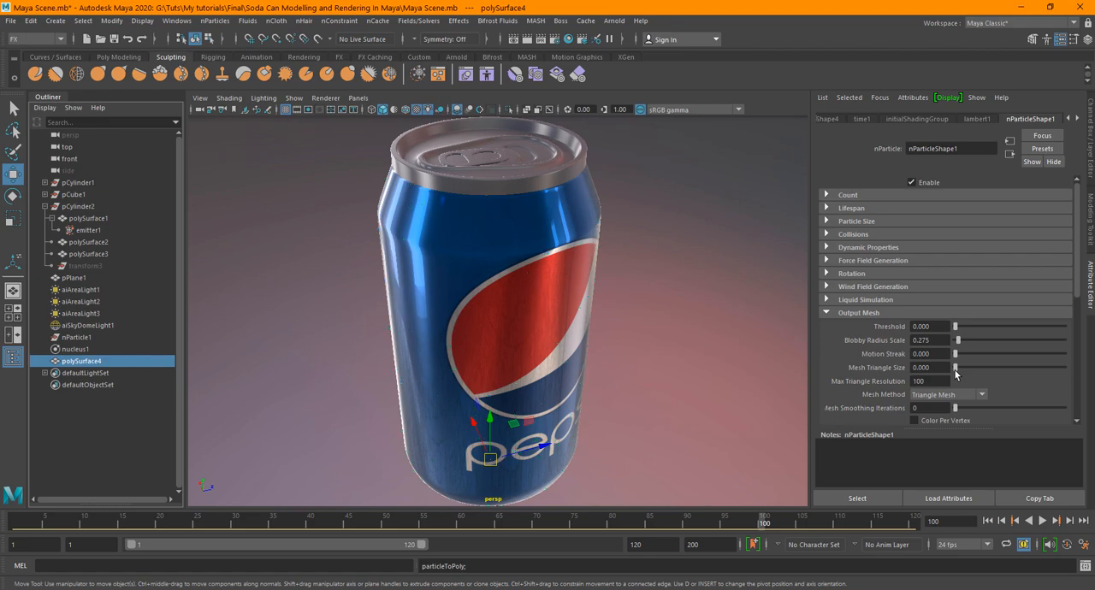
drag(958, 367, 967, 367)
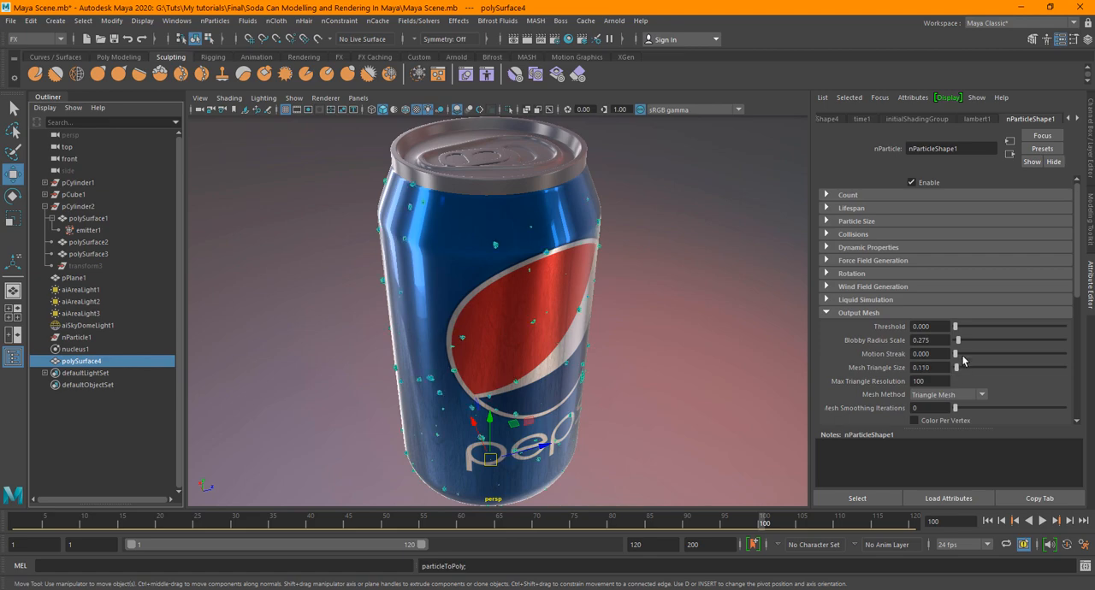
drag(957, 340, 961, 340)
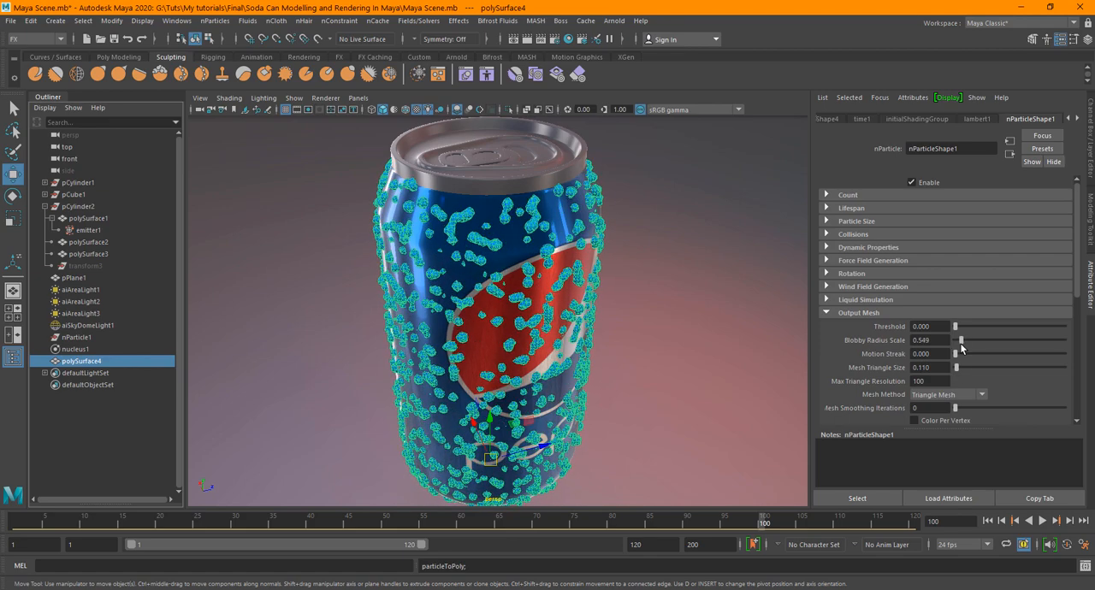
drag(960, 339, 957, 339)
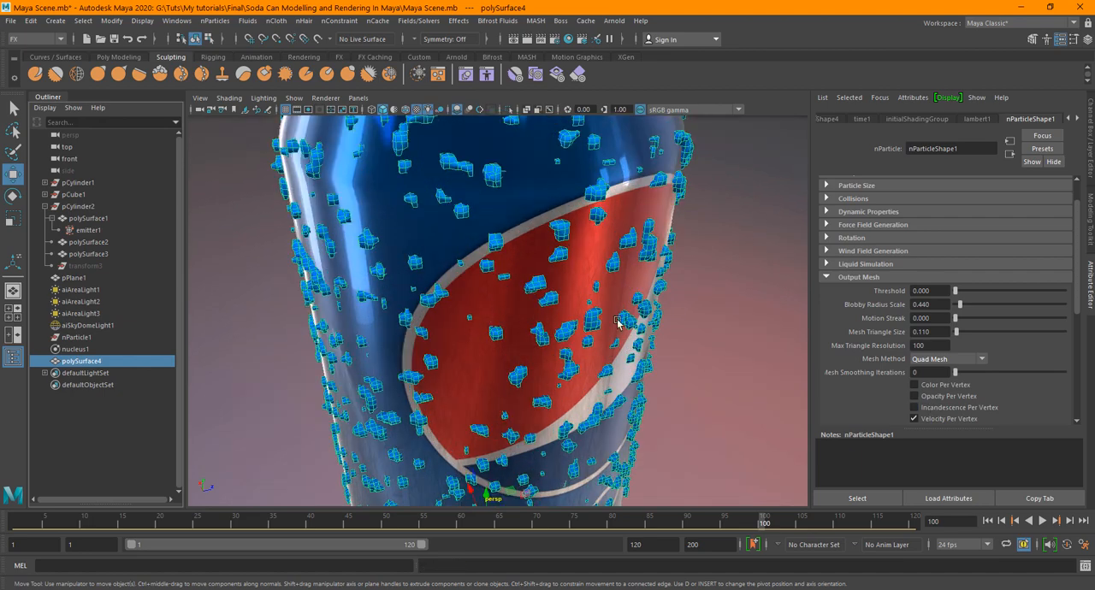
Step: Set Mesh Smoothing Iterations to 4 and duplicate polySurface4 into polySurface5
drag(956, 373, 986, 372)
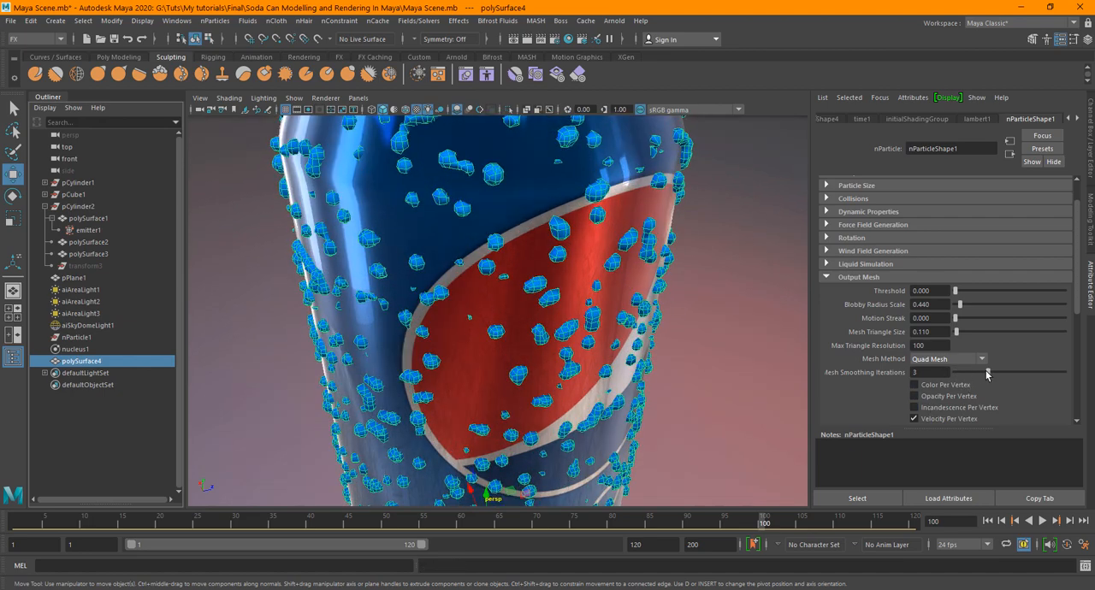
click(73, 277)
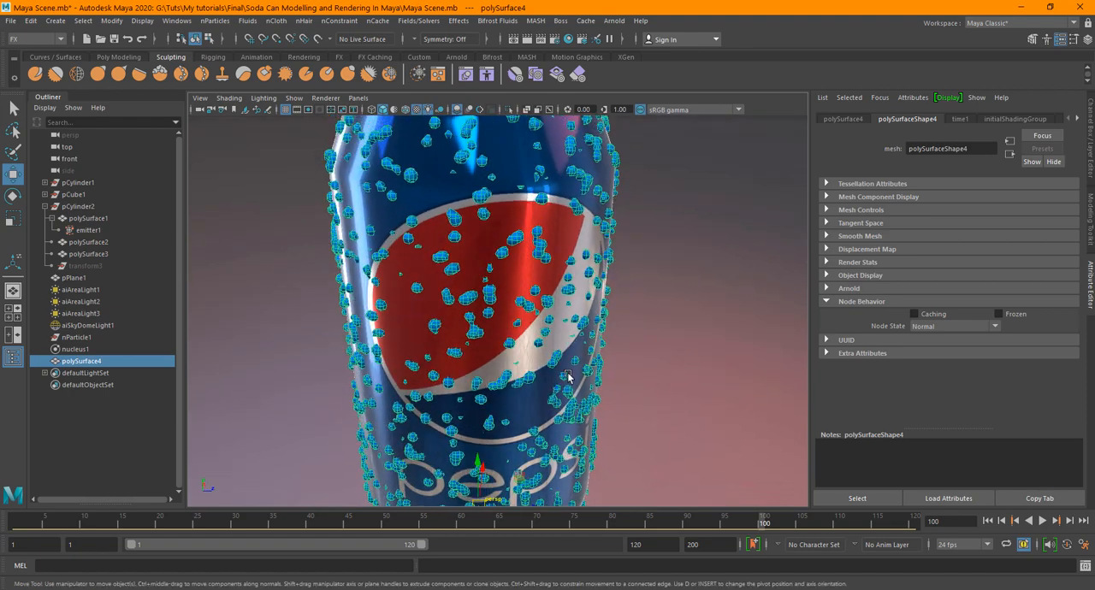
mouse_move(924, 168)
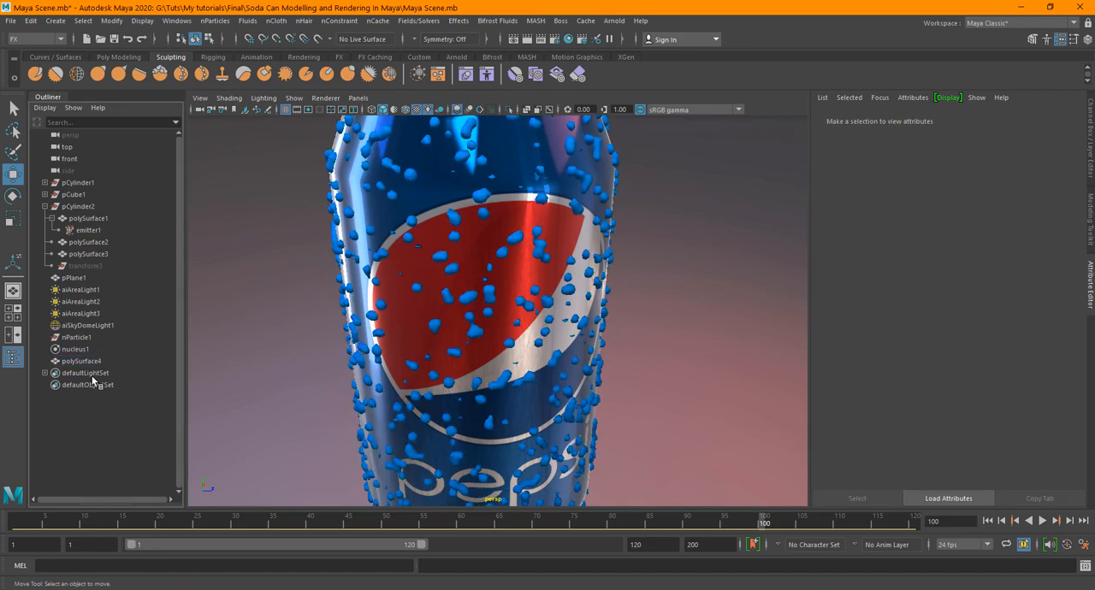
click(76, 337)
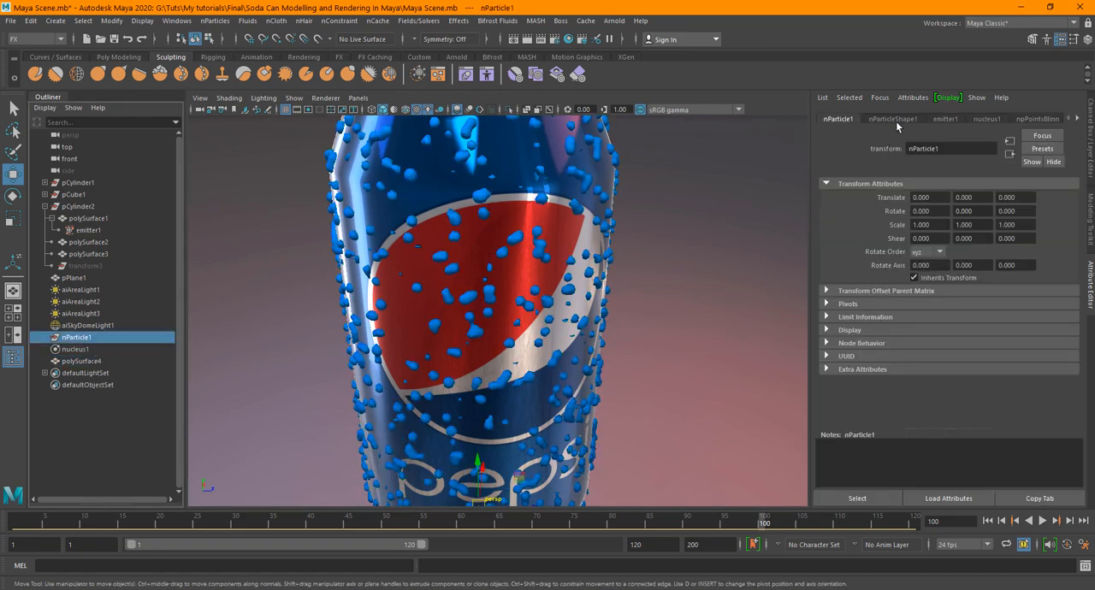
click(892, 118)
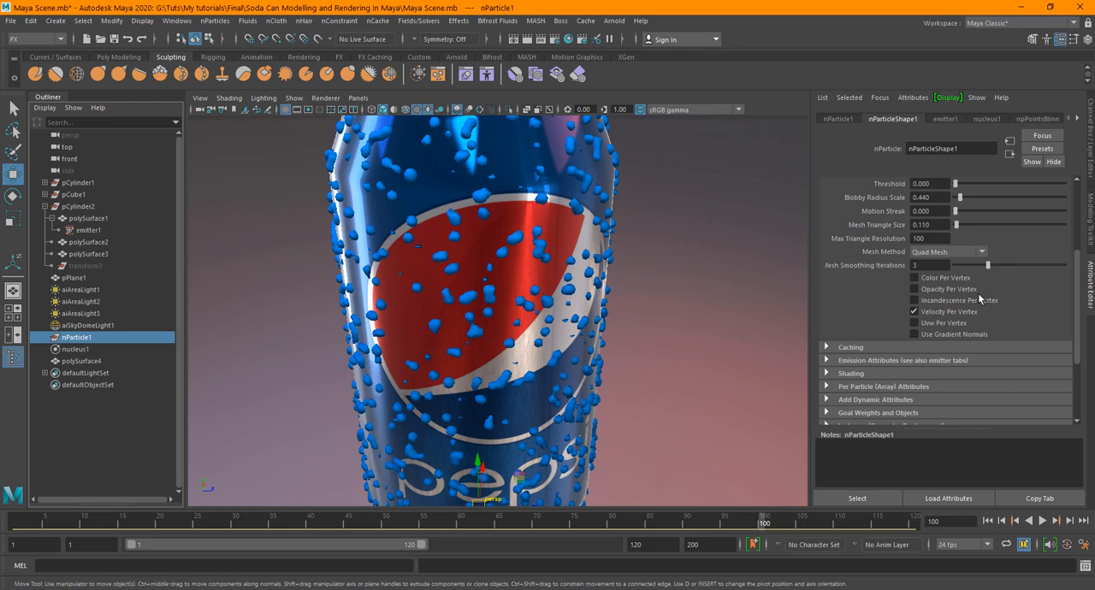
mouse_move(973, 326)
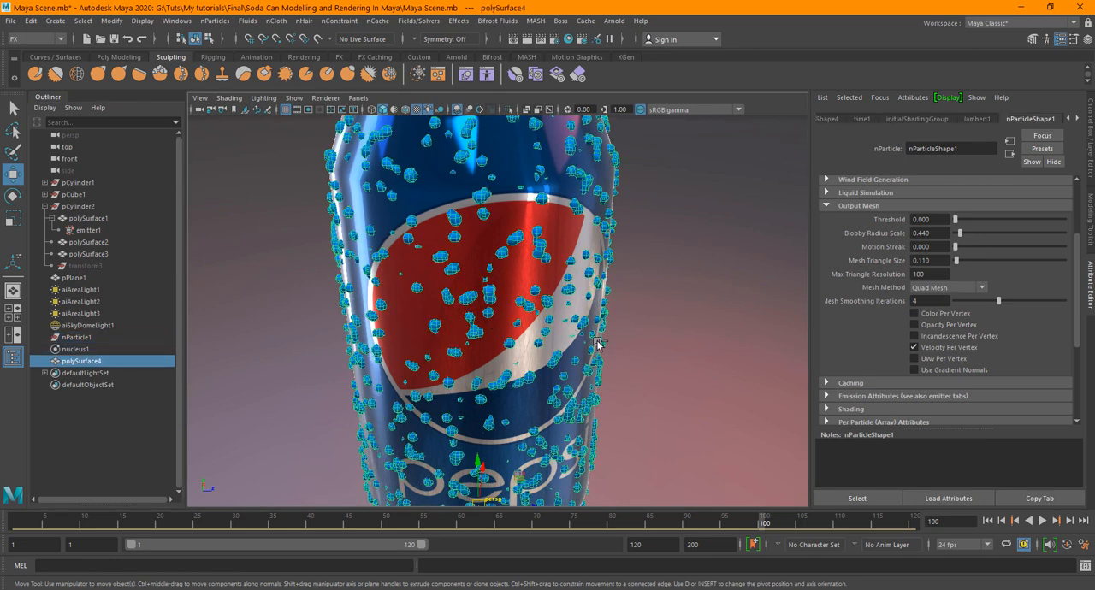
click(81, 361)
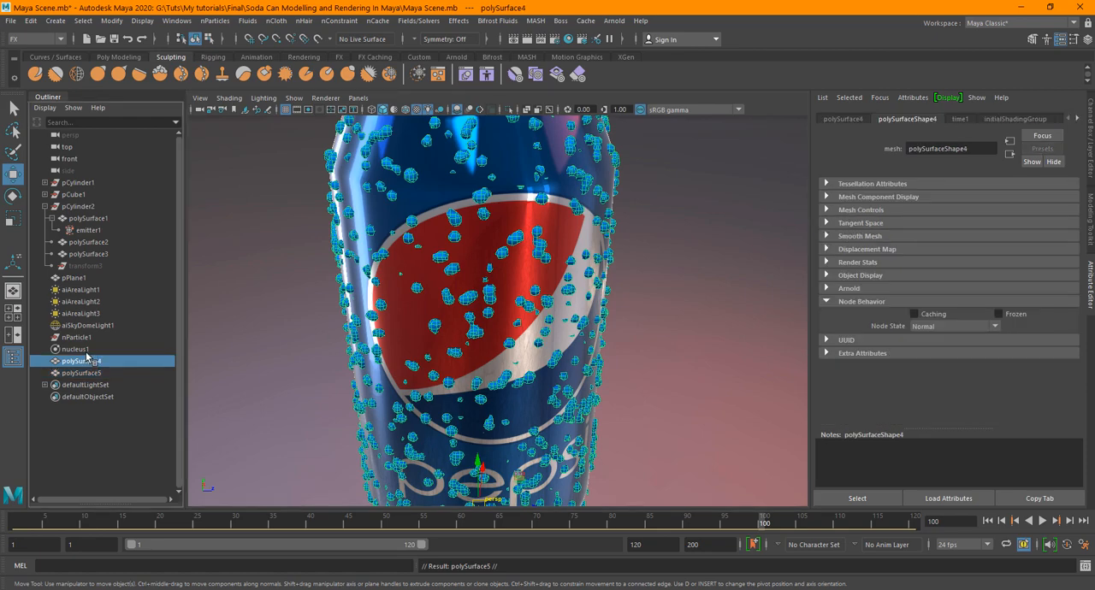
Step: Hide nParticle1, nucleus1 and polySurface4 so only the polySurface5 droplets remain on the can
click(75, 337)
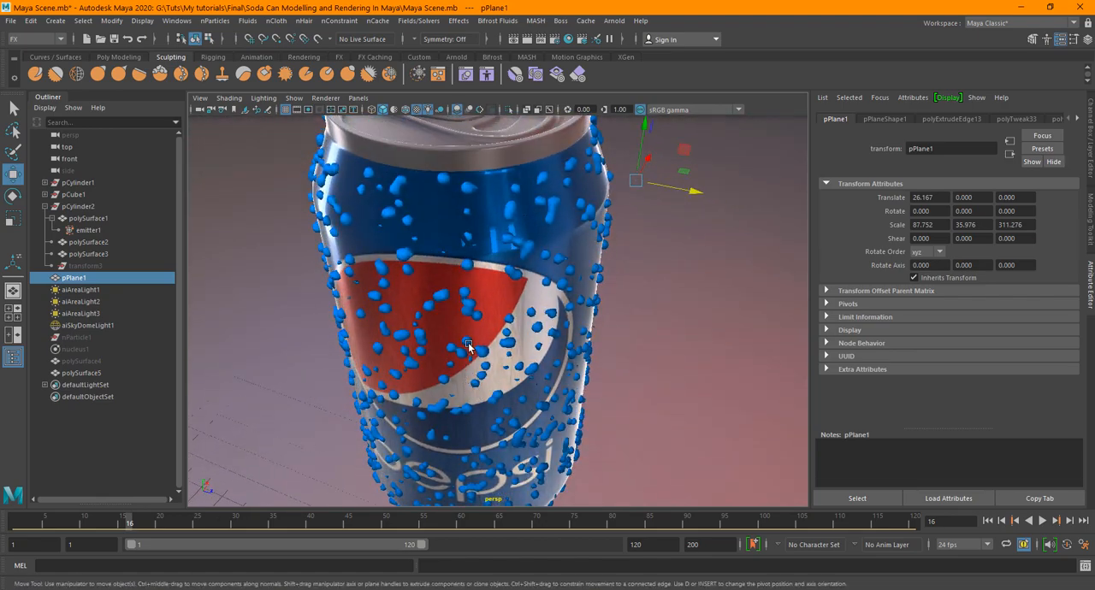
drag(468, 348, 480, 383)
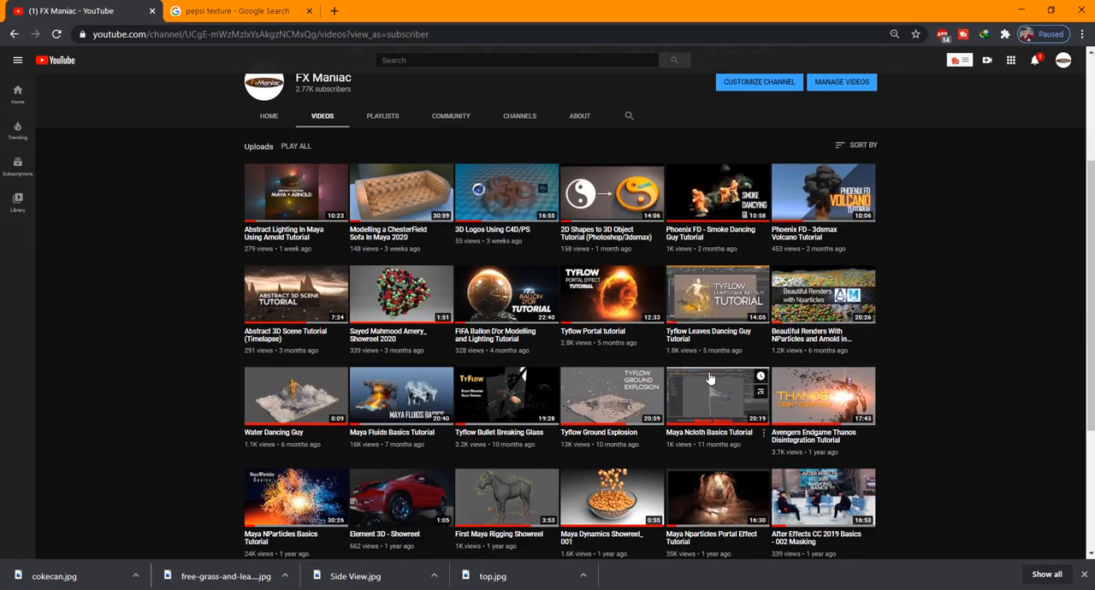
scroll(down, 3)
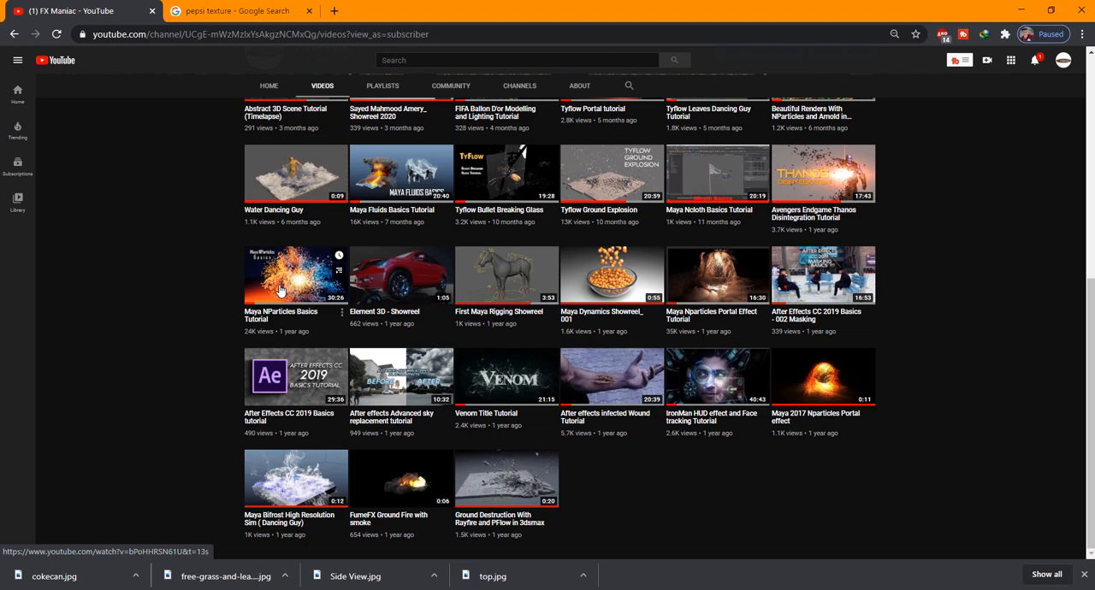
mouse_move(306, 293)
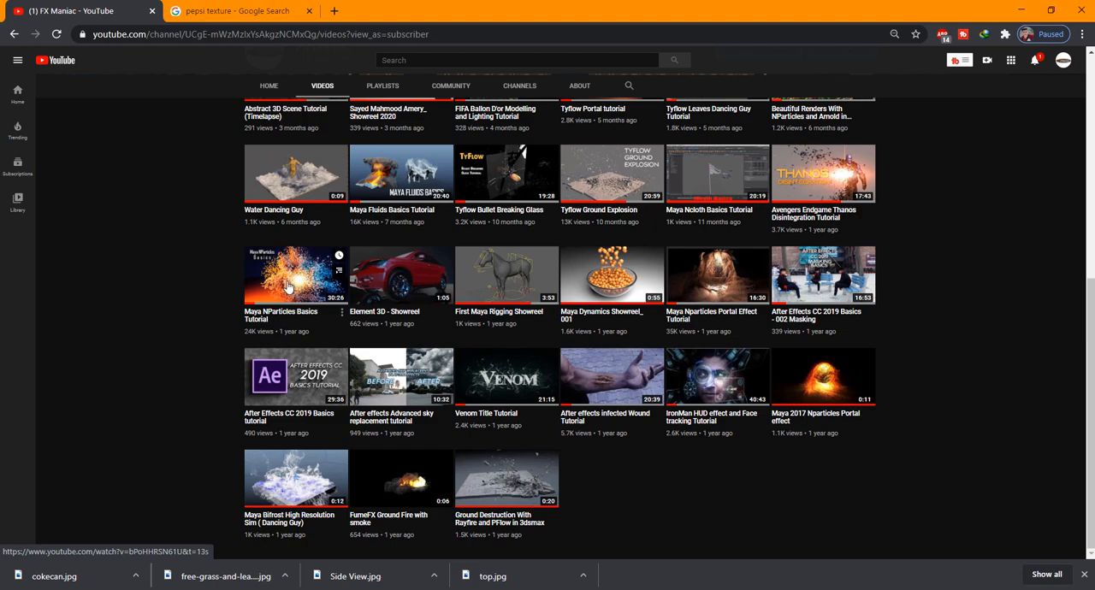
mouse_move(719, 278)
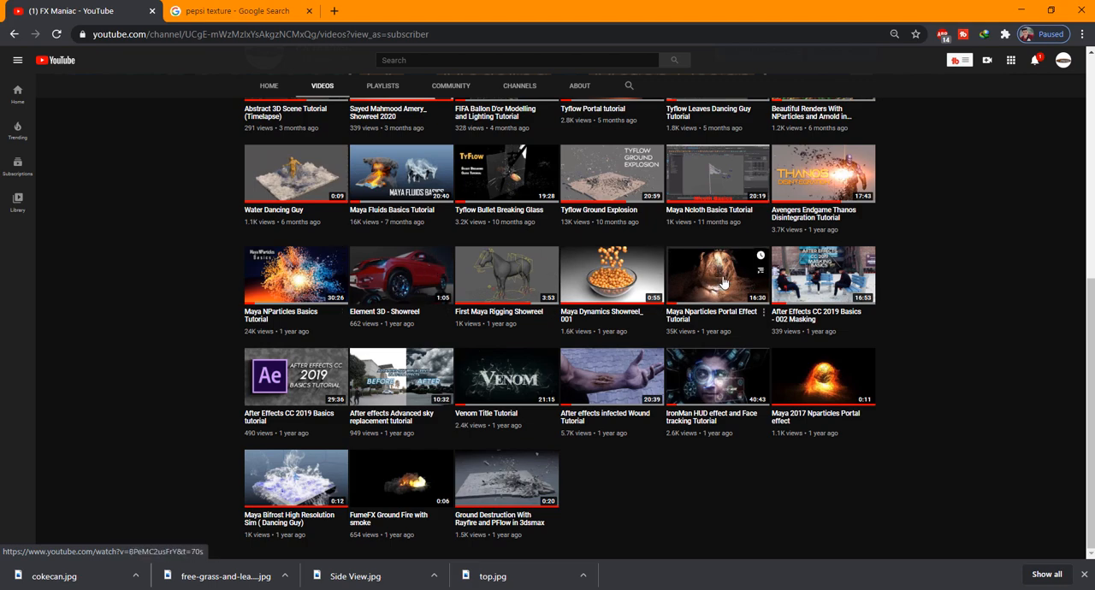
scroll(up, 3)
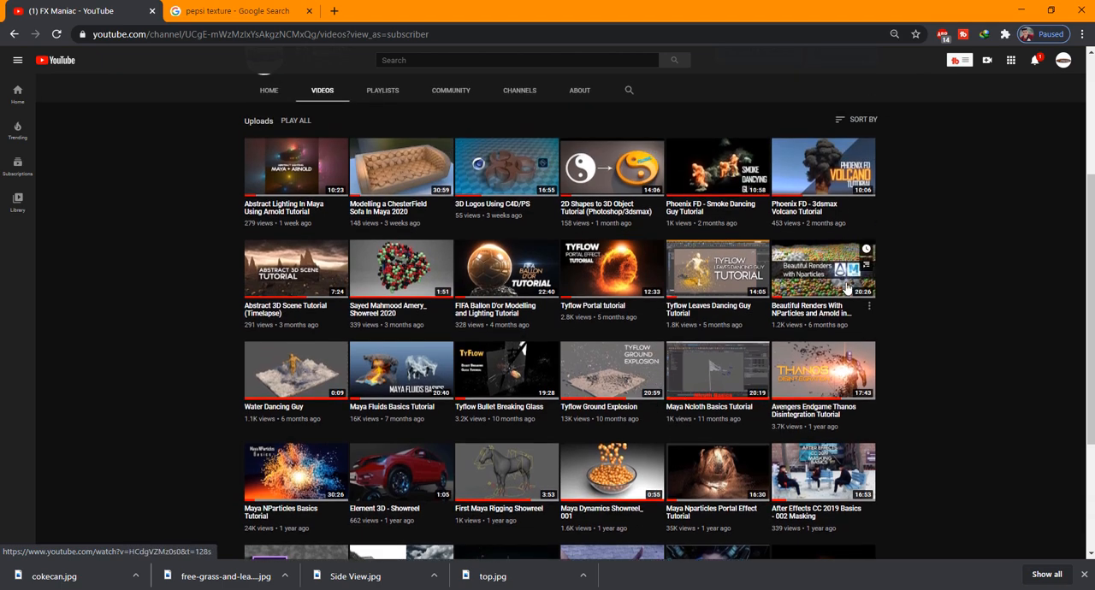
scroll(down, 3)
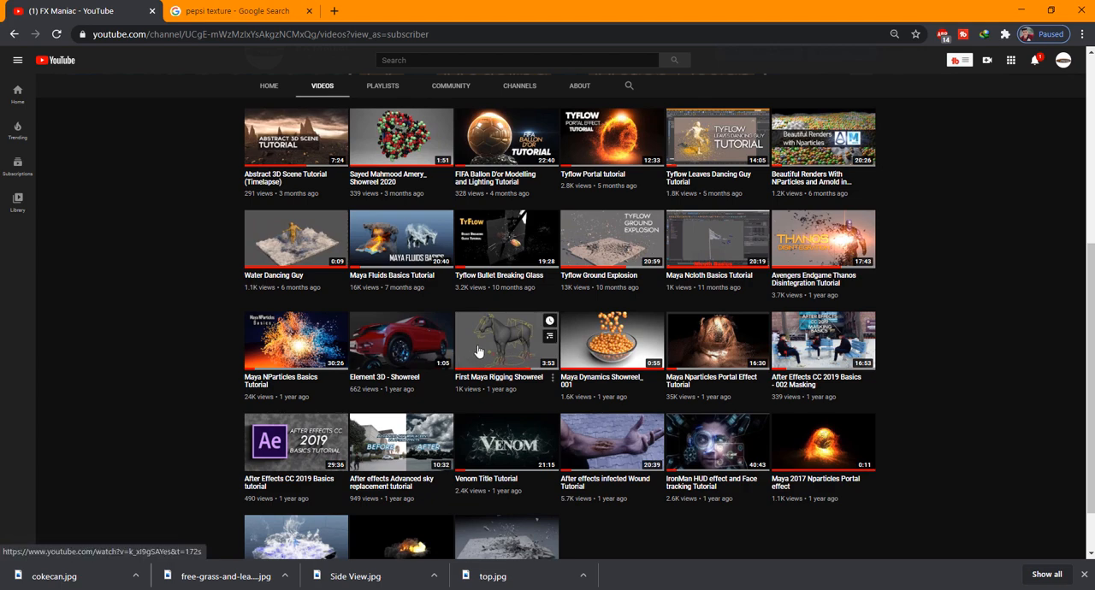
mouse_move(295, 341)
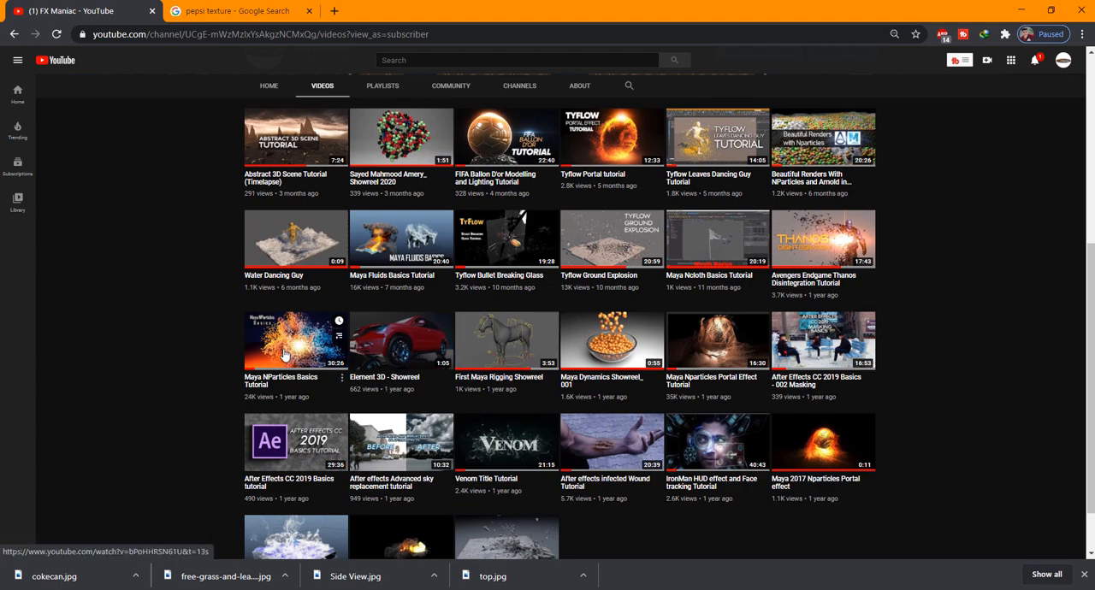
mouse_move(297, 345)
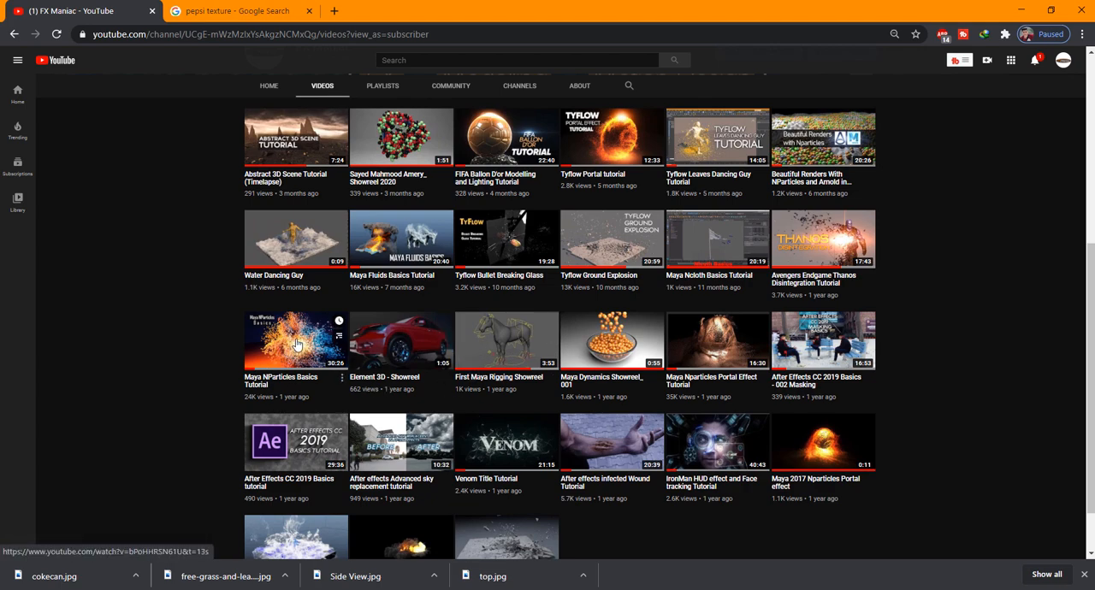
scroll(down, 3)
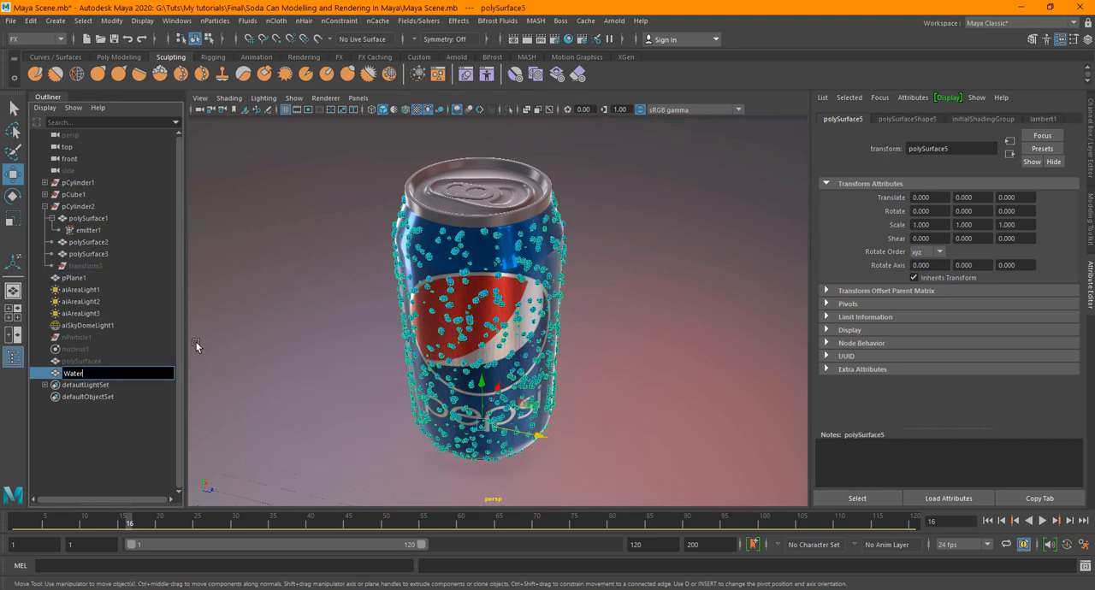
Step: Rename polySurface5 to Water_Drops and assign it a new aiStandardSurface material
text(Water_Drops)
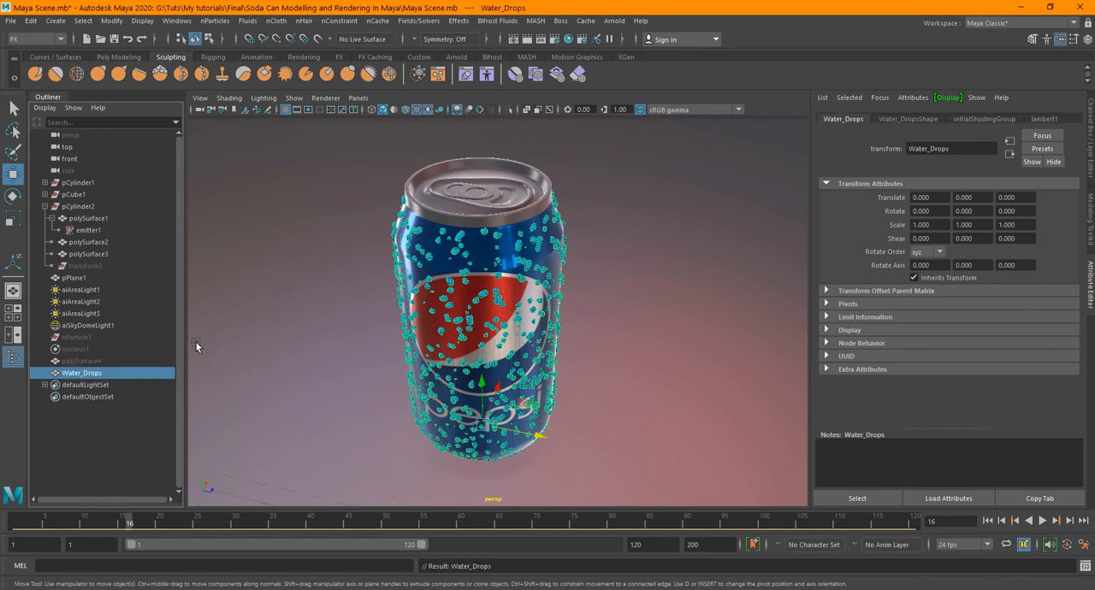
right_click(453, 253)
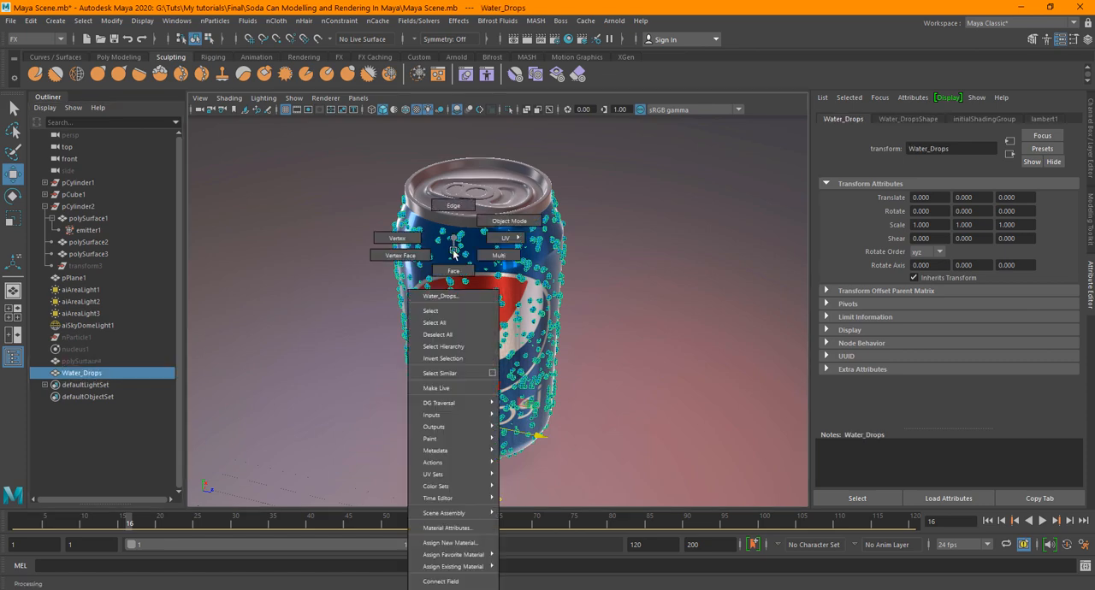
mouse_move(453, 555)
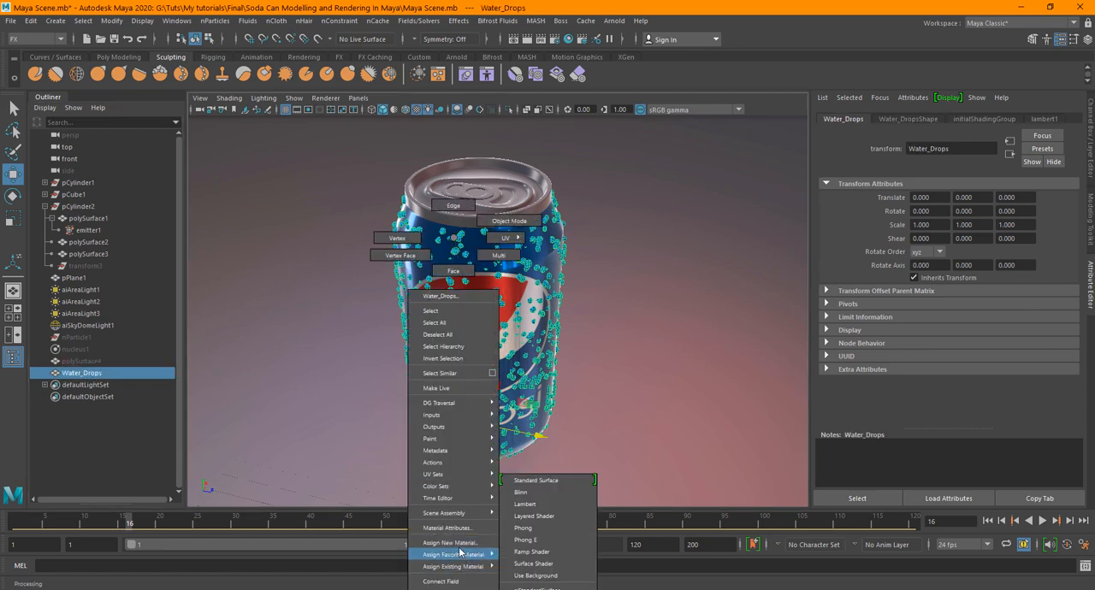
click(450, 542)
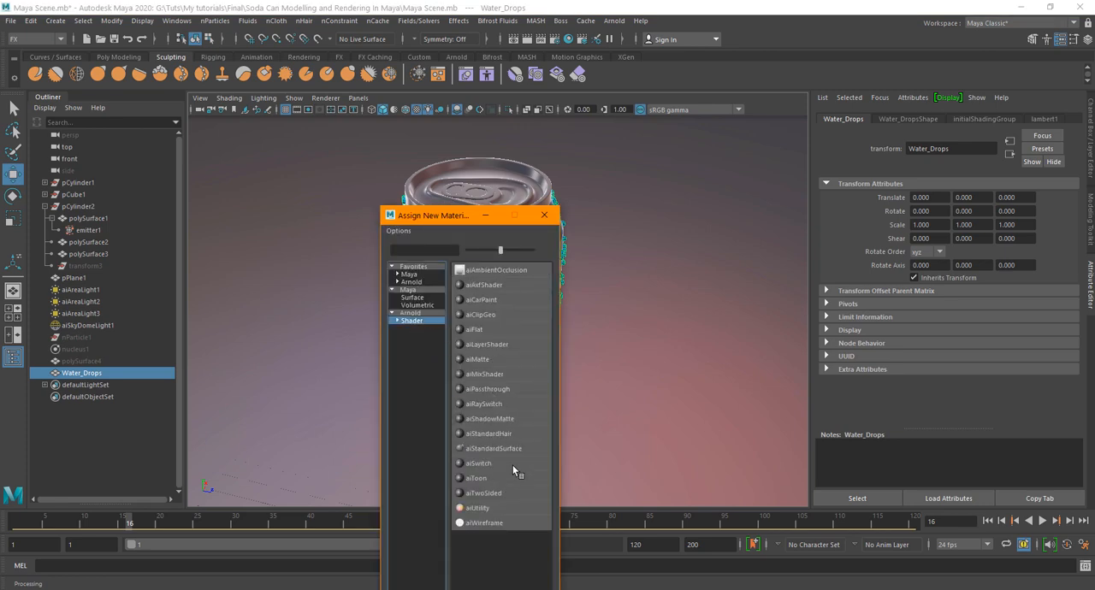
click(492, 449)
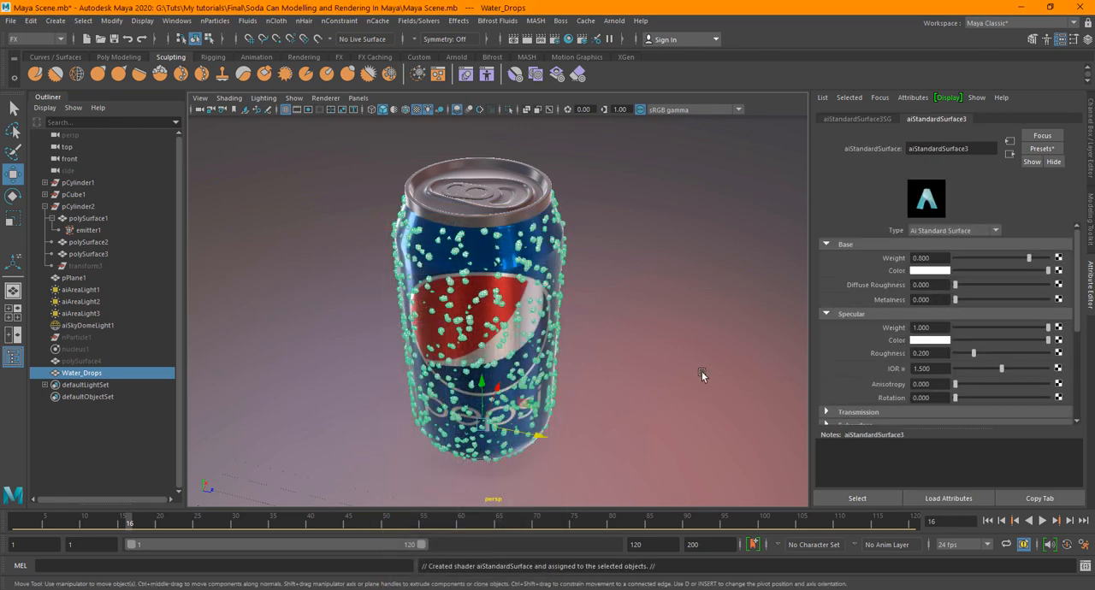
click(1042, 148)
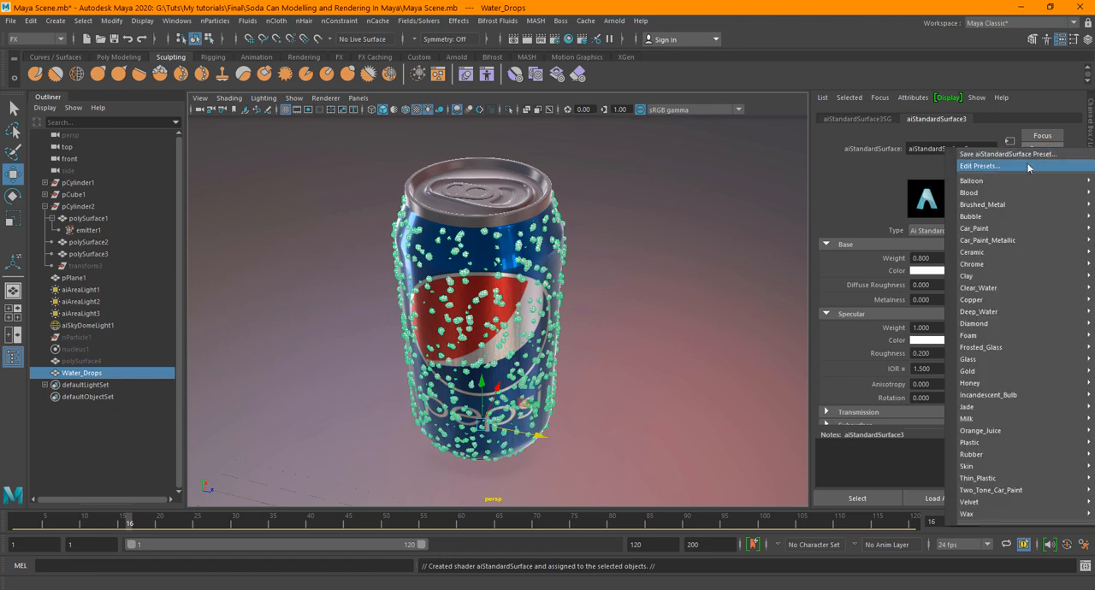
mouse_move(969, 383)
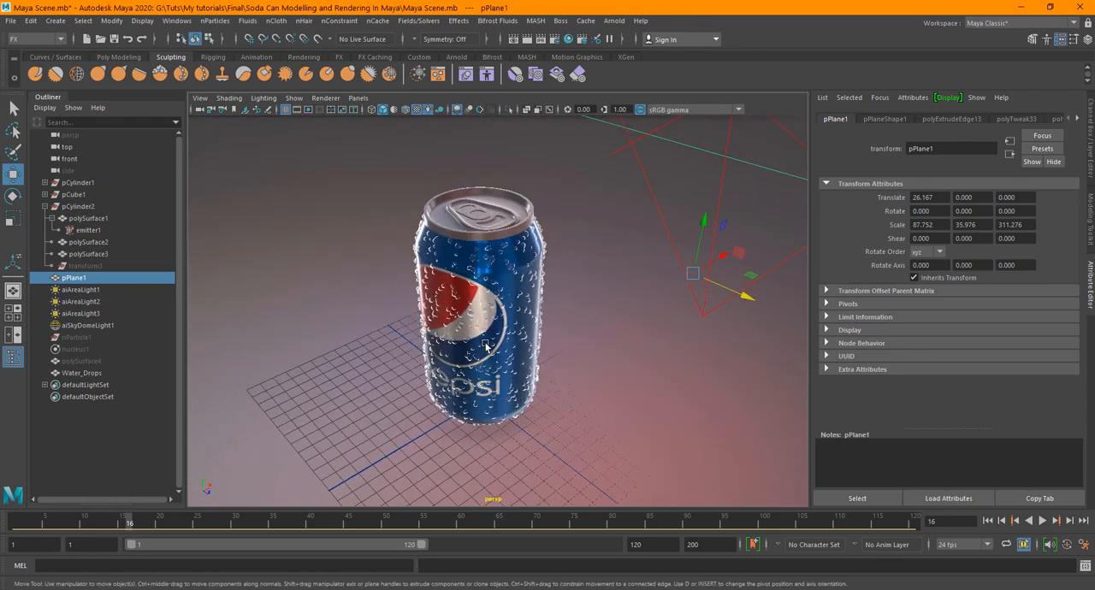
Step: Turn off Arnold Opaque on the Water_DropsShape node
click(81, 373)
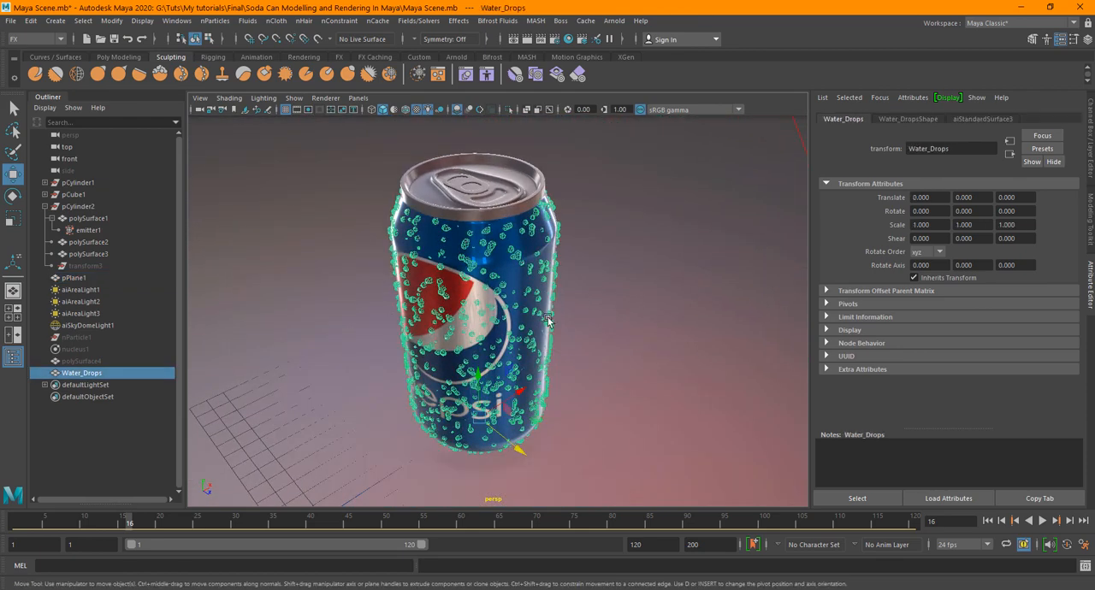
click(908, 118)
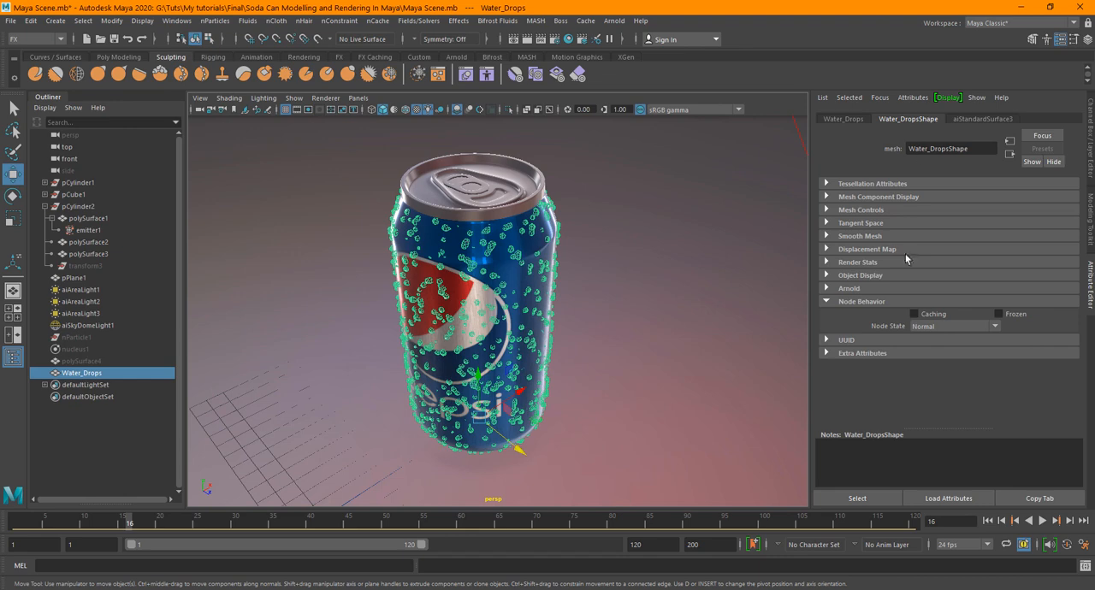
click(849, 288)
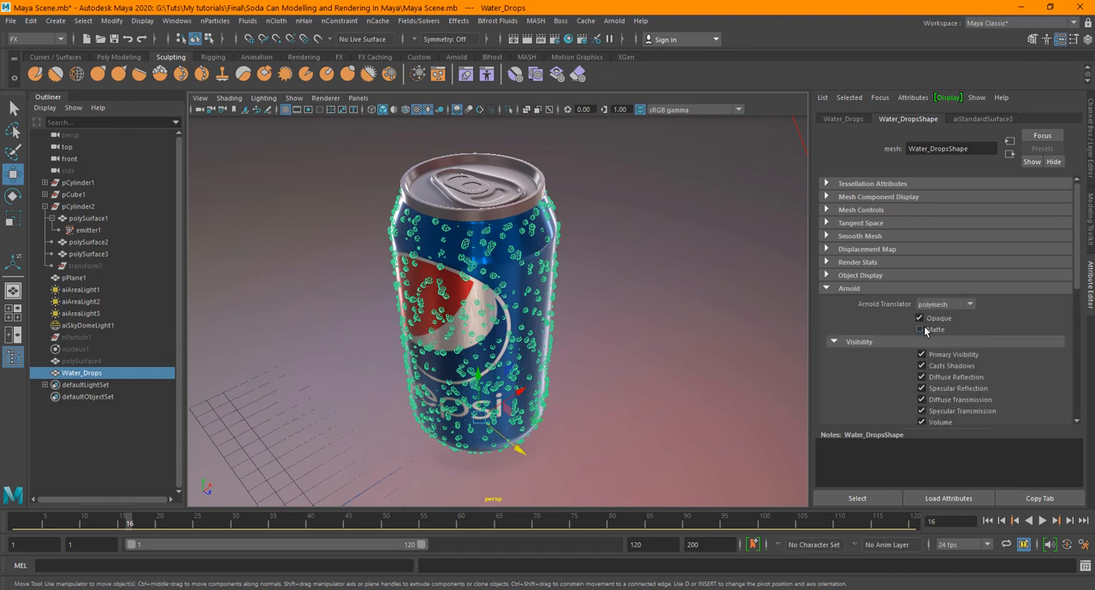
click(919, 317)
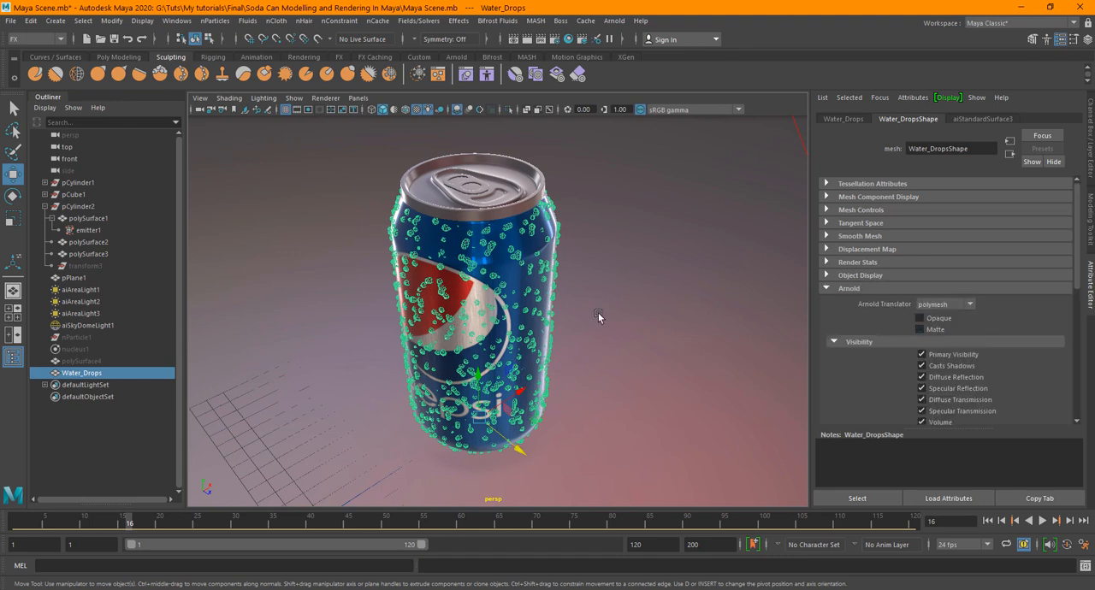
click(86, 325)
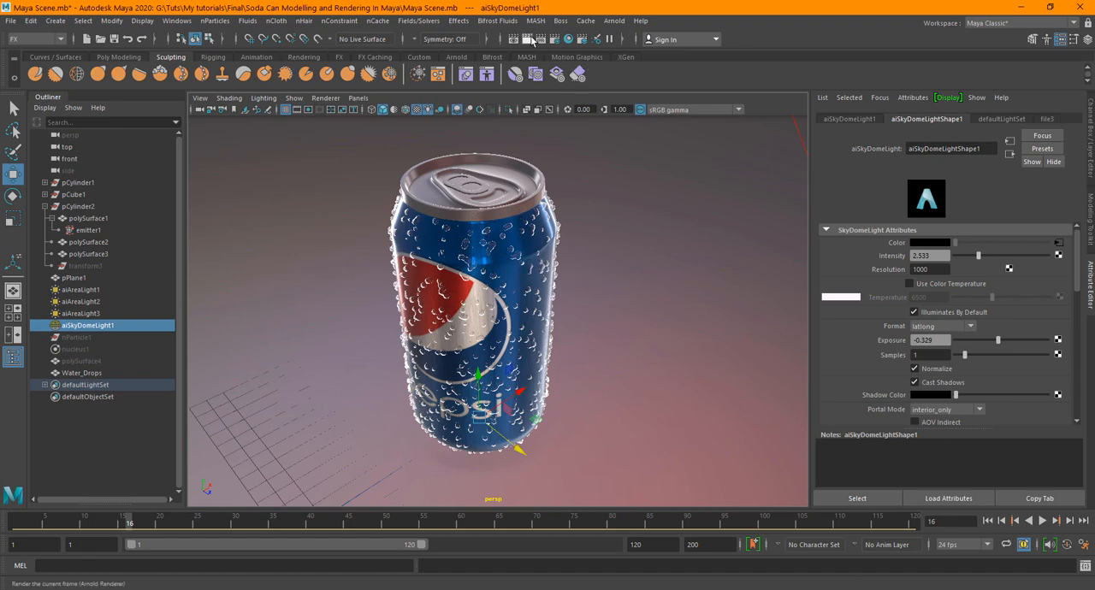
mouse_move(528, 40)
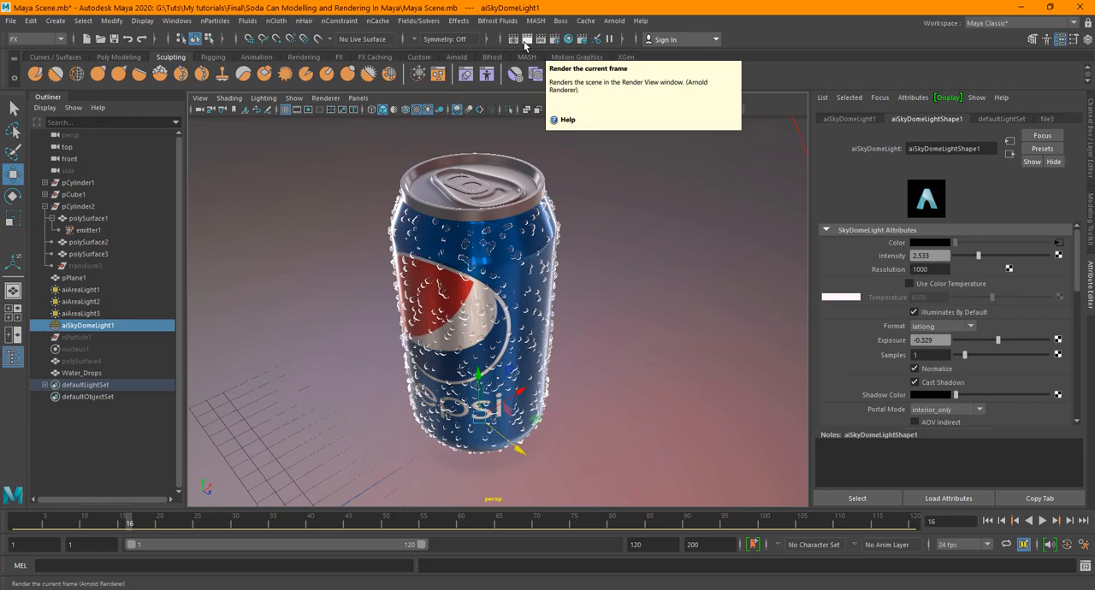
Step: Render the droplet-covered Pepsi can at 1920×1080 in Arnold Render View
click(526, 40)
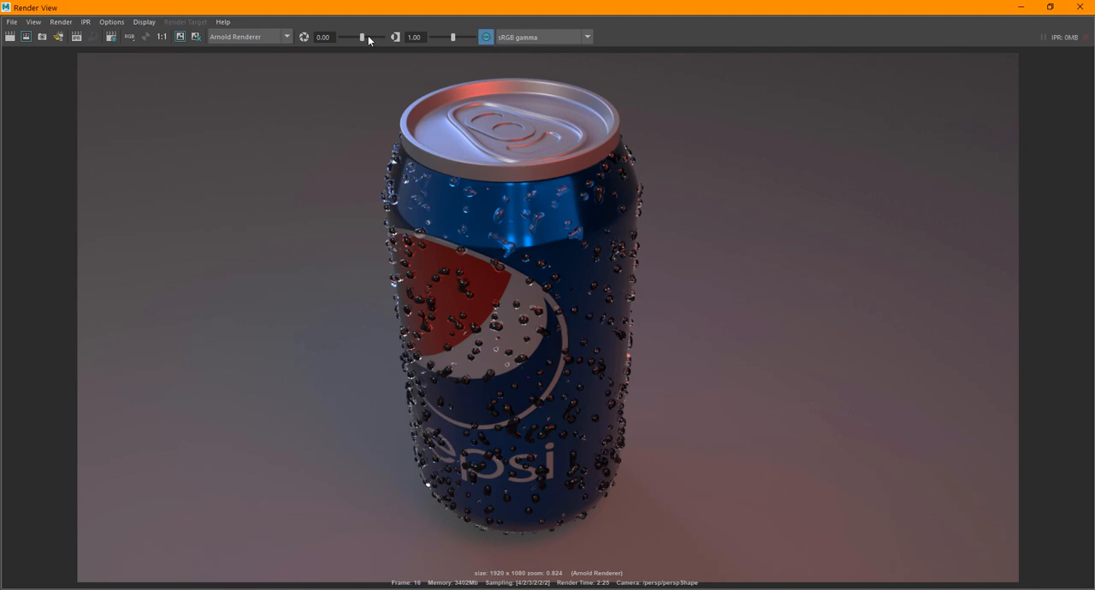
Step: Set the render's exposure to 0.46 and gamma to 1.14, then close Render View
drag(361, 37, 369, 37)
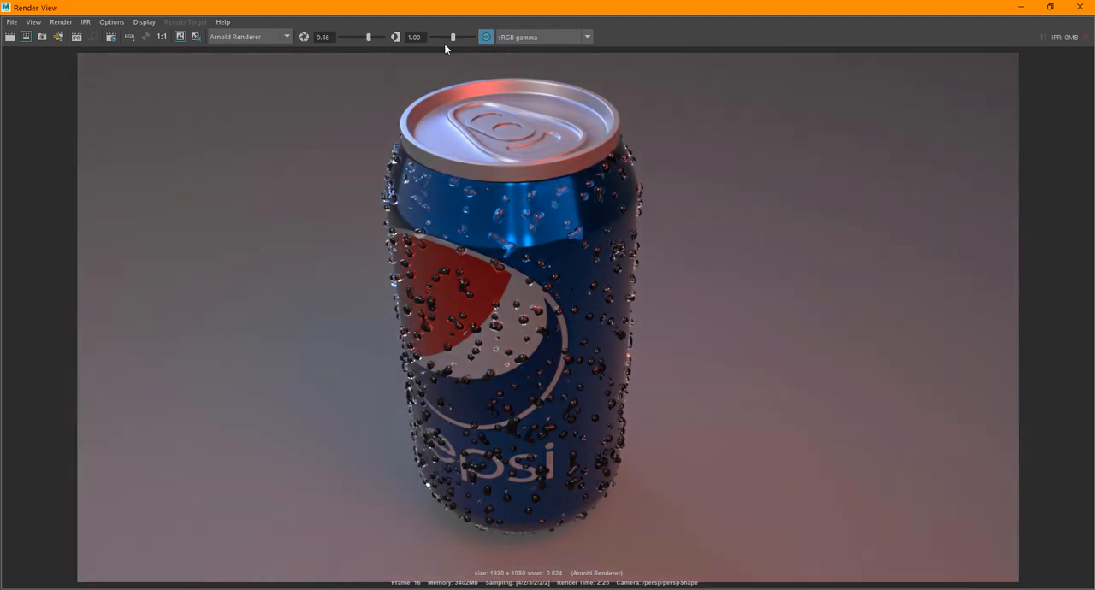
drag(452, 37, 456, 37)
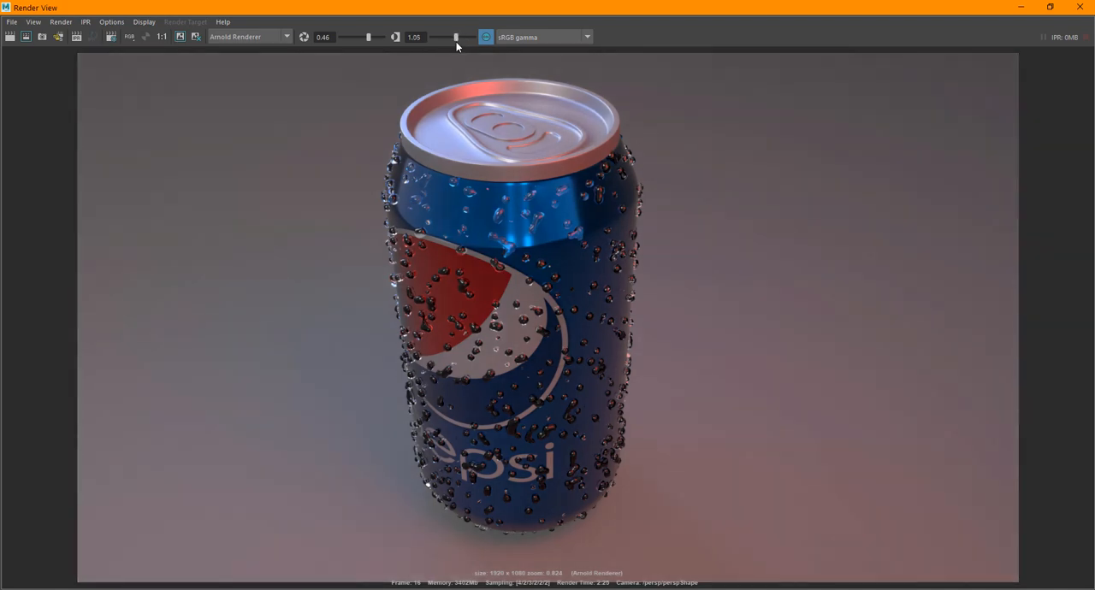
drag(456, 37, 462, 37)
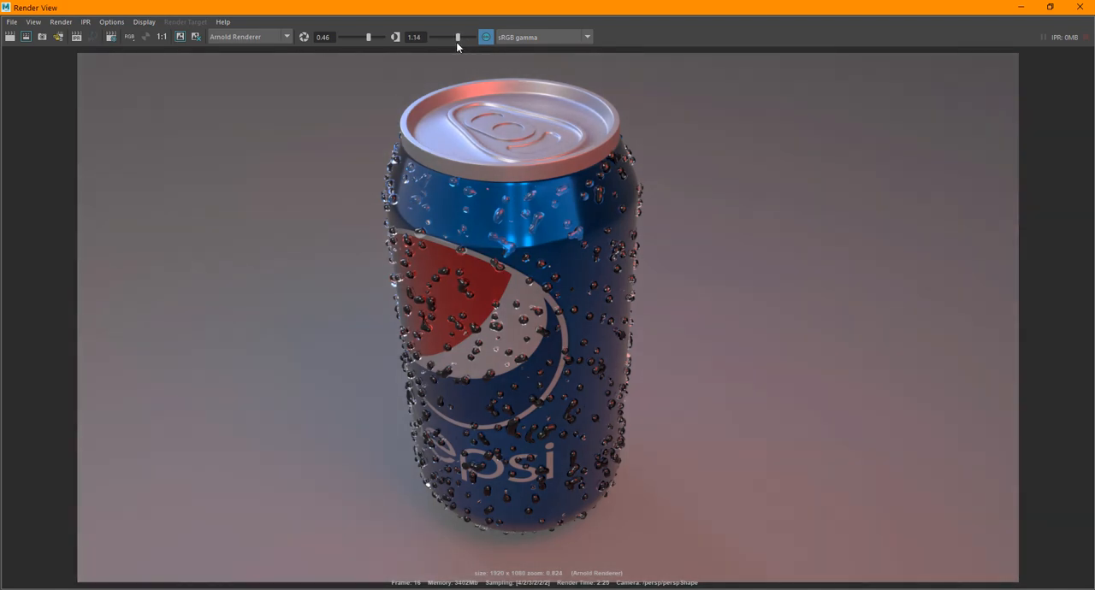
mouse_move(492, 258)
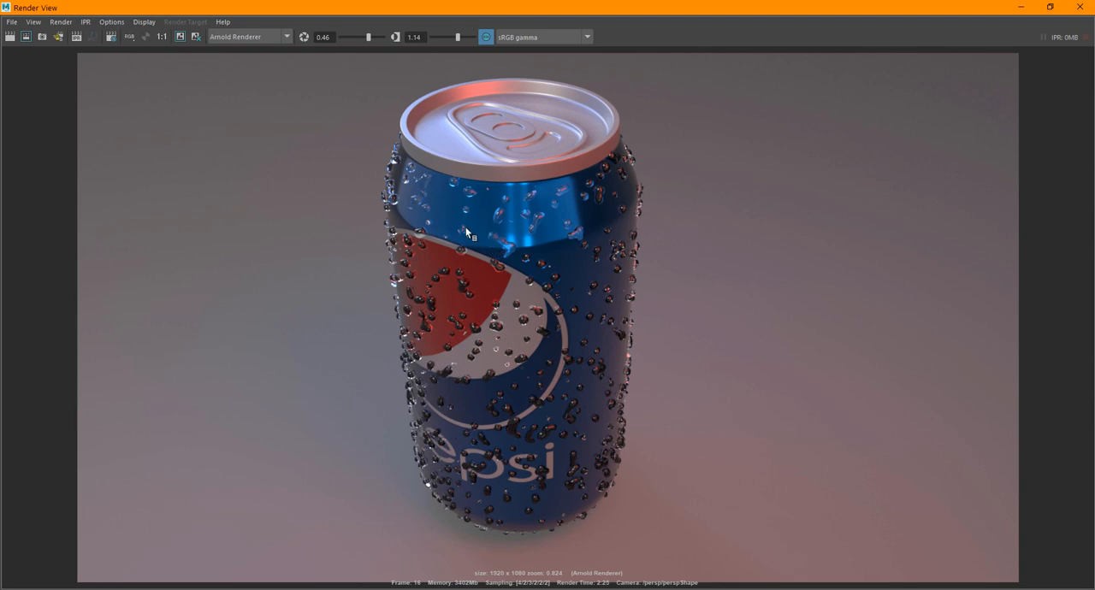
mouse_move(525, 363)
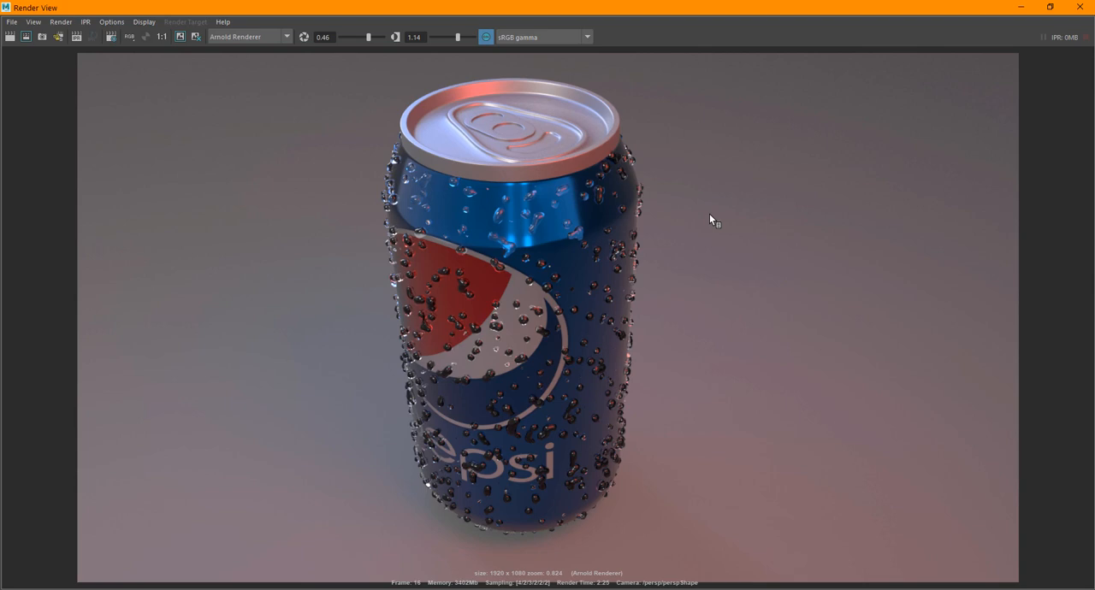
mouse_move(737, 209)
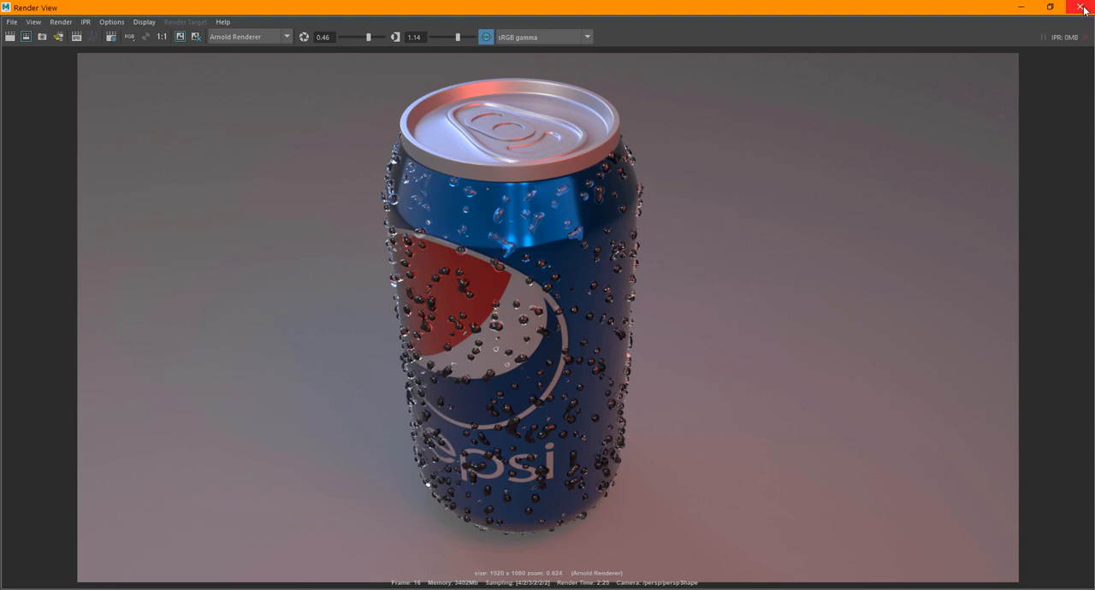
click(1084, 7)
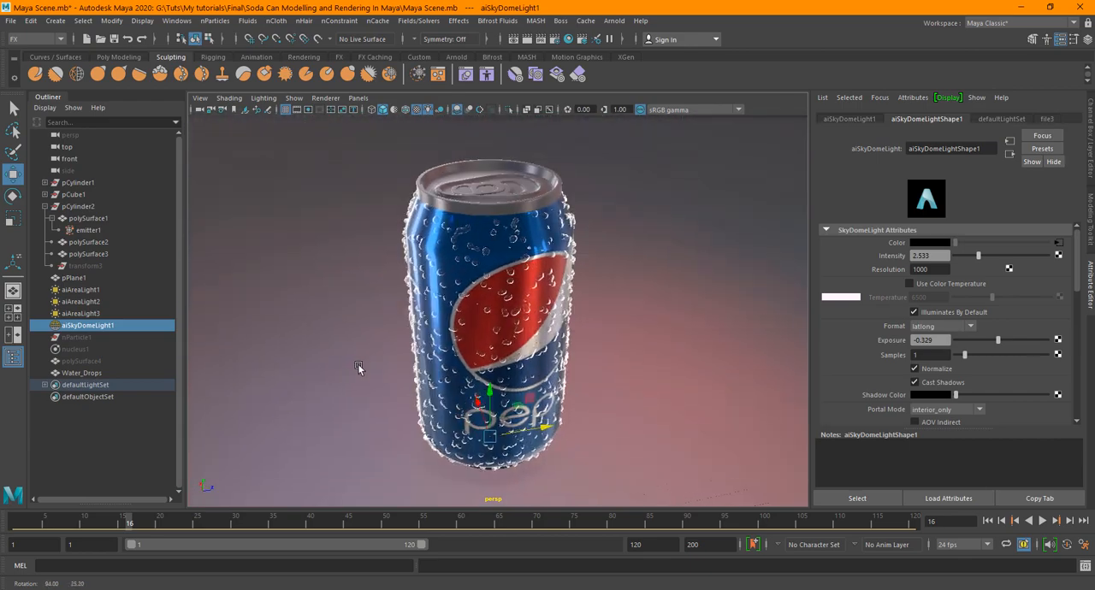
Step: Select the ground plane and tumble the camera until the Pepsi logo faces front
click(82, 372)
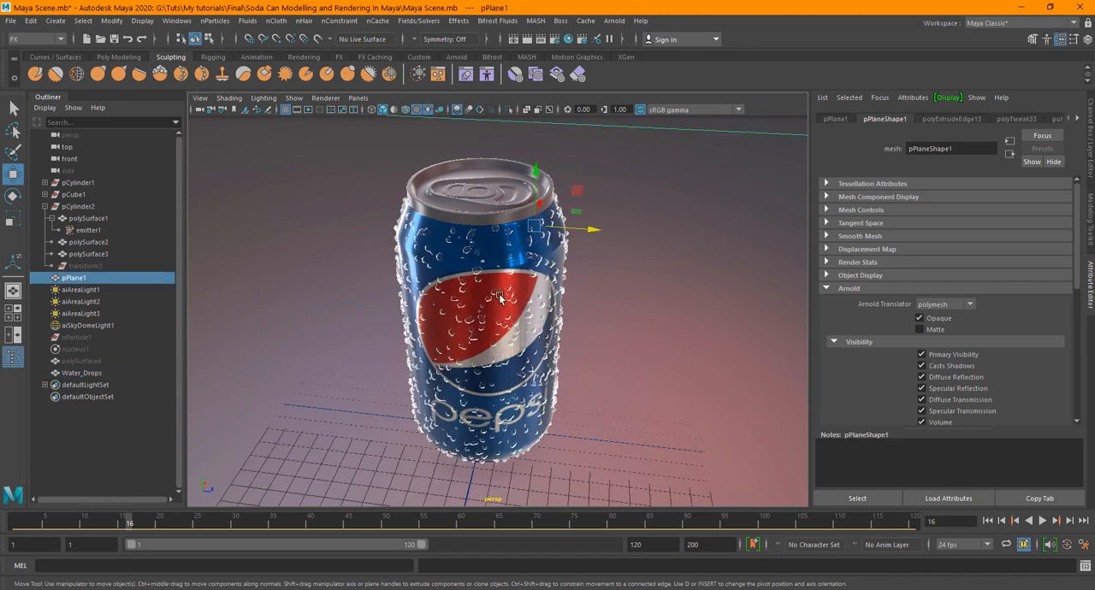
click(81, 372)
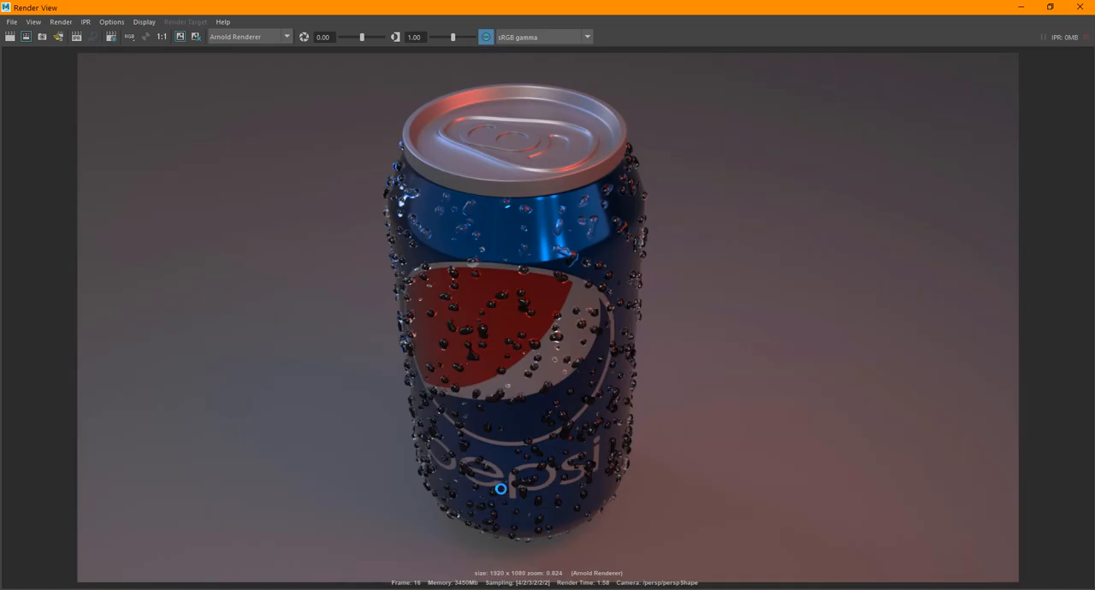
mouse_move(661, 334)
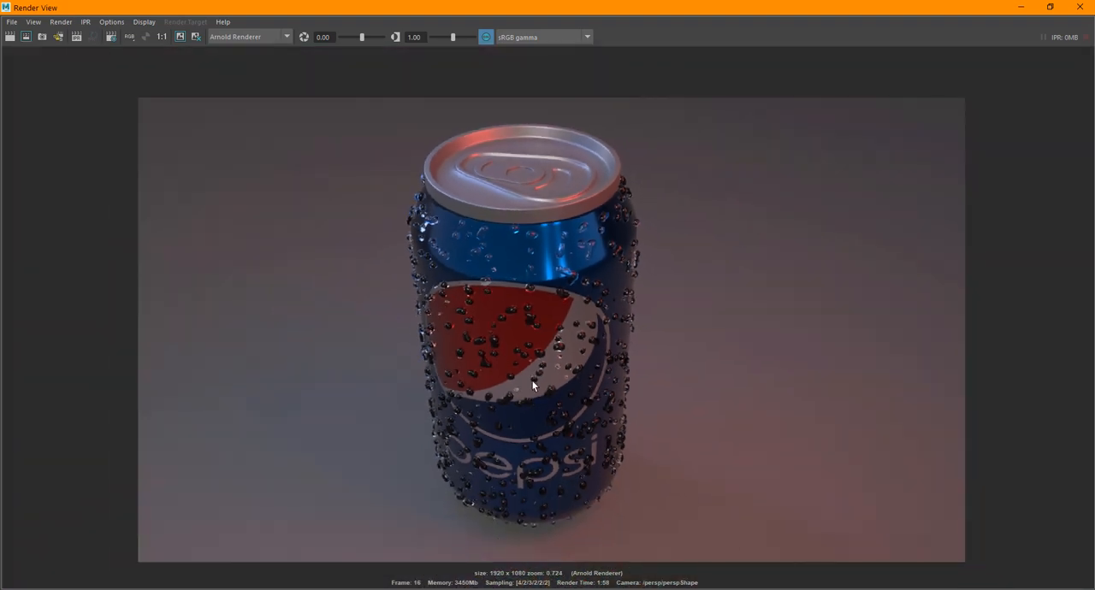
mouse_move(833, 255)
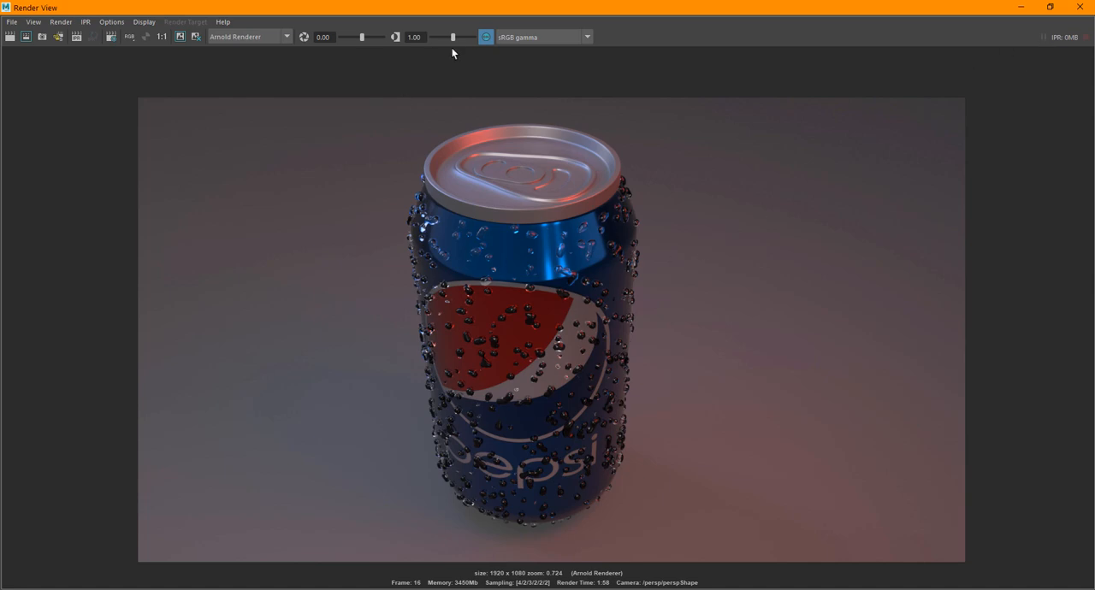
Step: Raise the new render's gamma to about 1.26
drag(453, 37, 459, 37)
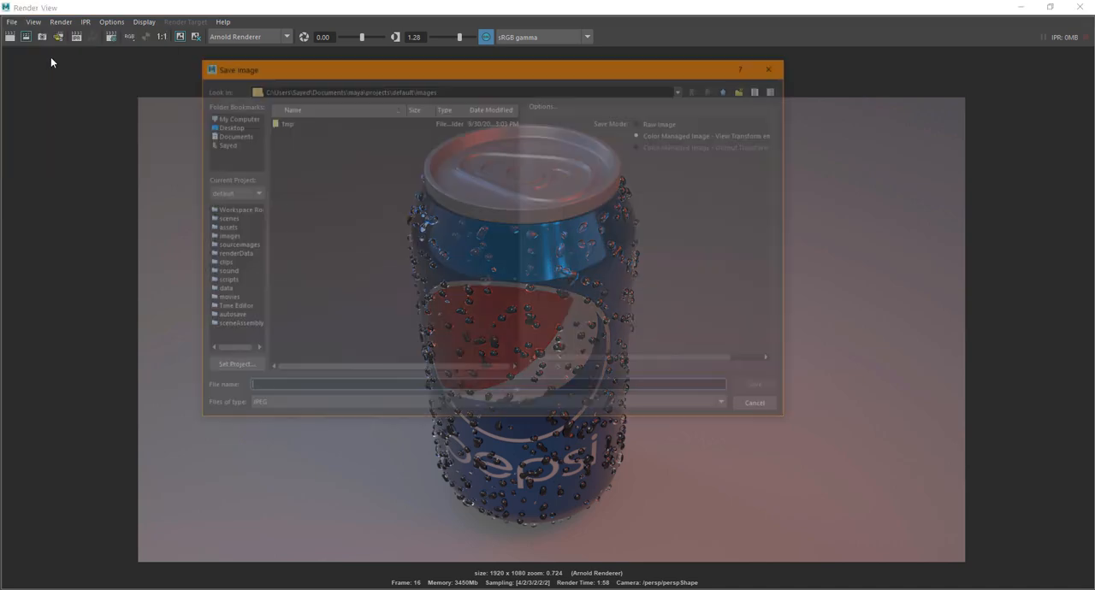
Step: Save the brightened render as a JPEG image
click(754, 403)
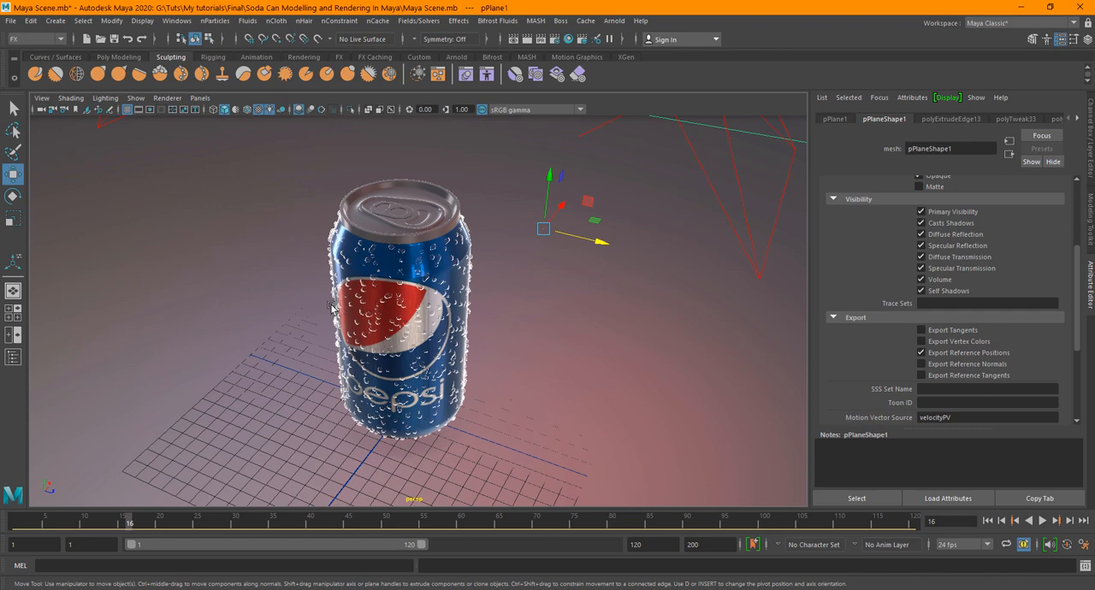
mouse_move(280, 346)
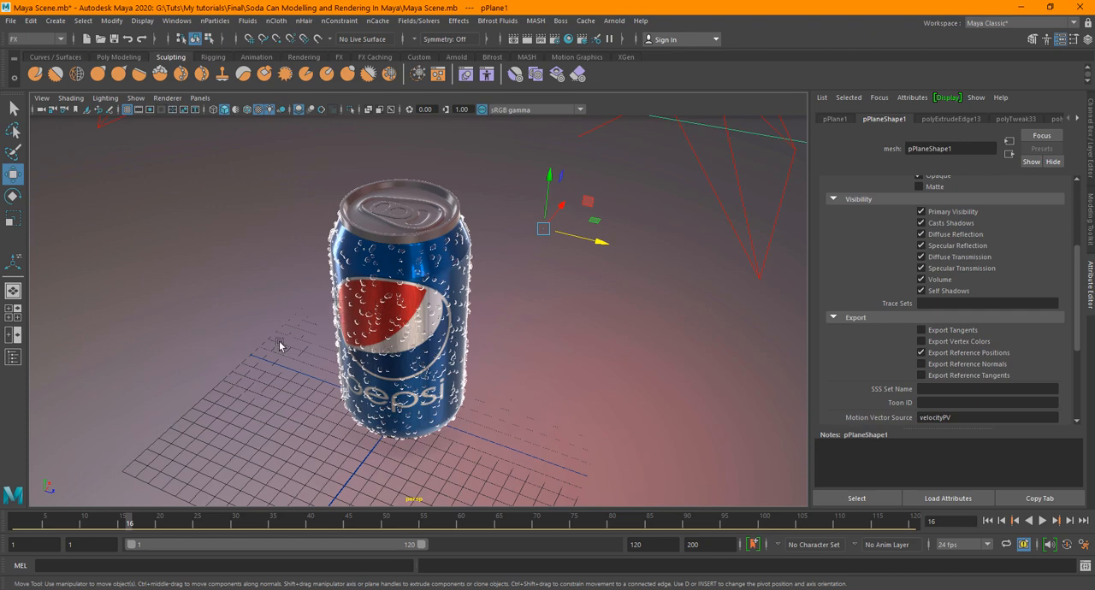
mouse_move(456, 309)
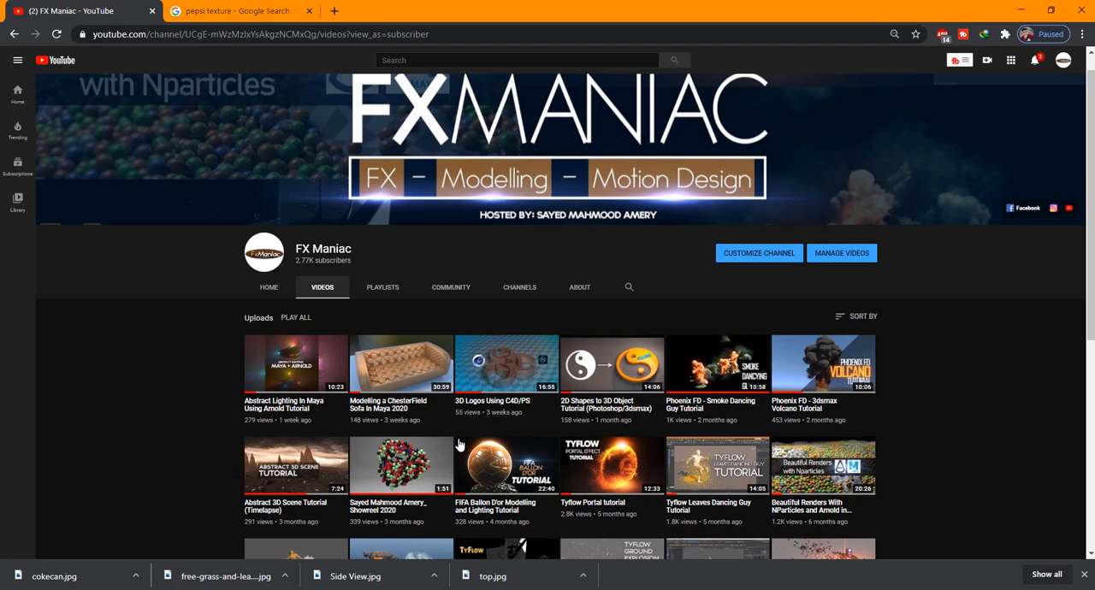
Step: Scroll down the FX Maniac channel's Videos page to see more uploads
scroll(down, 3)
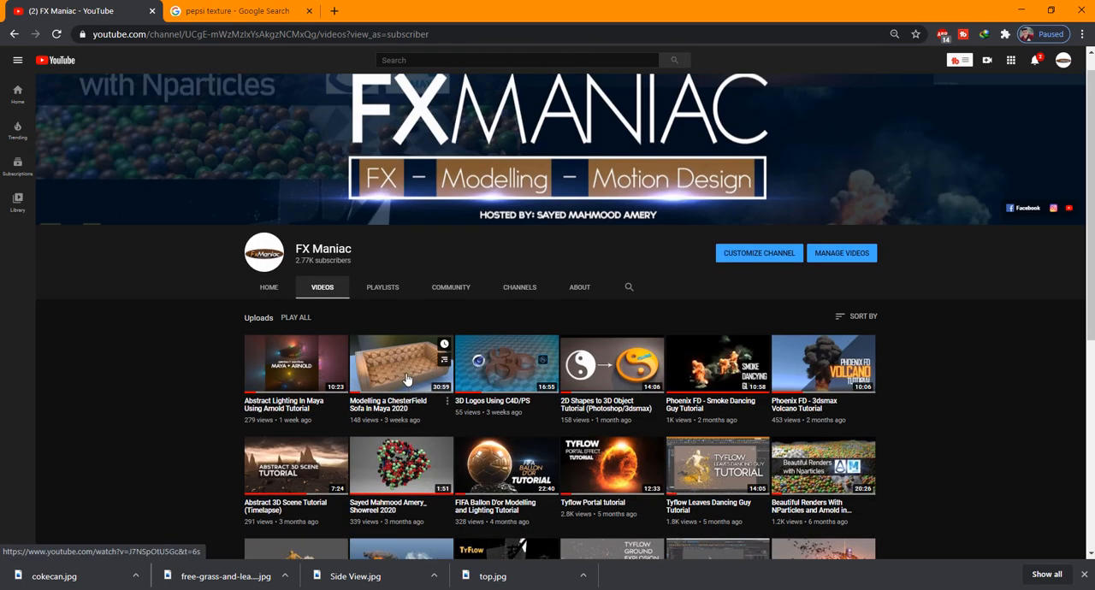
mouse_move(940, 456)
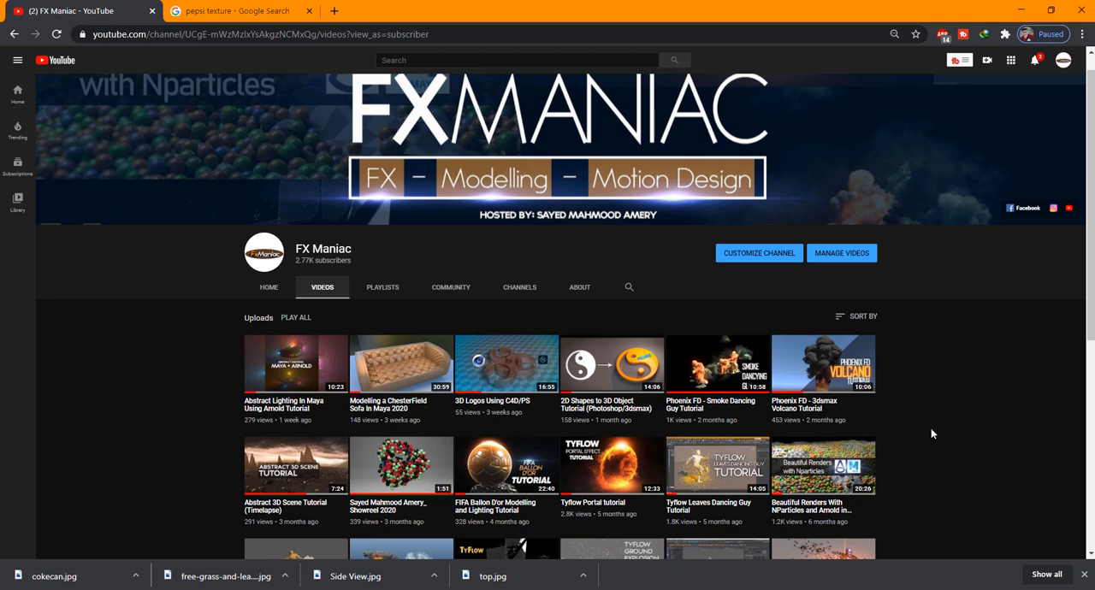
mouse_move(938, 416)
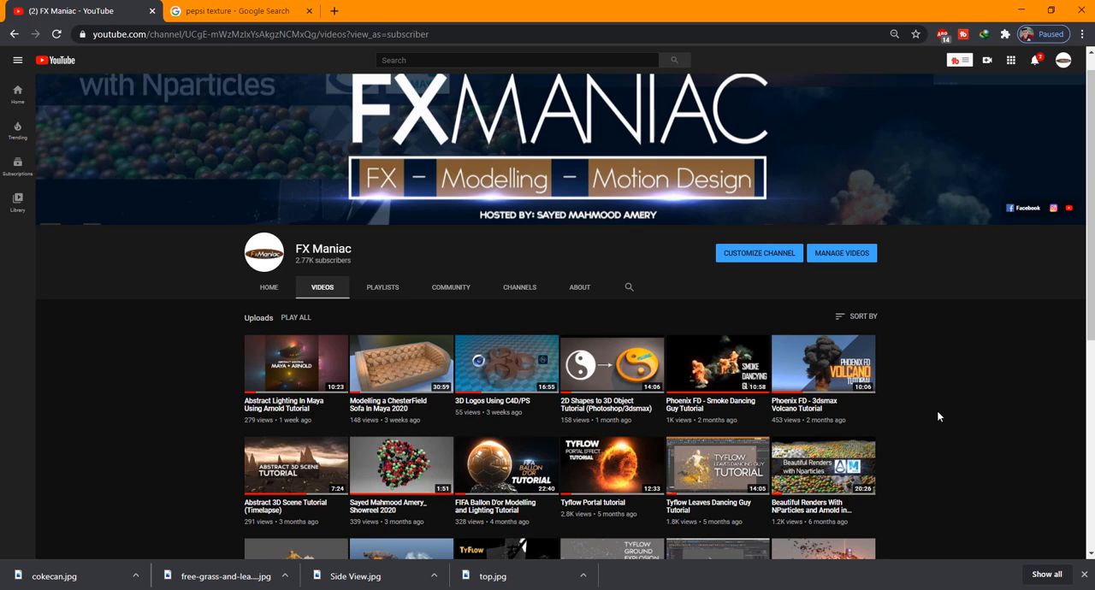
mouse_move(924, 420)
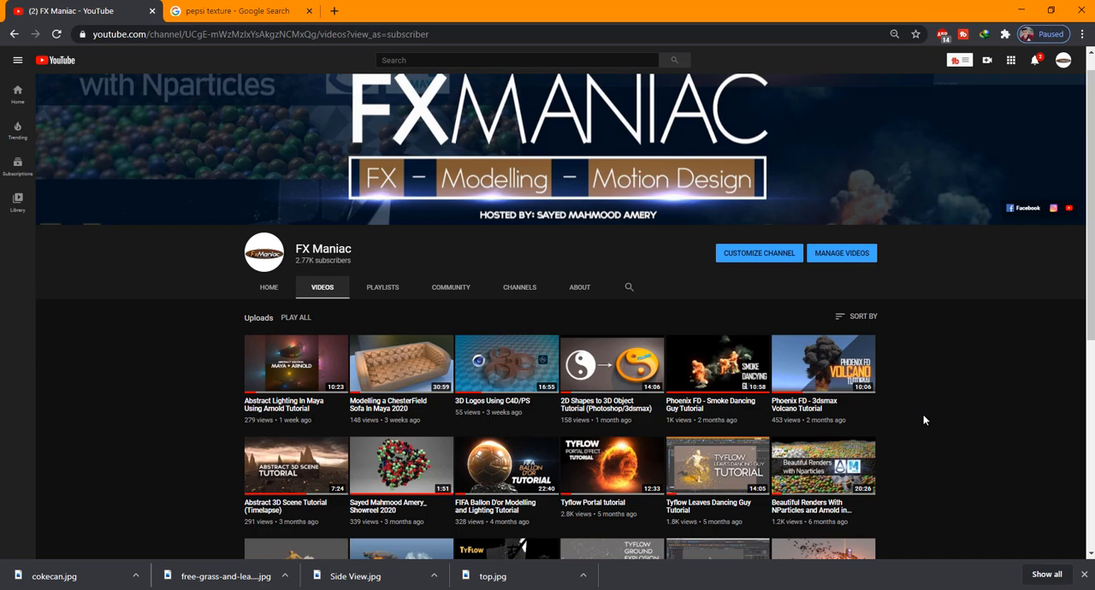
scroll(down, 3)
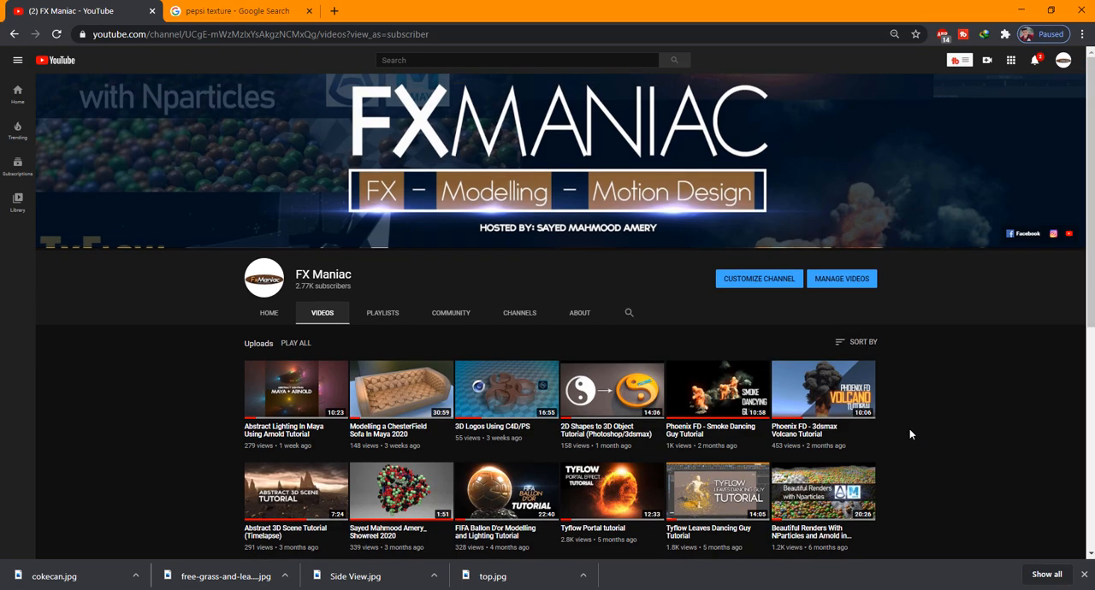
mouse_move(856, 449)
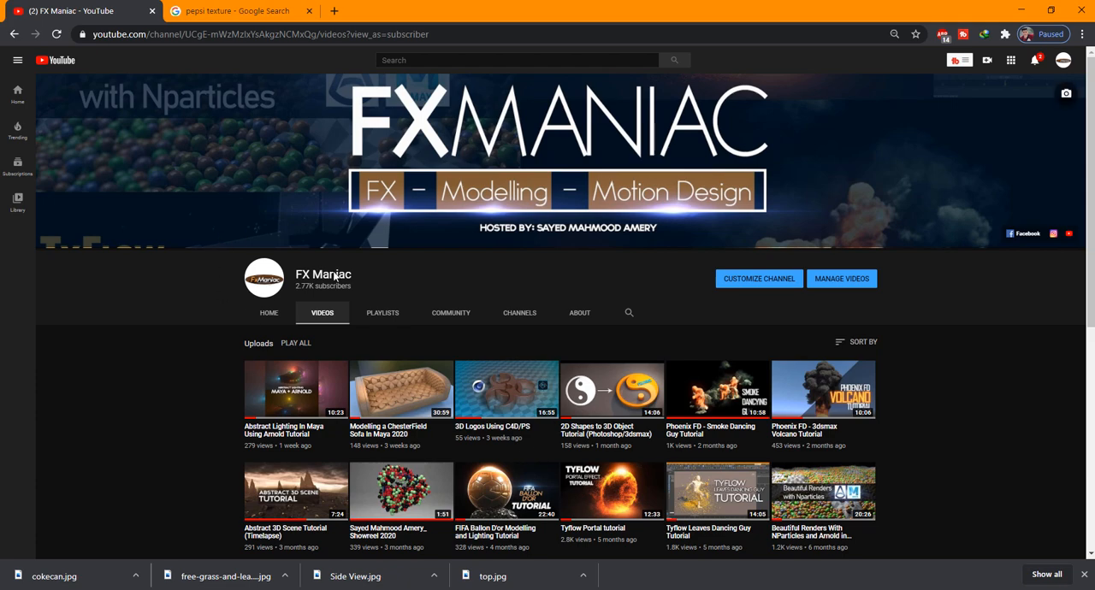
mouse_move(730, 419)
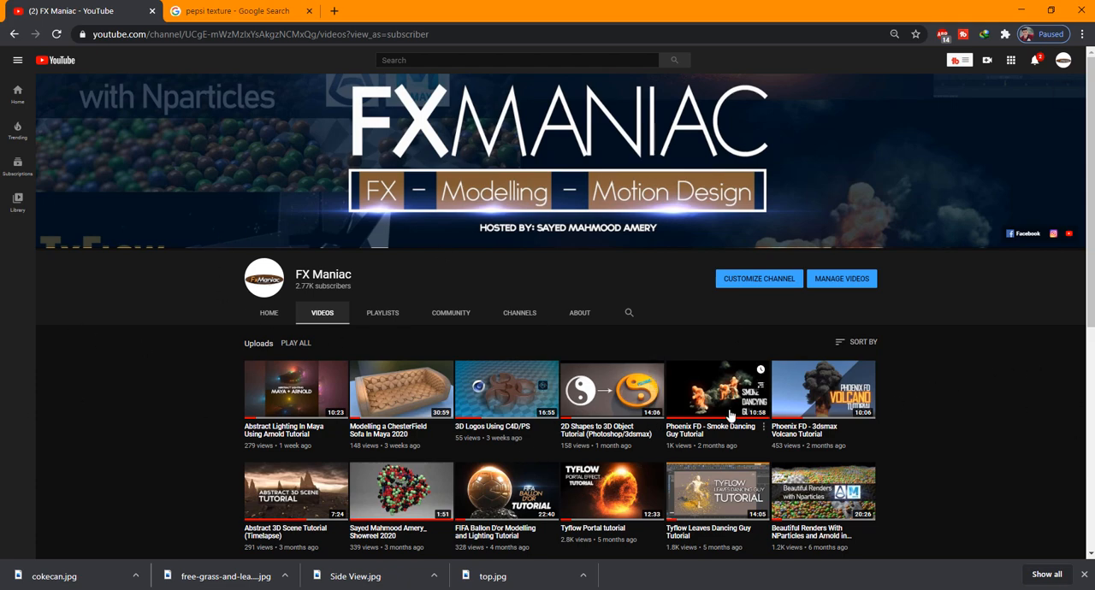
scroll(down, 3)
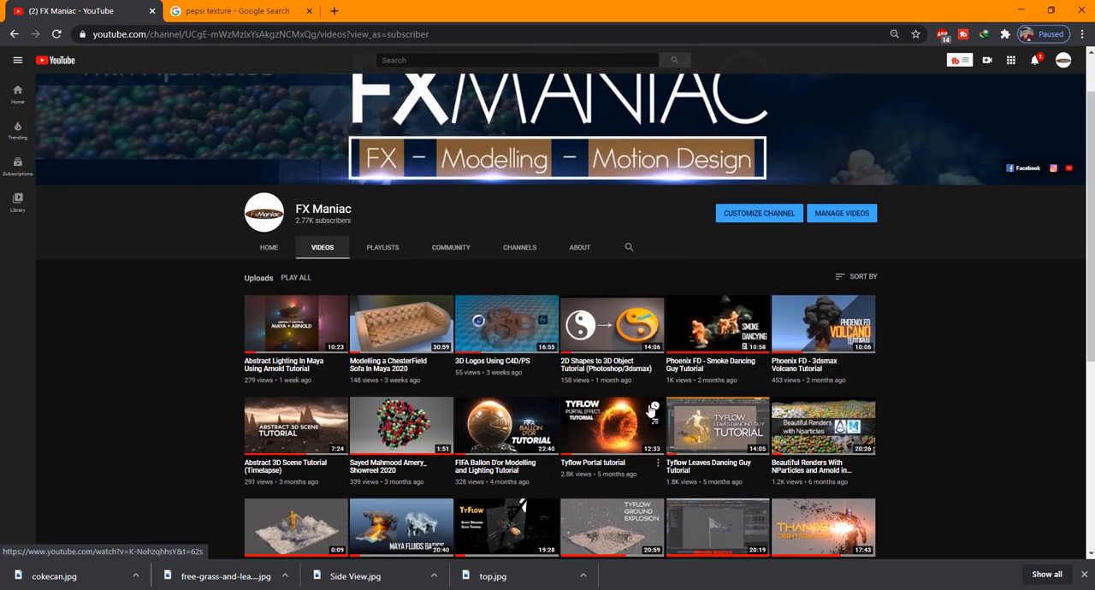
scroll(down, 3)
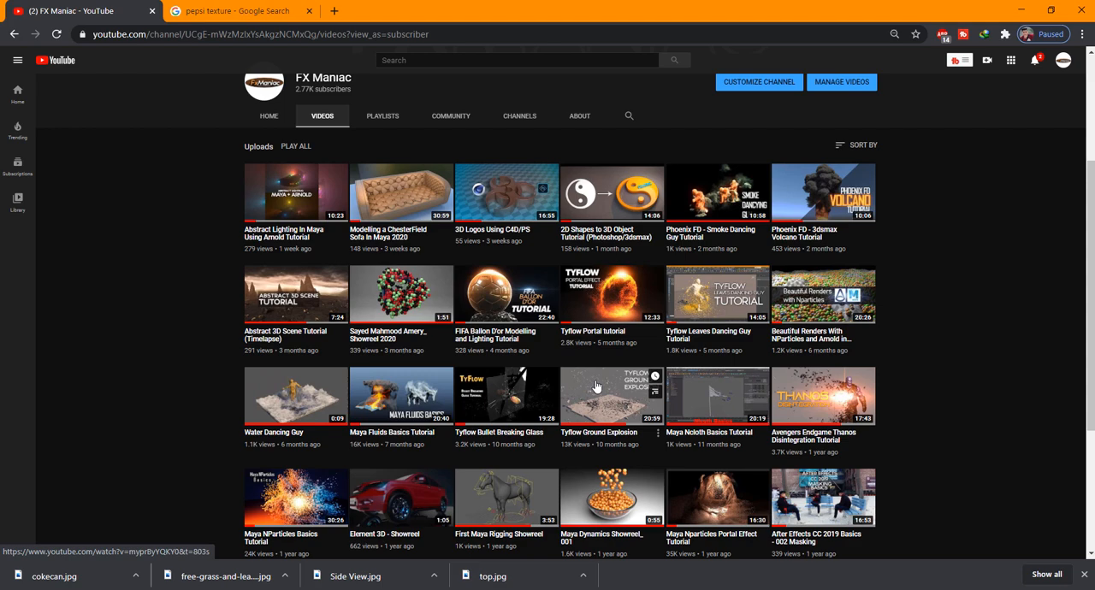